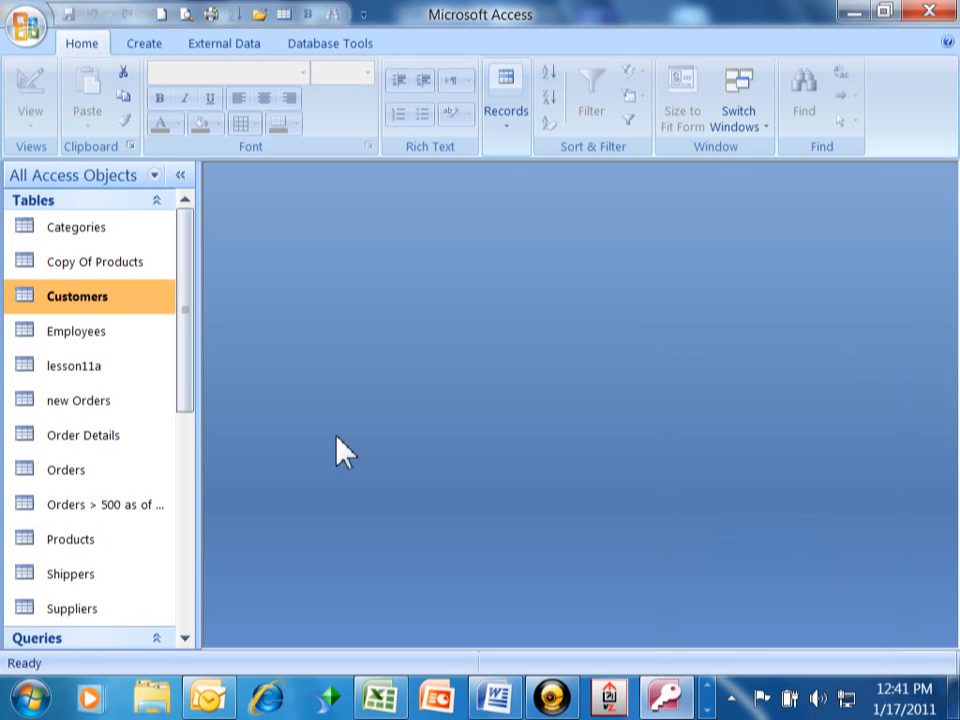
mouse_move(320, 460)
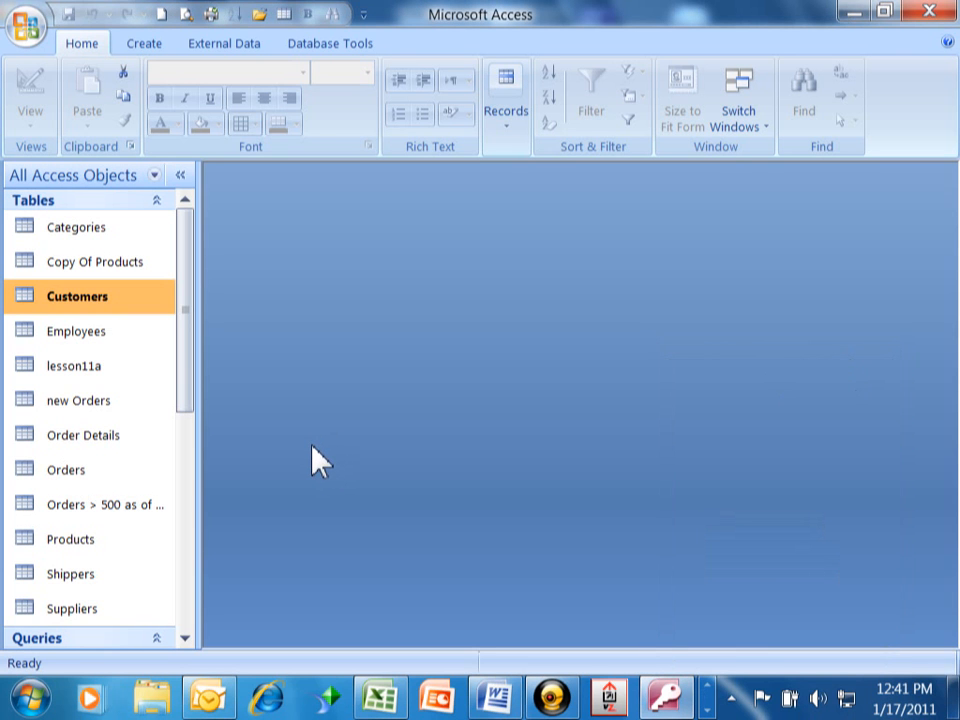
mouse_move(308, 473)
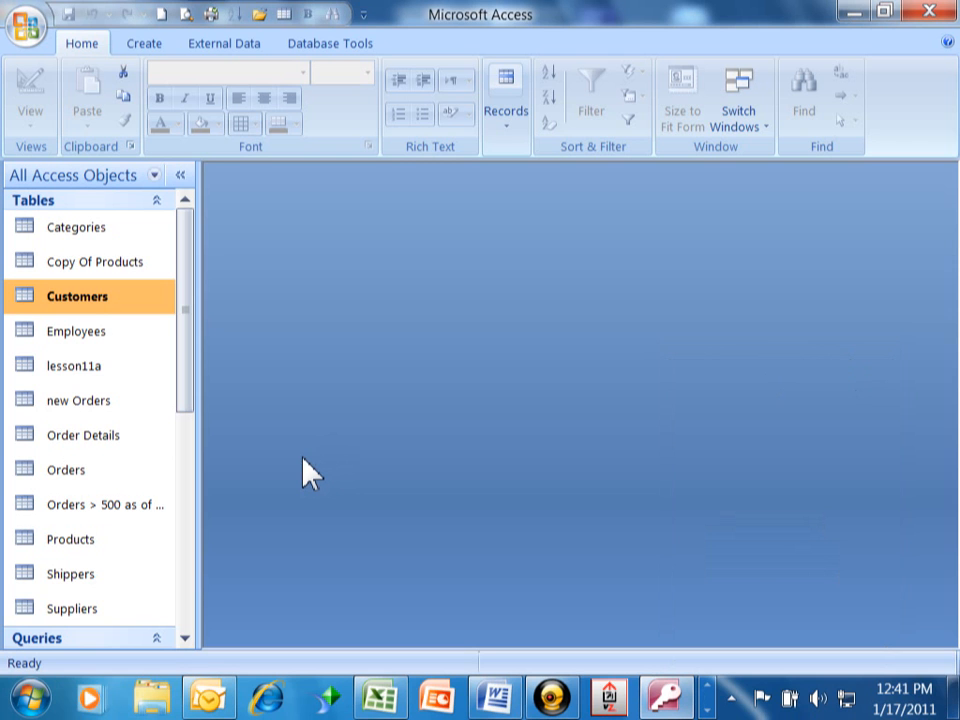
mouse_move(470, 492)
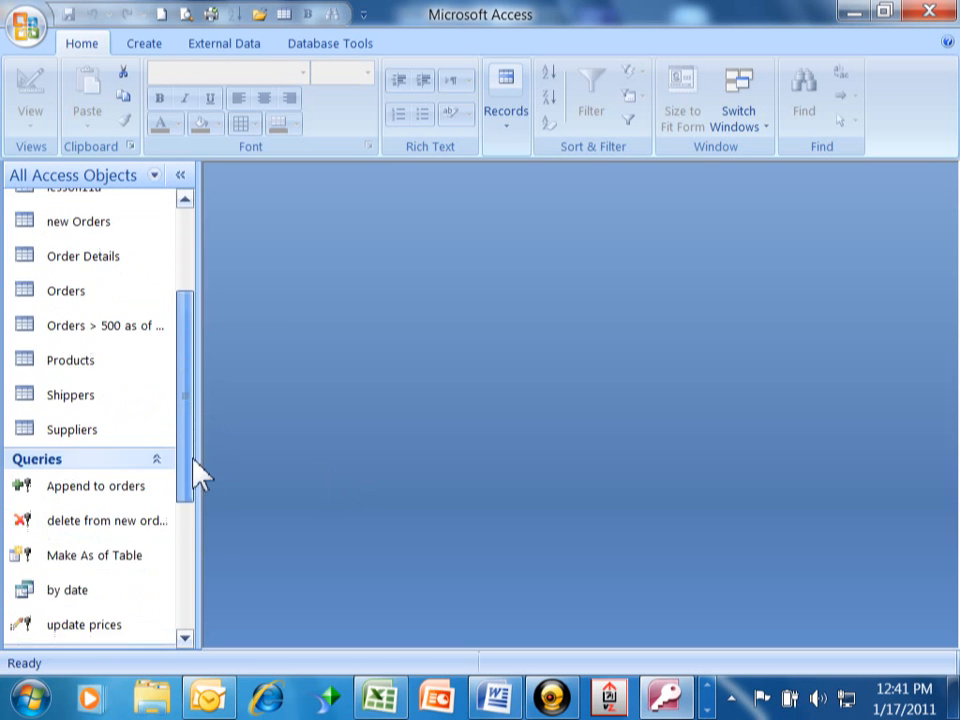
Briefly open and close the Orders and Customers forms, then reopen Orders showing order 11077
scroll("down", 3)
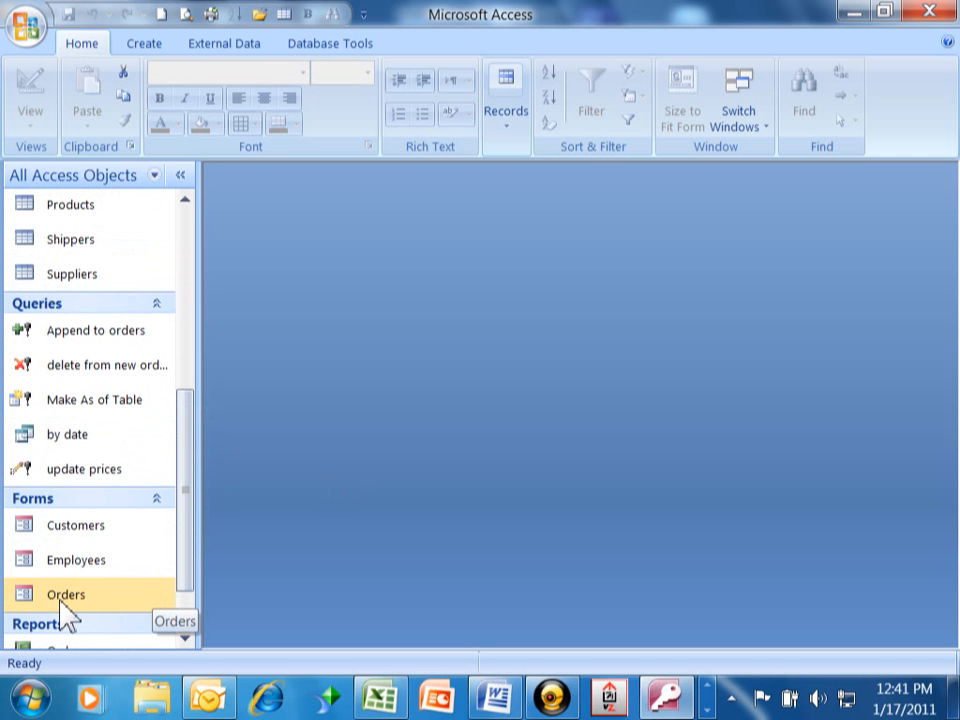
left_click(66, 594)
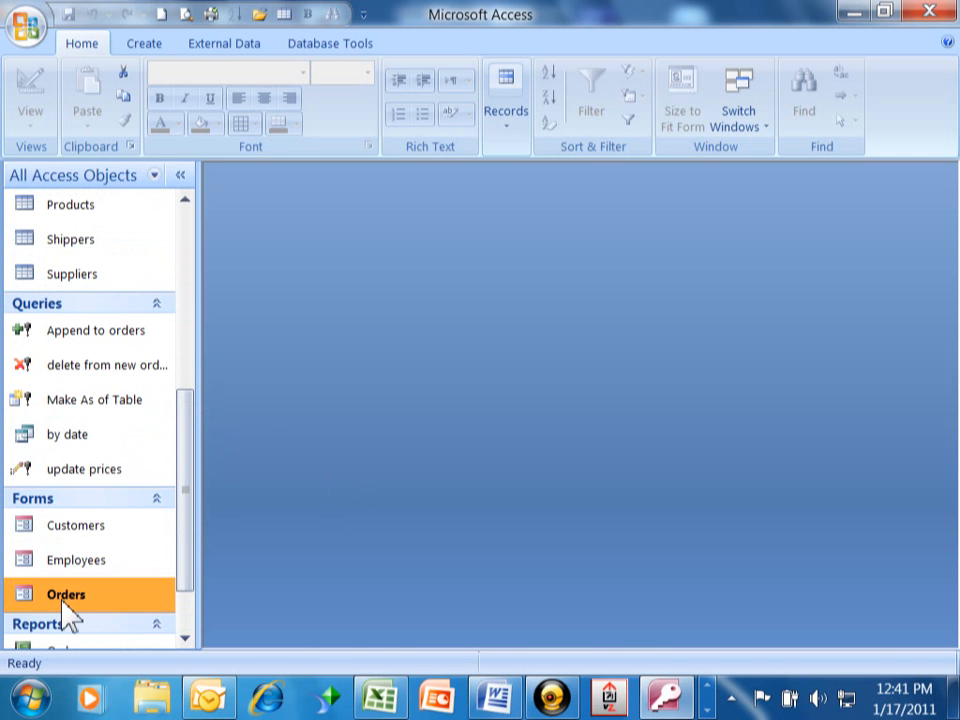
double_click(66, 594)
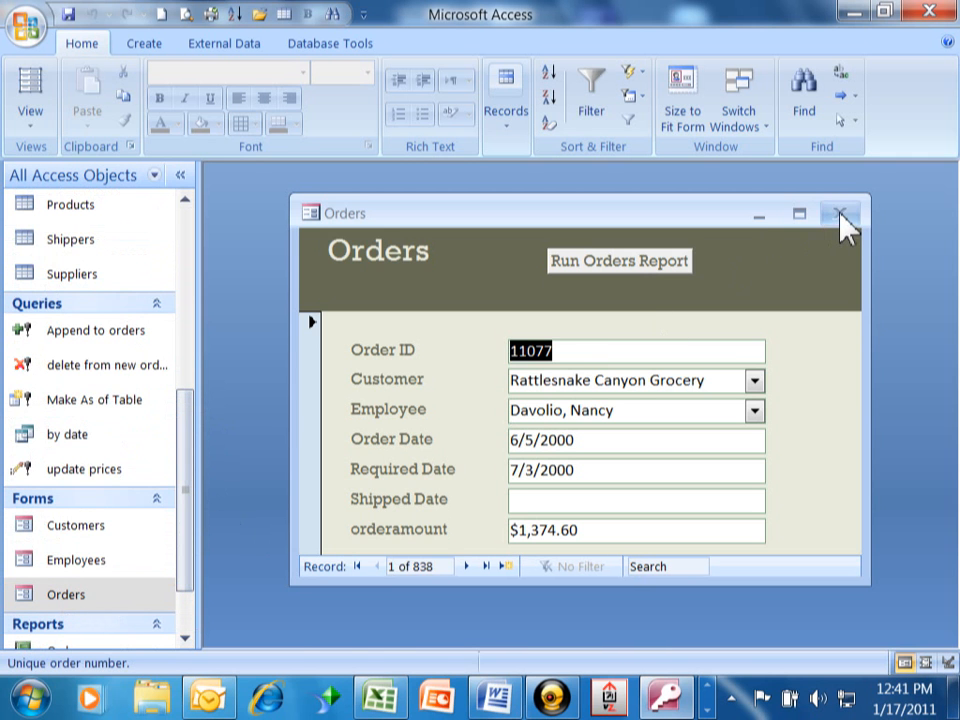
left_click(841, 213)
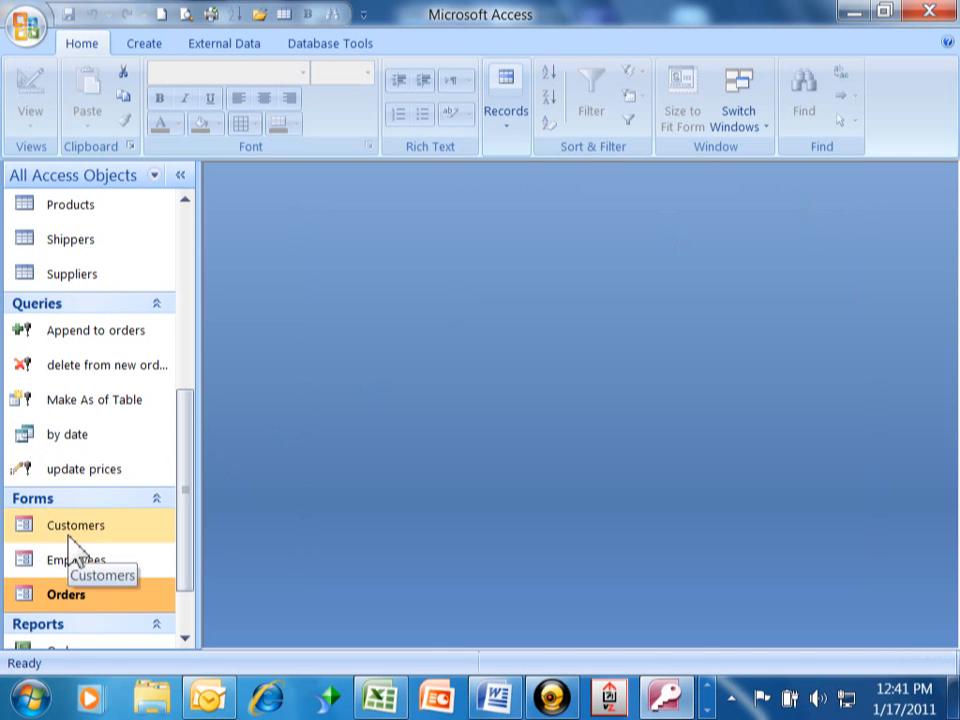
double_click(75, 525)
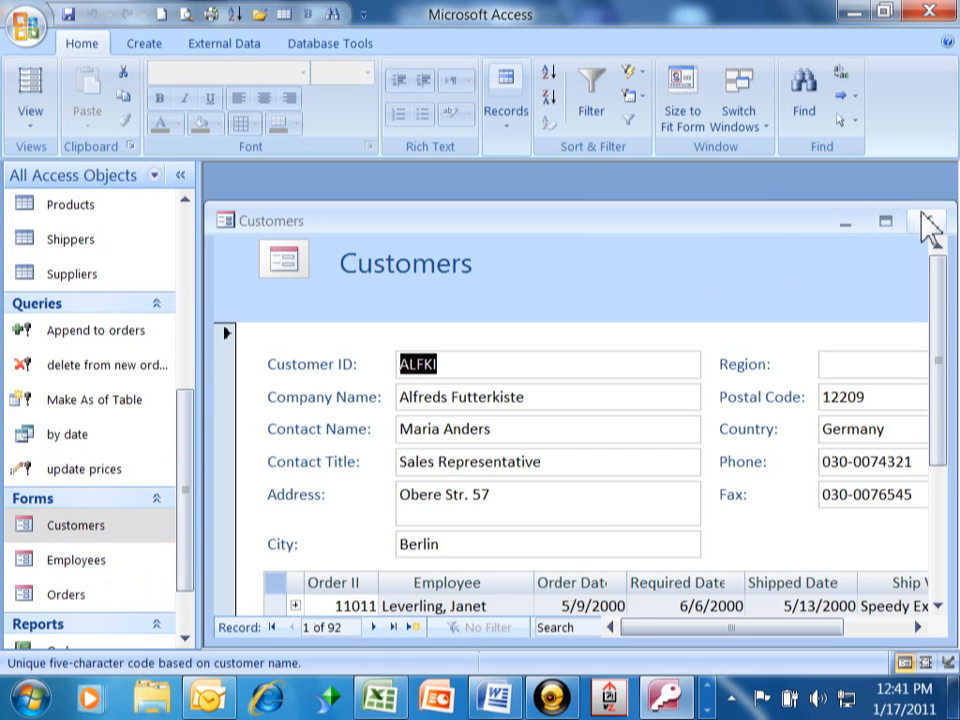
left_click(927, 221)
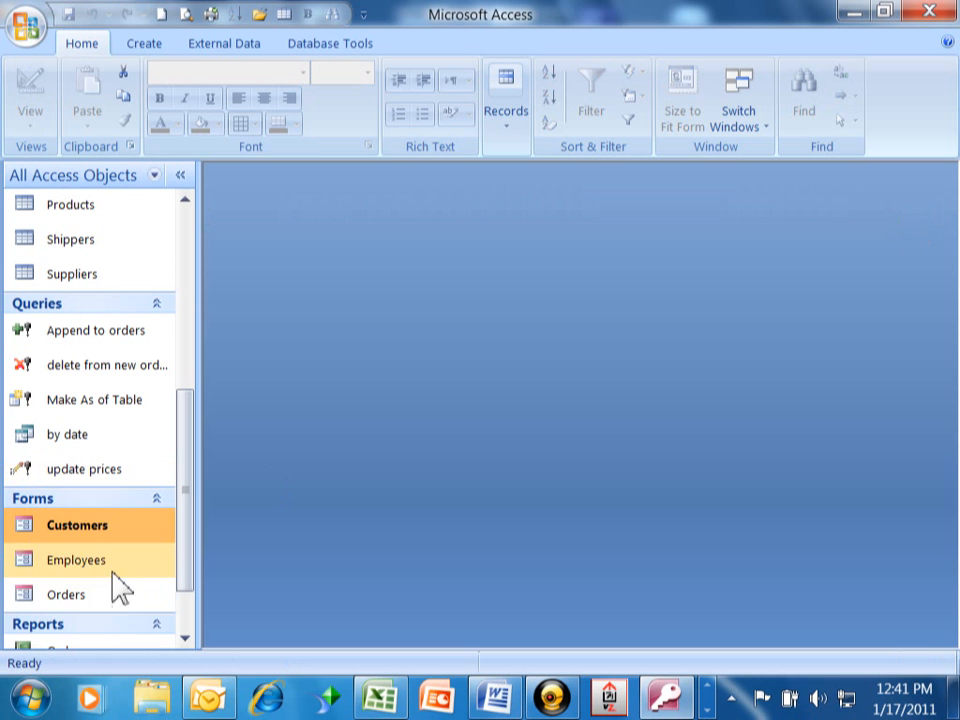
double_click(65, 594)
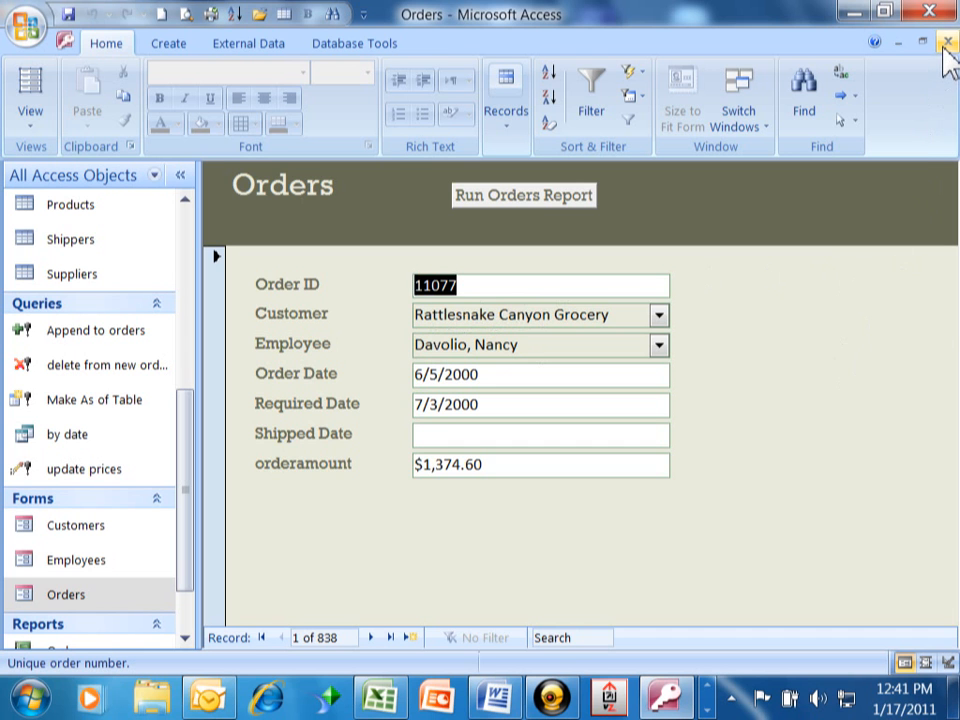
Reopen Orders maximized in Design View and move Run Orders Report beside the title
left_click(946, 44)
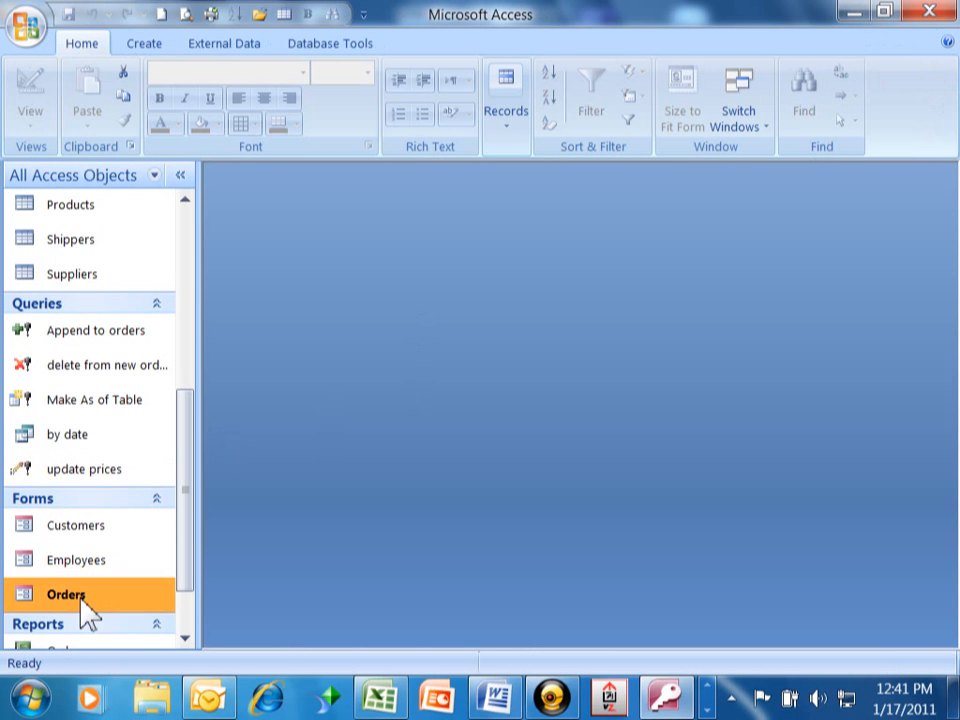
double_click(66, 594)
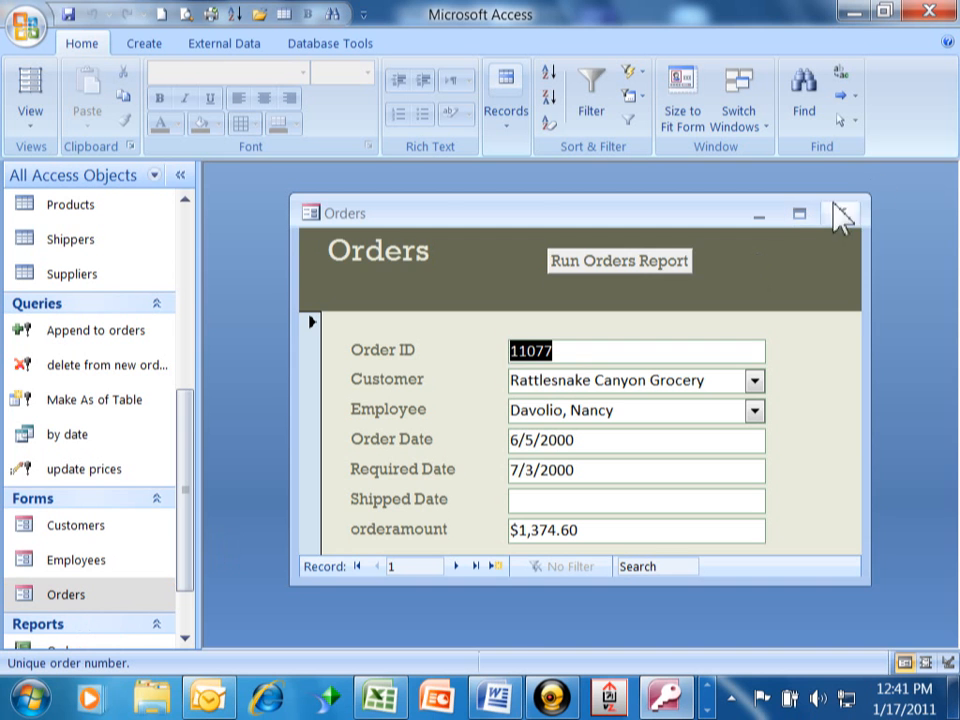
left_click(798, 213)
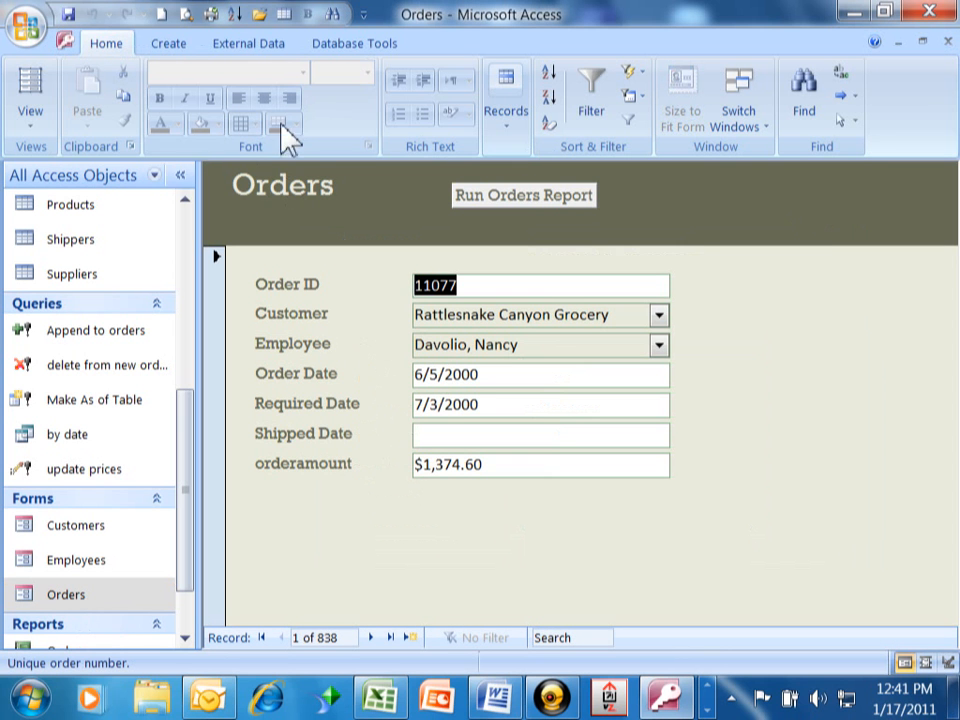
left_click(30, 95)
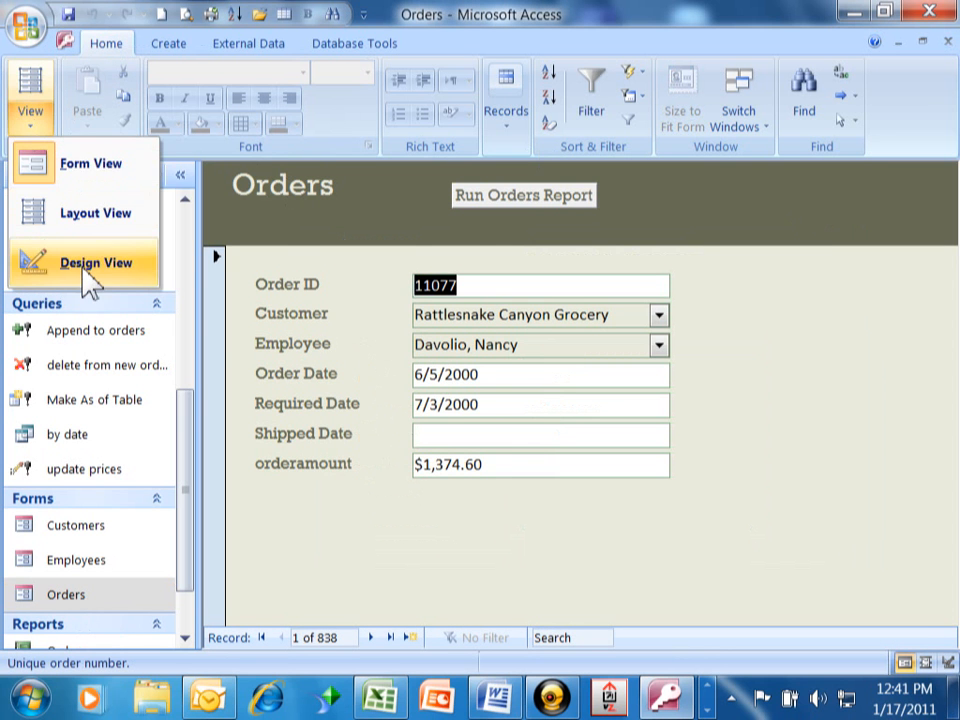
left_click(95, 262)
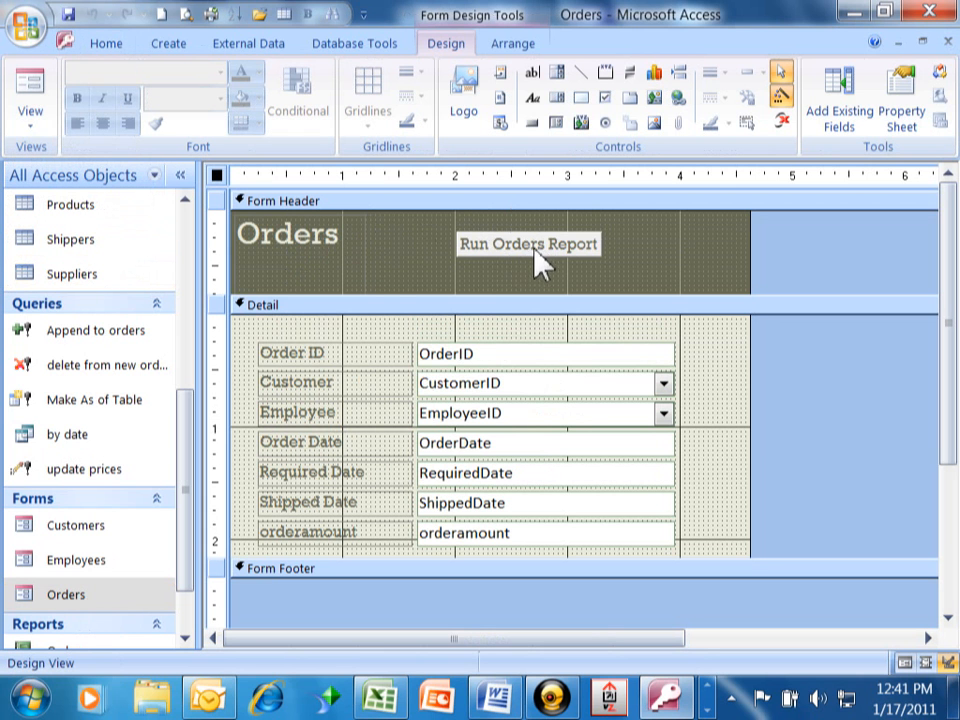
left_click(527, 243)
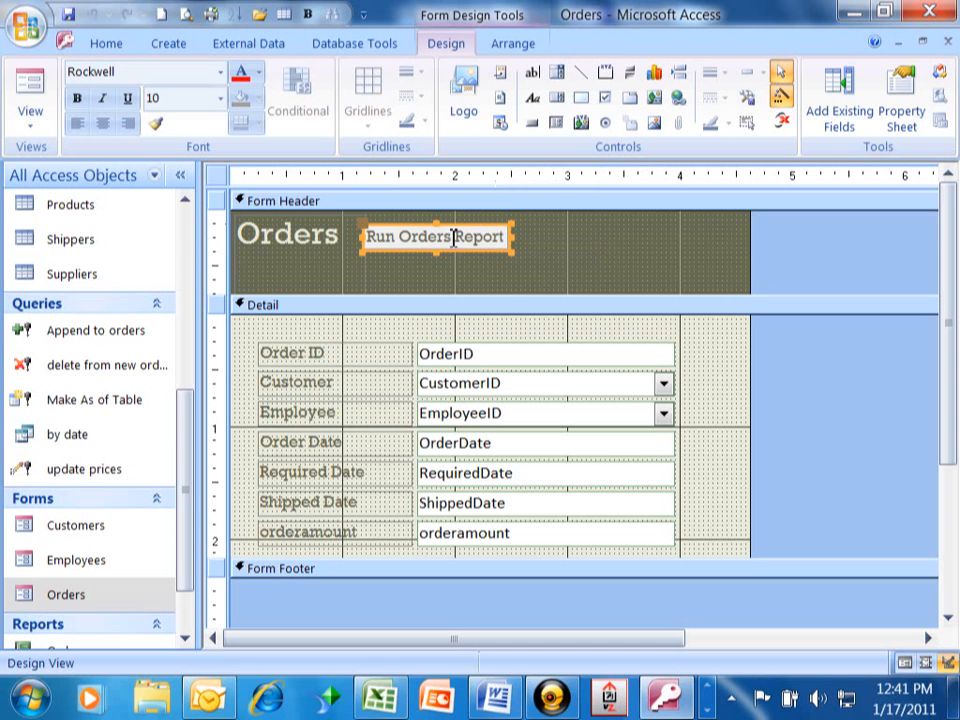
mouse_move(575, 220)
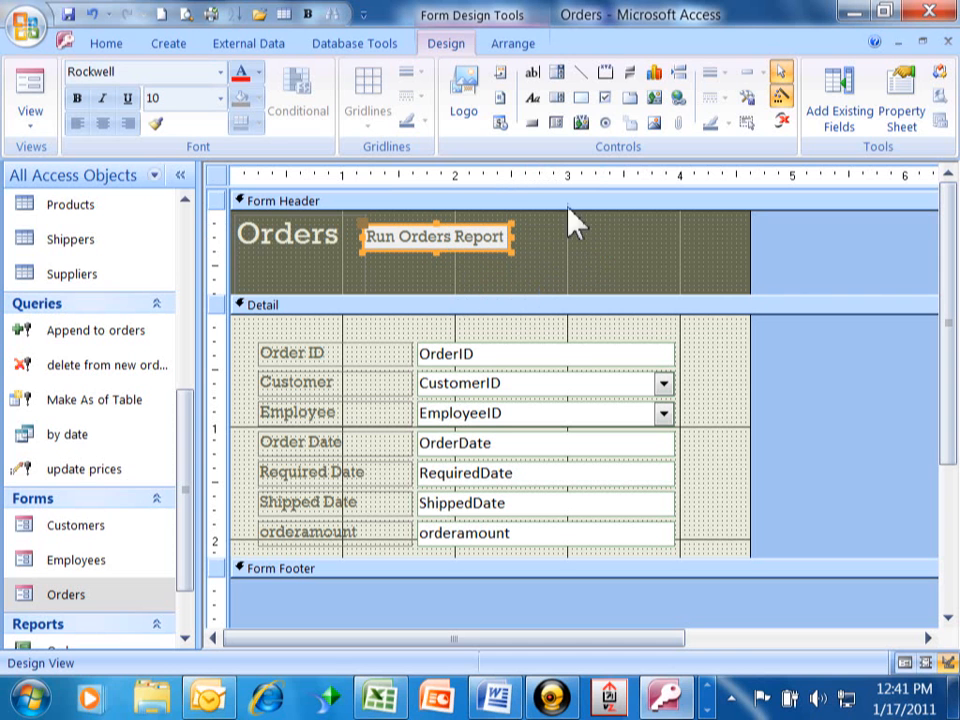
mouse_move(531, 124)
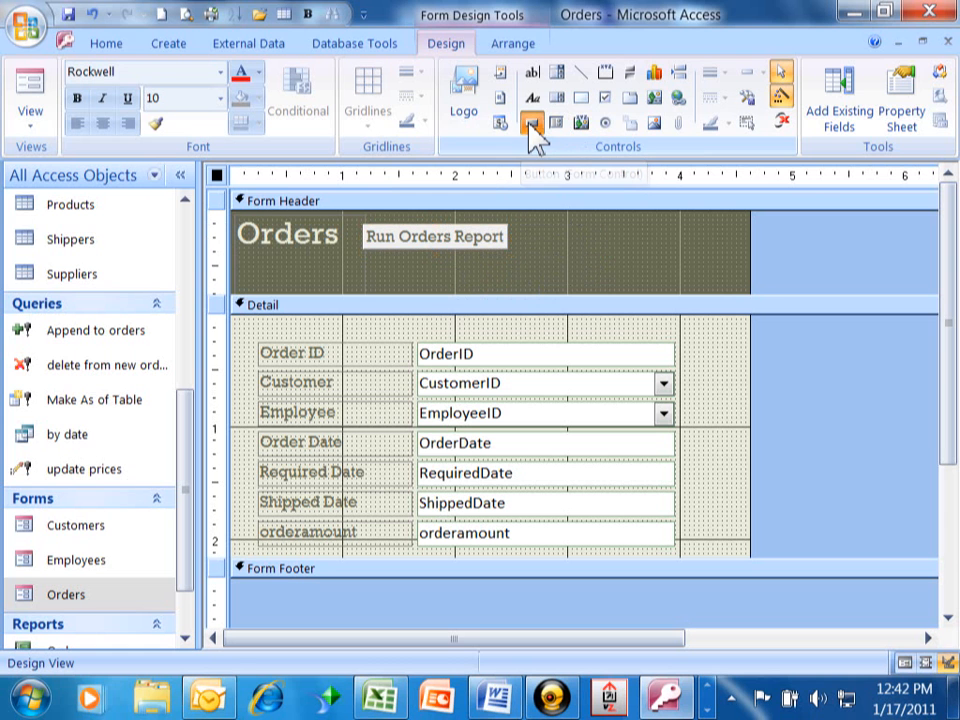
Add a command button to the header set to Form Operations > Open Form
left_click(531, 123)
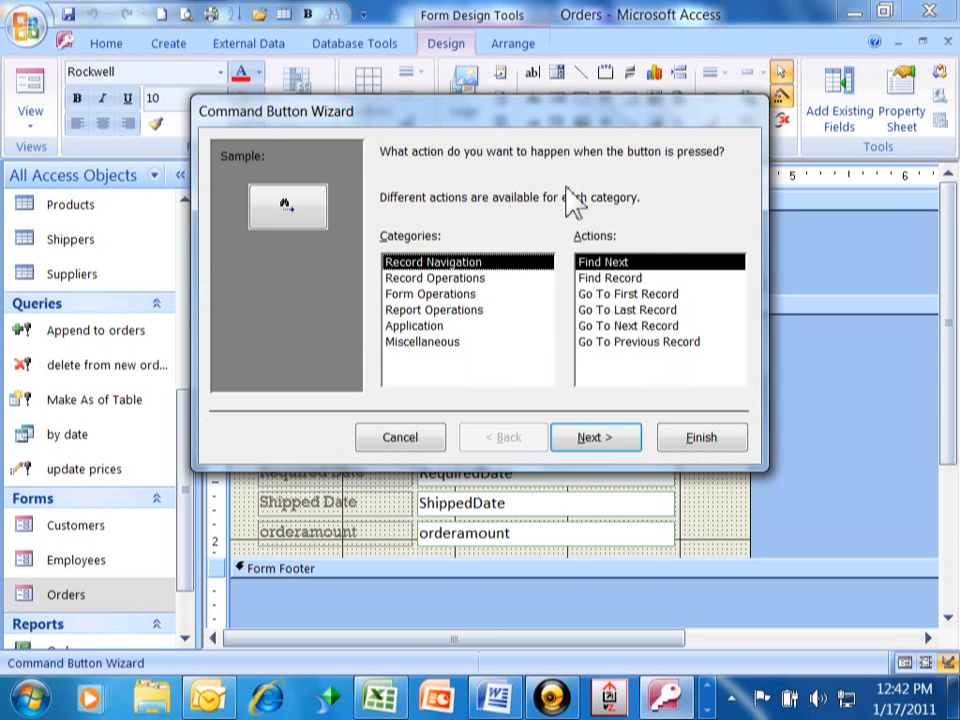
mouse_move(562, 215)
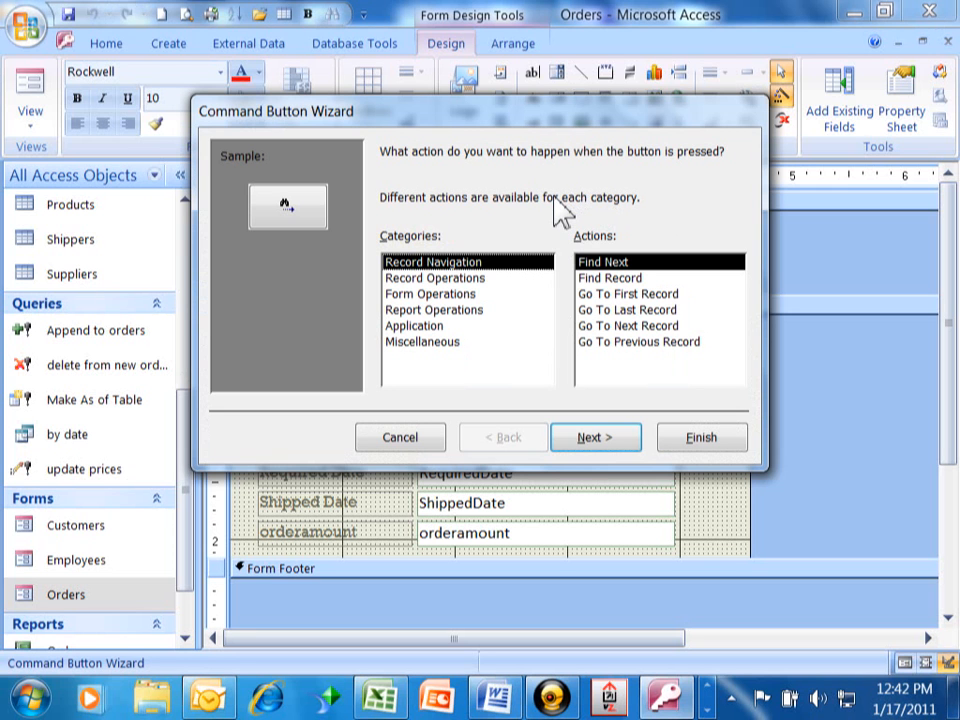
mouse_move(555, 220)
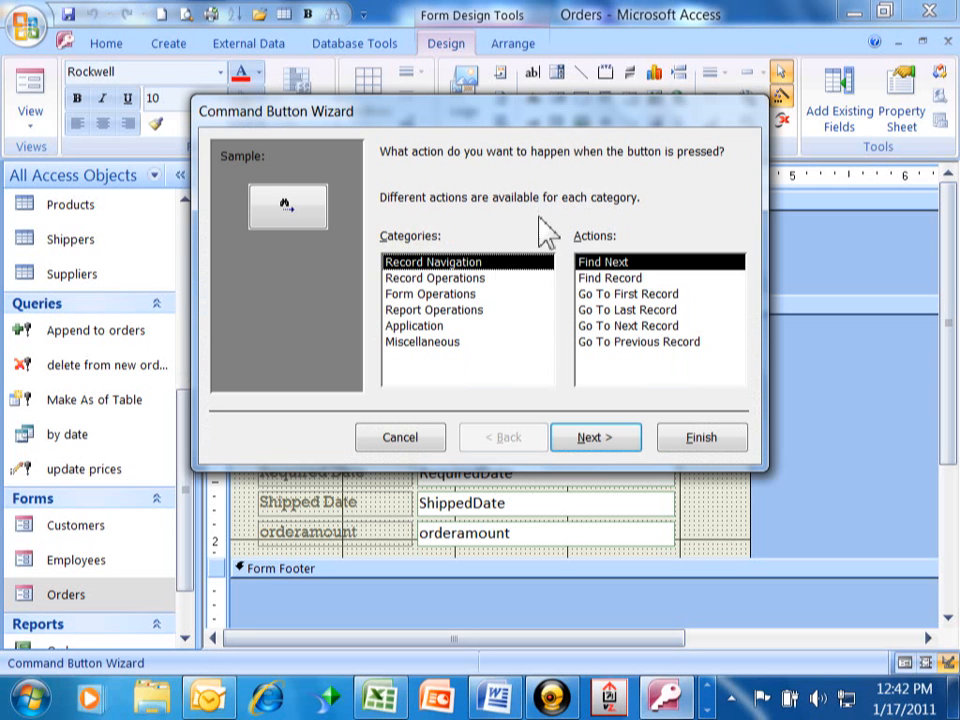
mouse_move(615, 290)
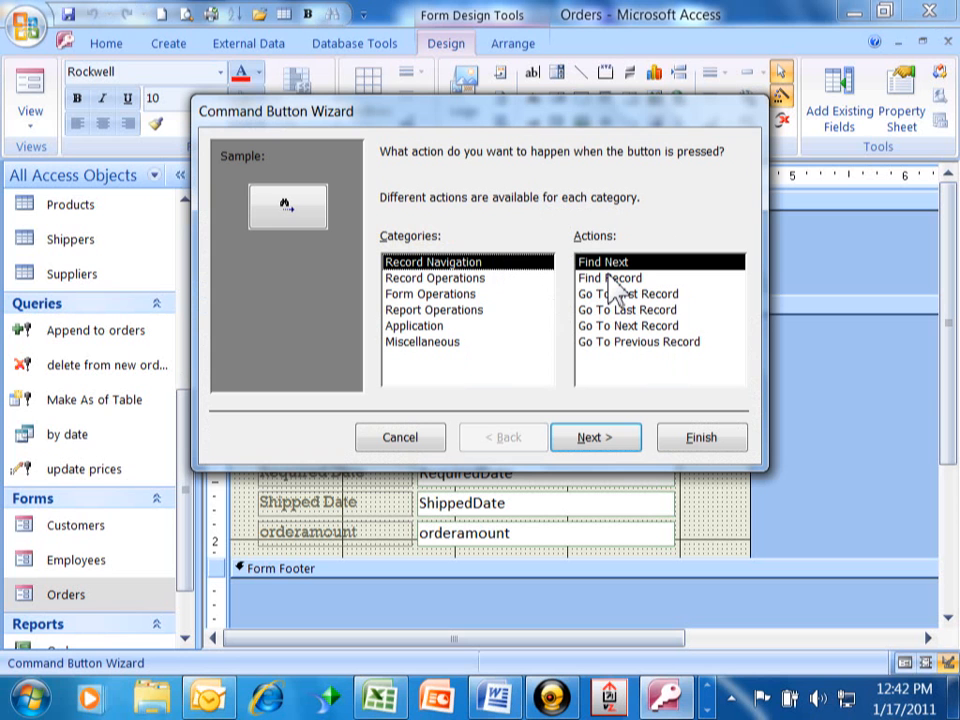
mouse_move(655, 302)
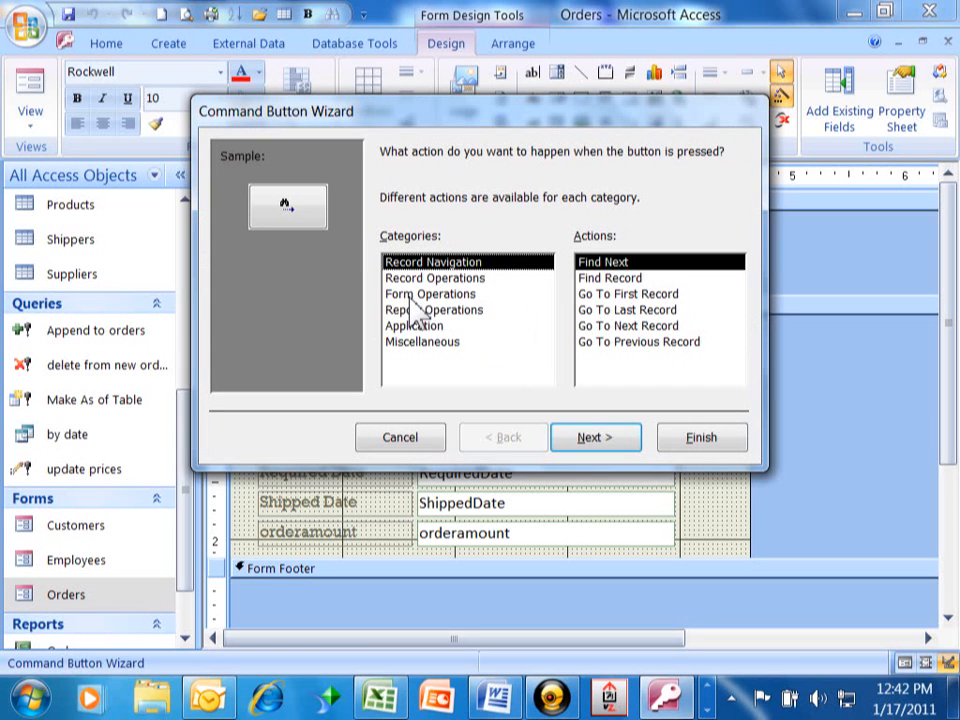
left_click(430, 293)
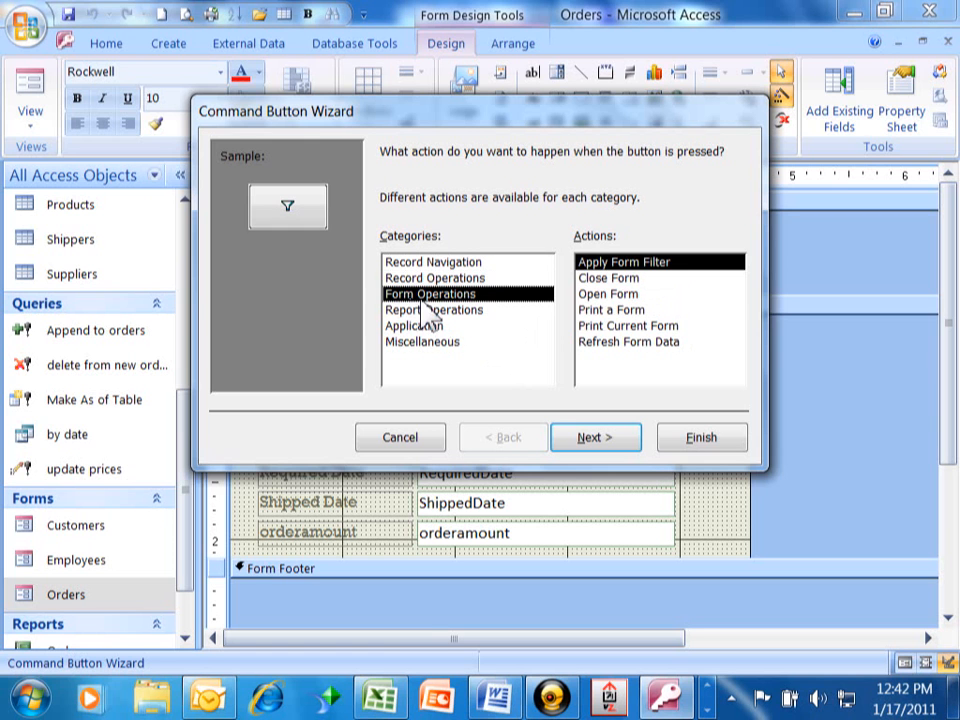
left_click(607, 293)
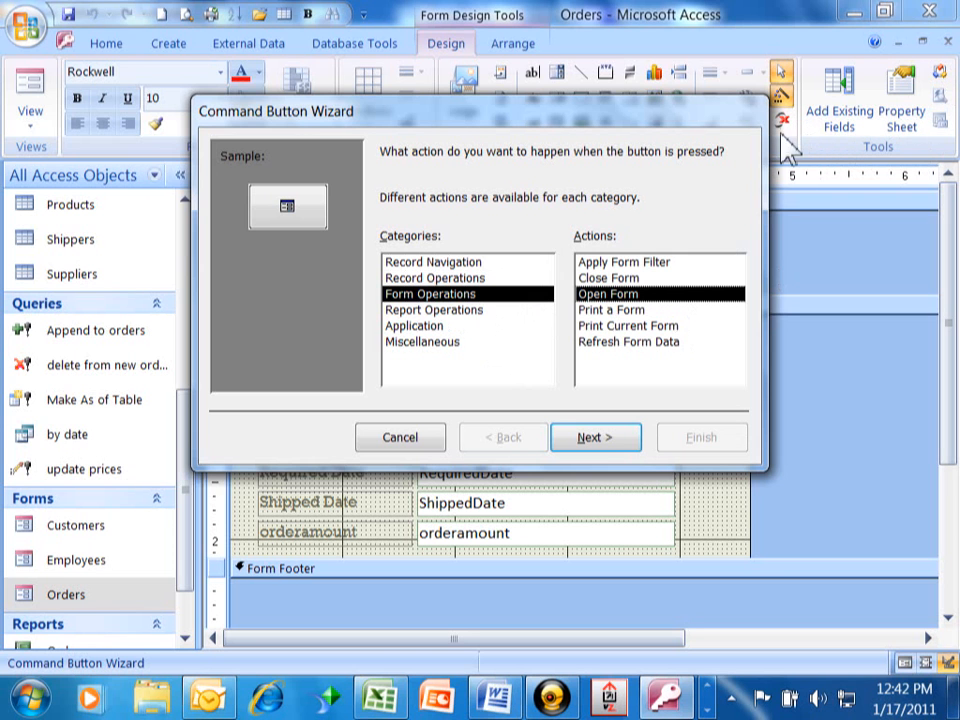
mouse_move(733, 343)
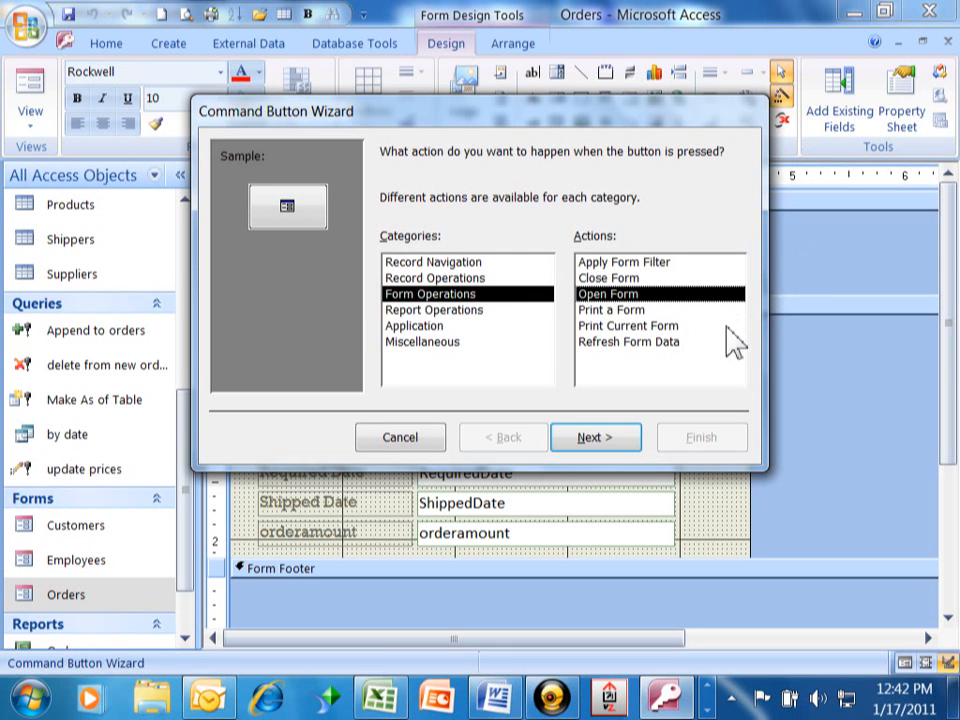
left_click(595, 437)
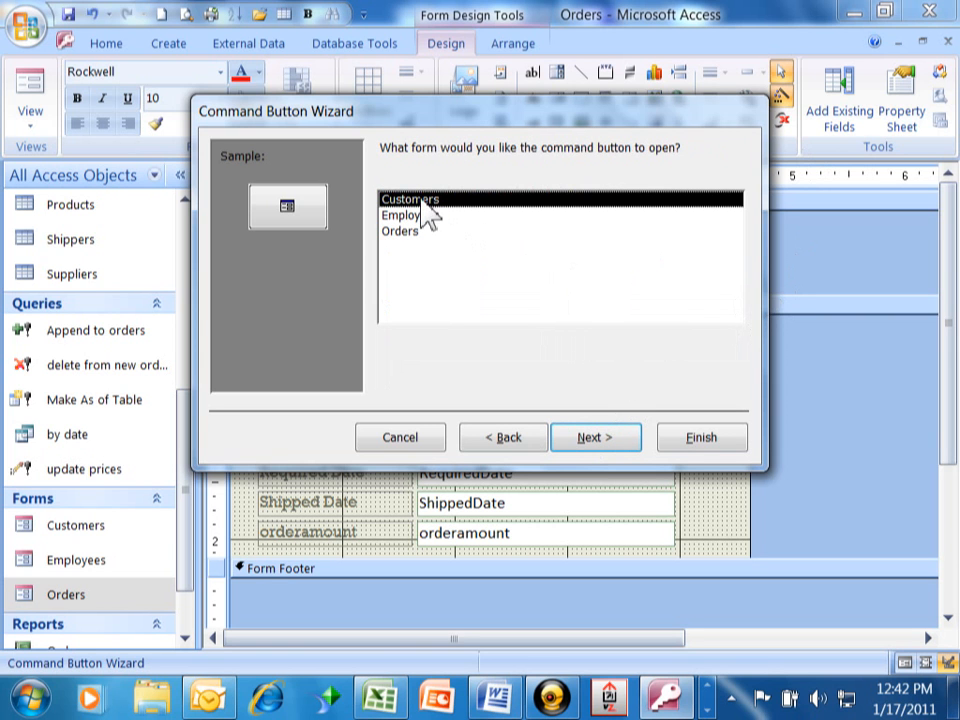
mouse_move(650, 378)
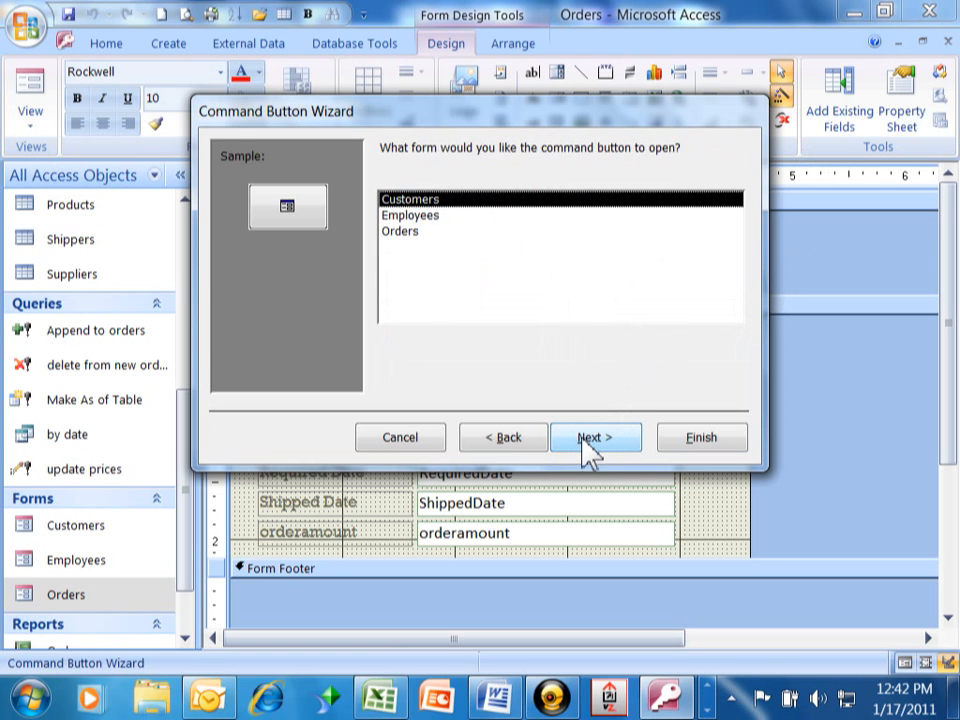
Choose Customers as the form to open, showing specific data rather than all records
left_click(595, 437)
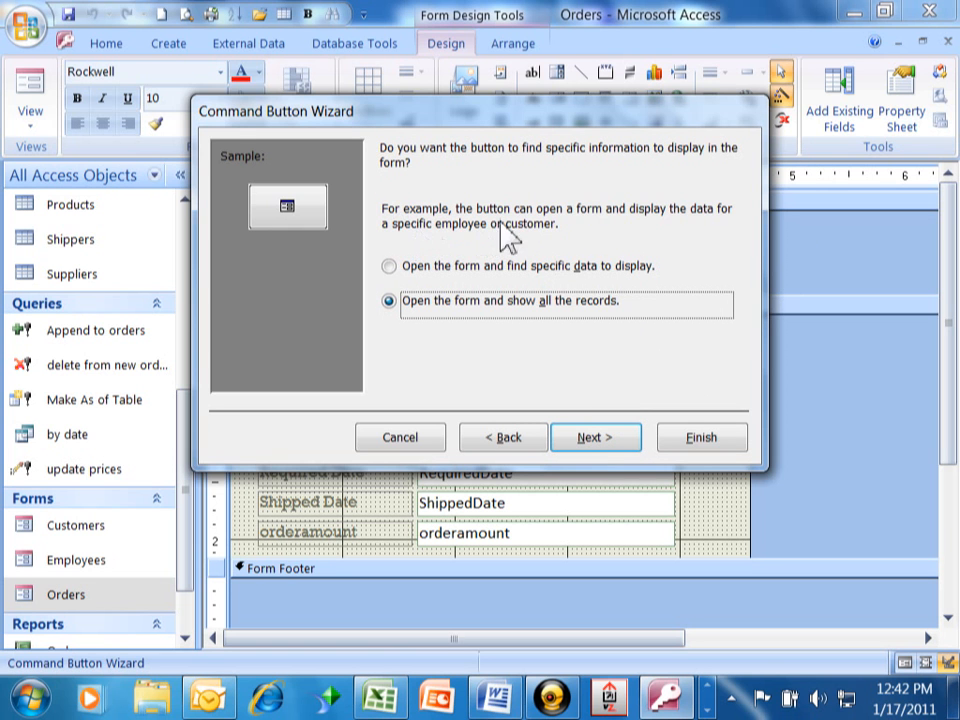
mouse_move(430, 178)
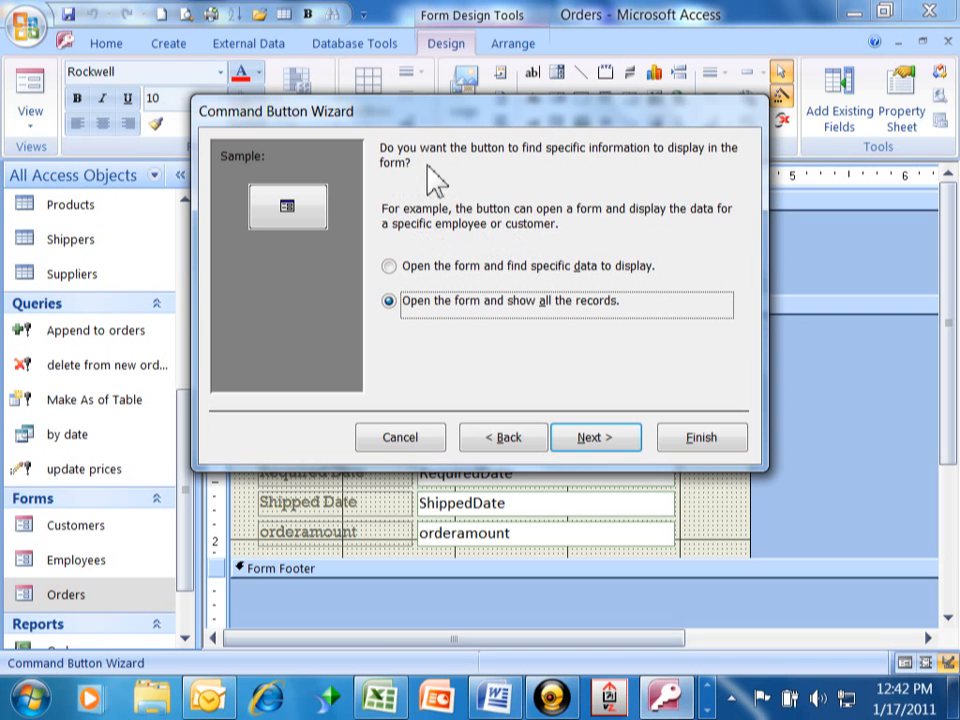
mouse_move(752, 185)
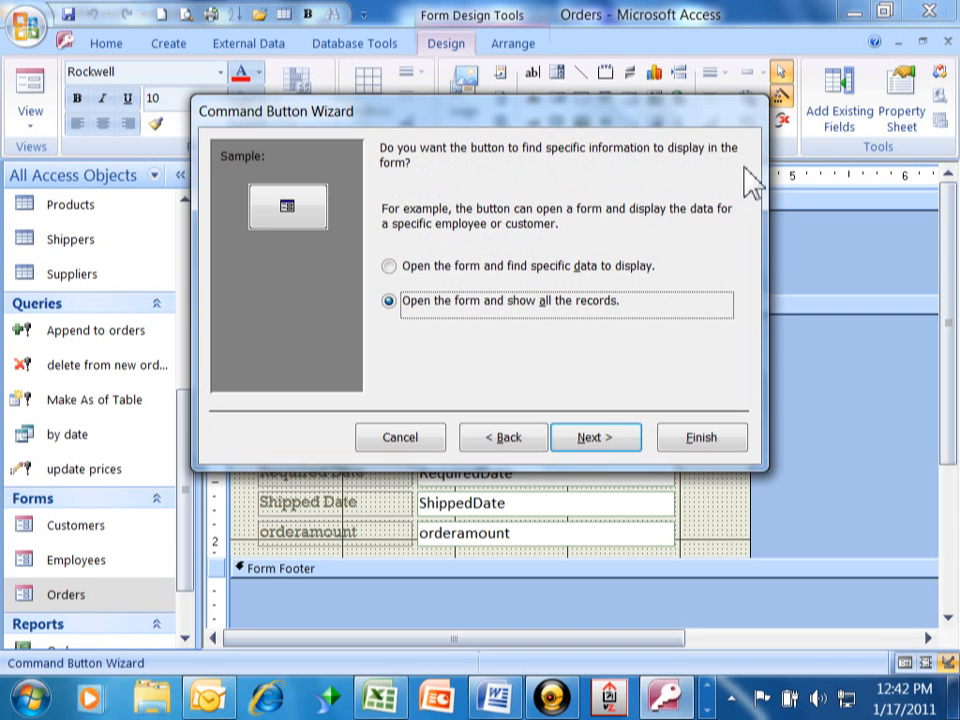
mouse_move(432, 228)
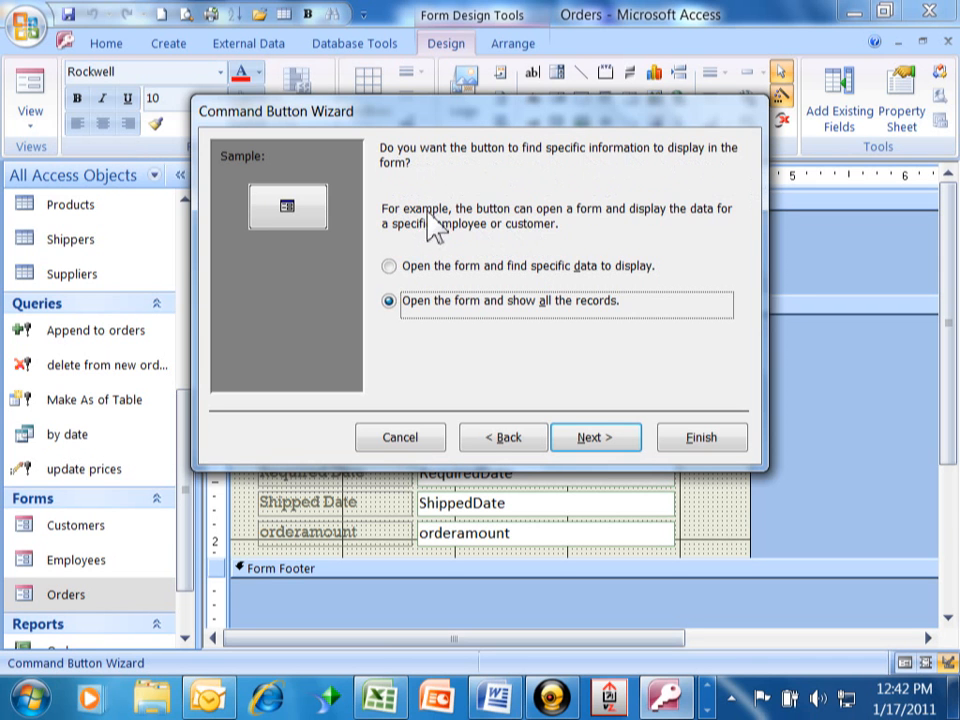
mouse_move(595, 230)
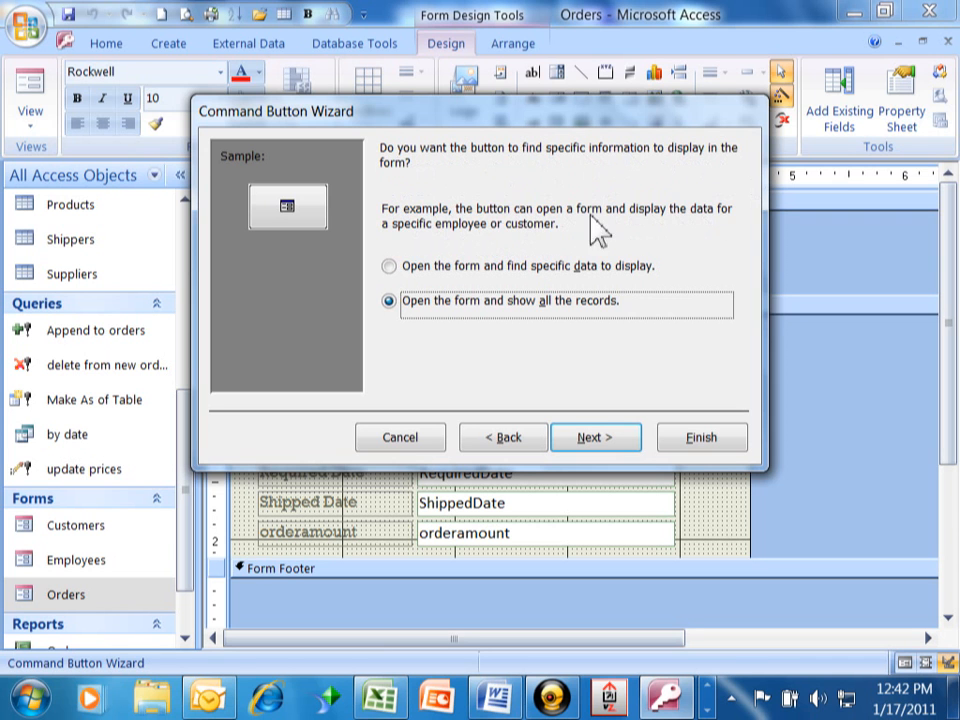
mouse_move(510, 245)
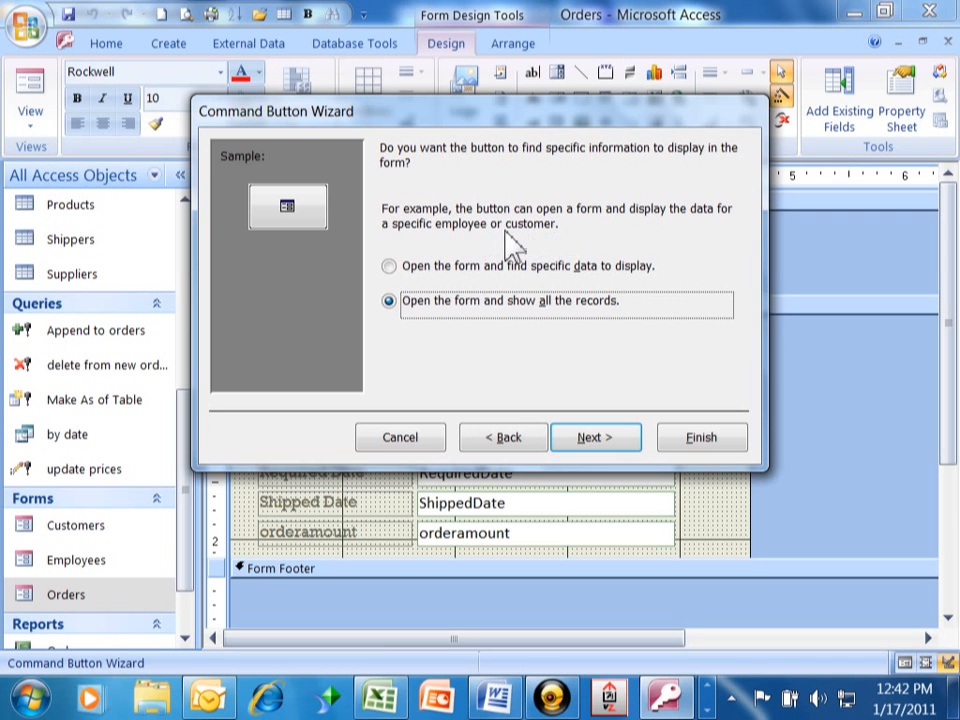
mouse_move(545, 255)
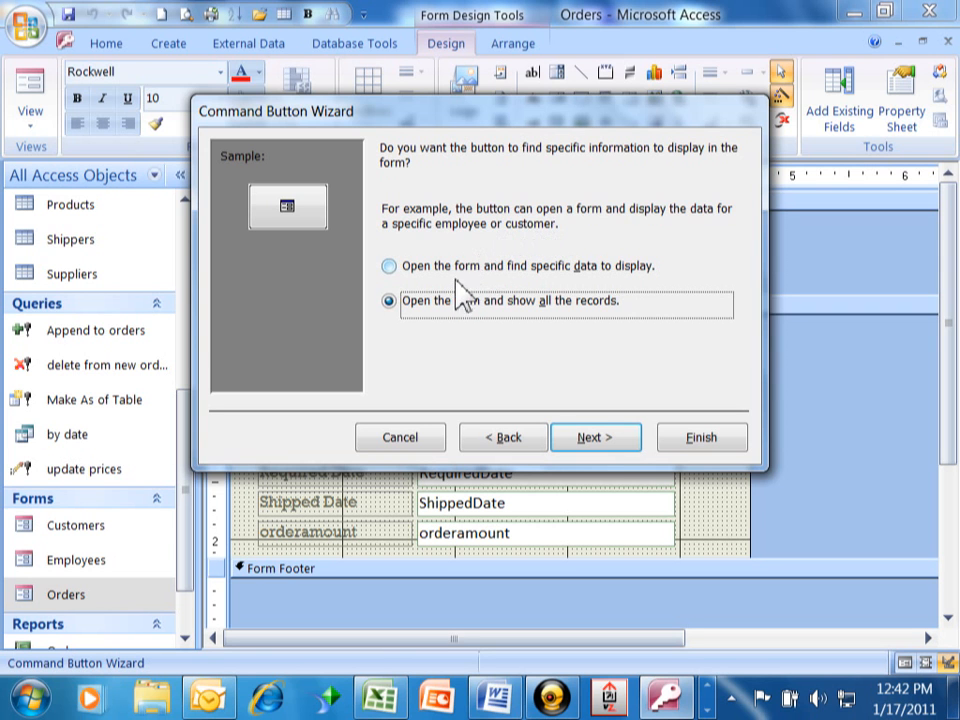
left_click(388, 267)
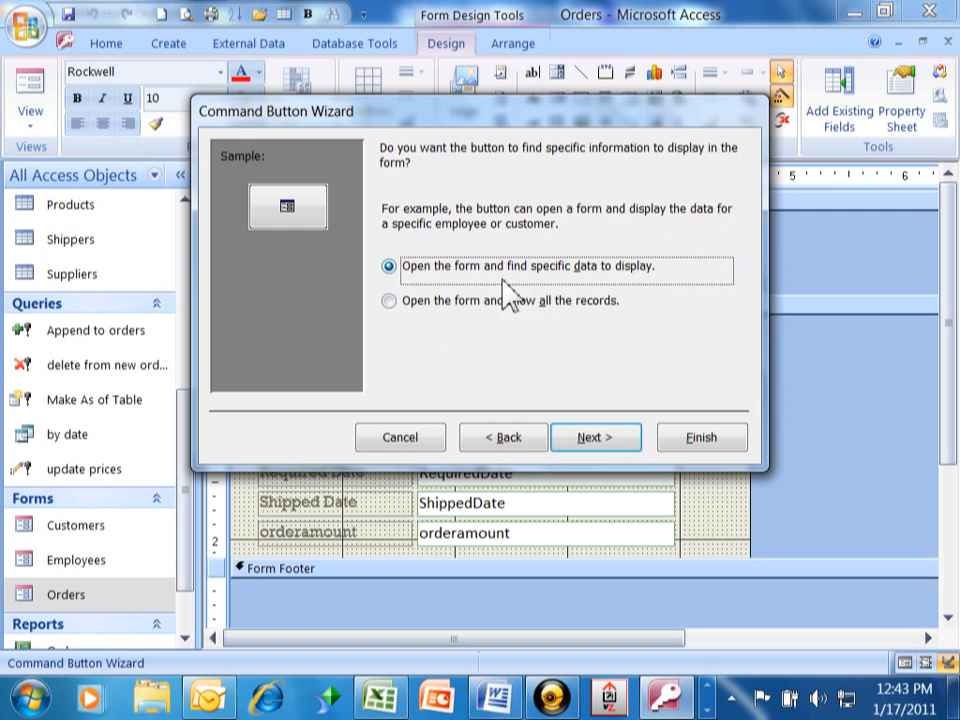
mouse_move(583, 425)
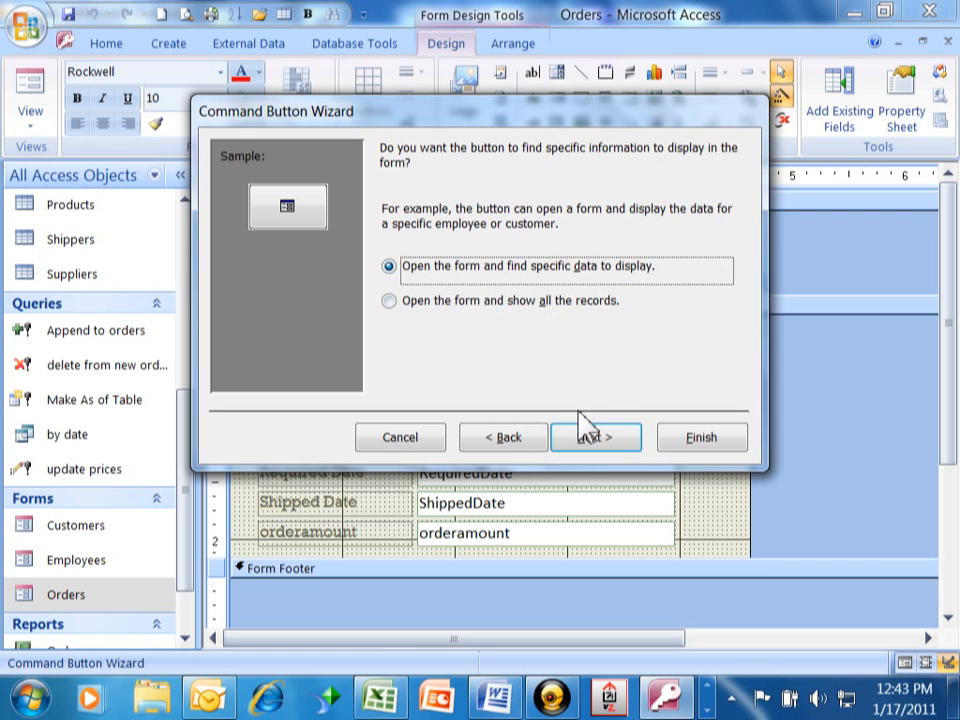
Match CustomerID in Orders to CustomerID in Customers as the linking fields
left_click(595, 437)
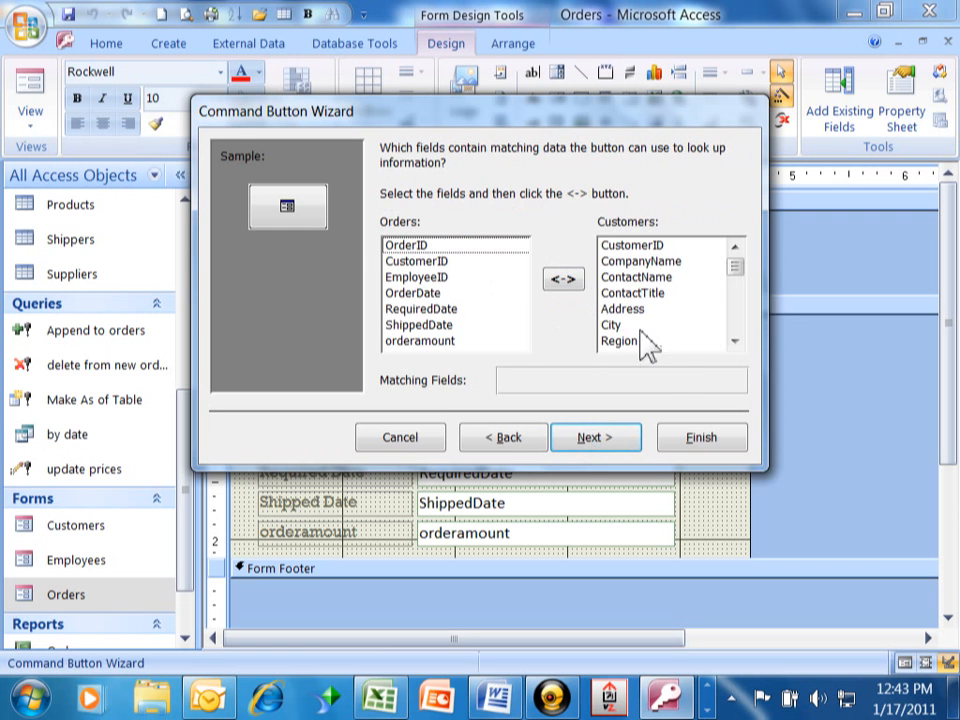
mouse_move(445, 175)
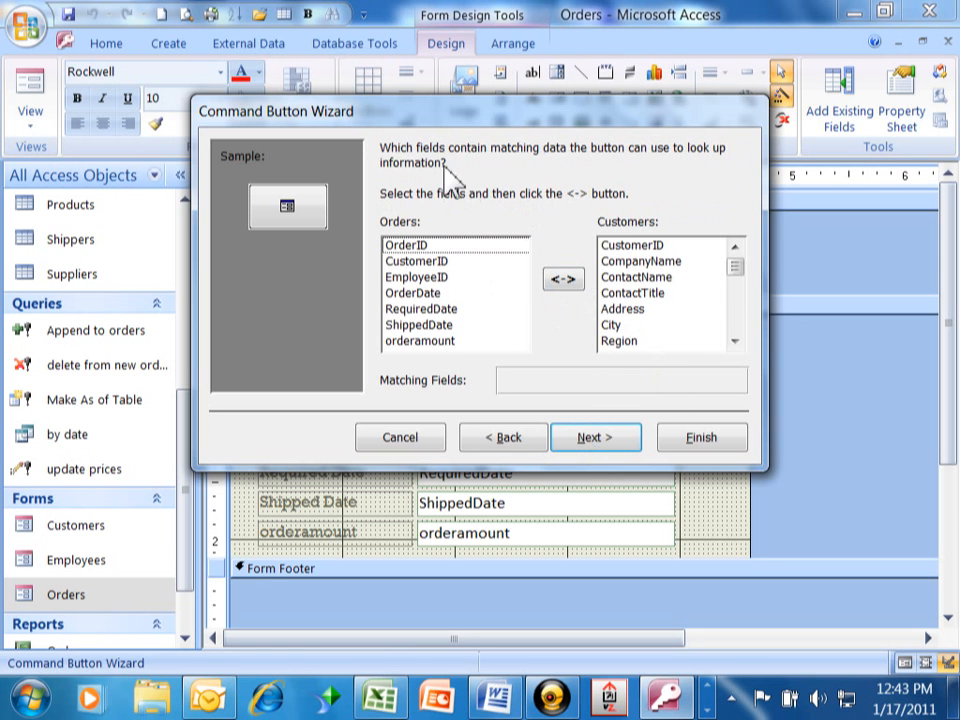
mouse_move(640, 160)
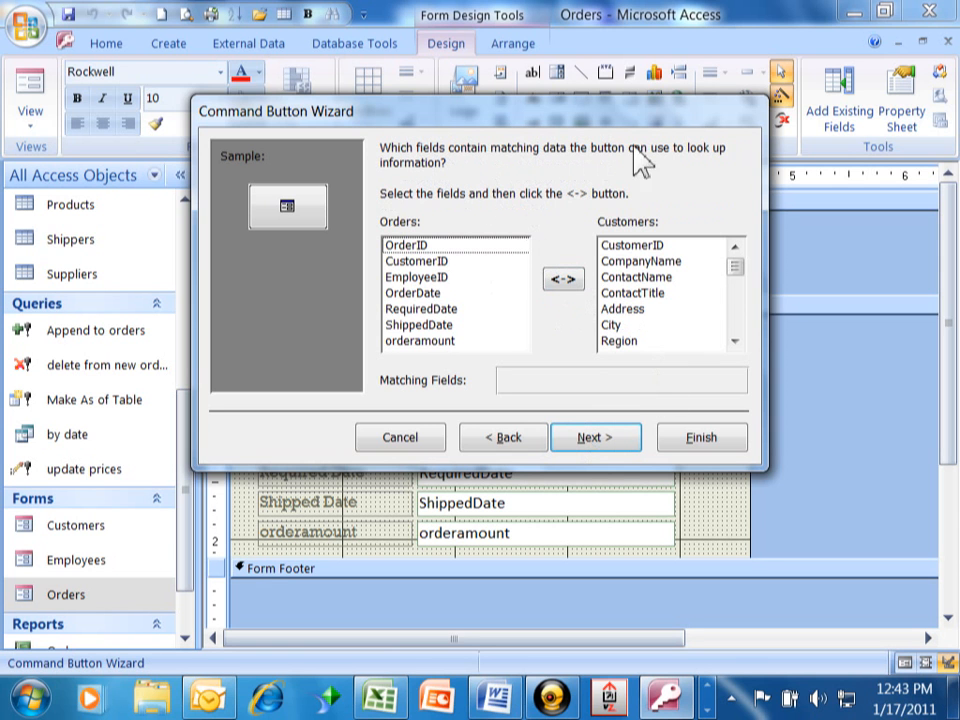
mouse_move(487, 185)
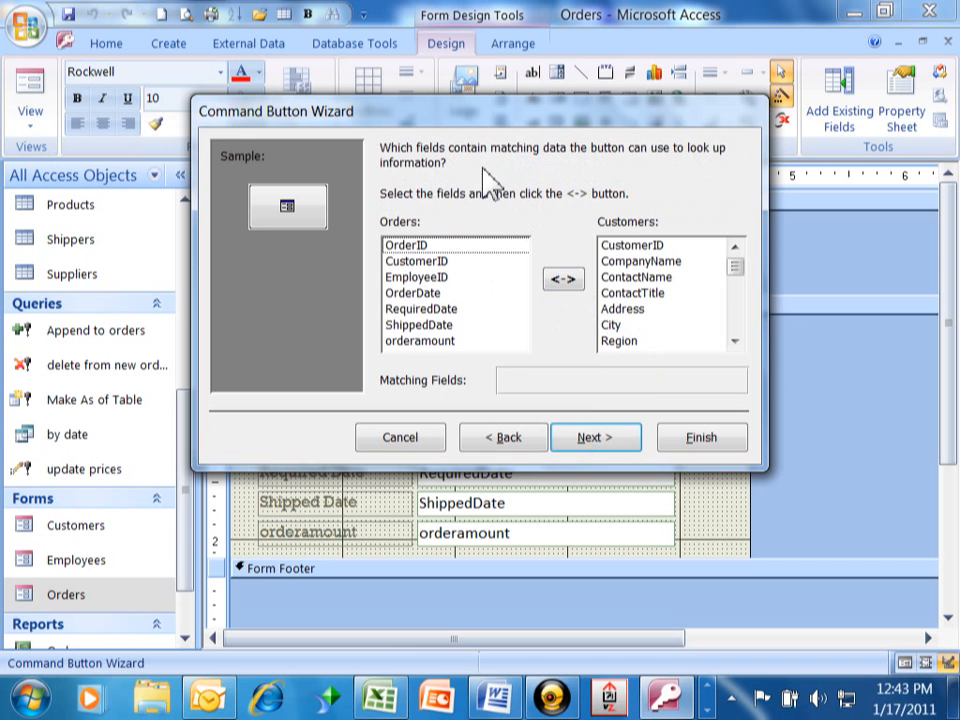
mouse_move(500, 225)
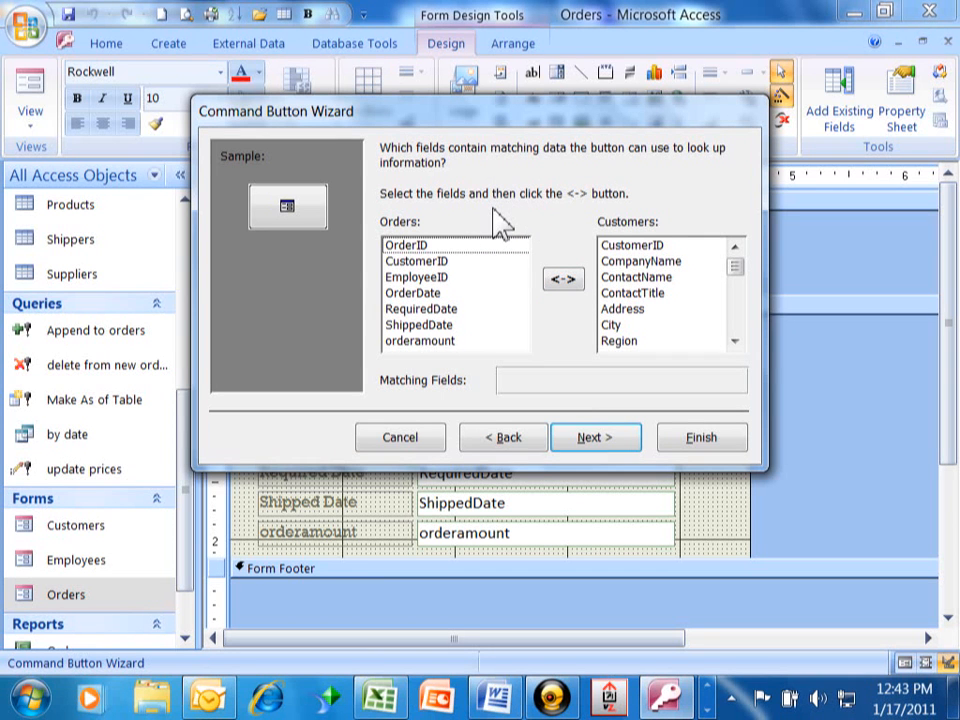
mouse_move(503, 217)
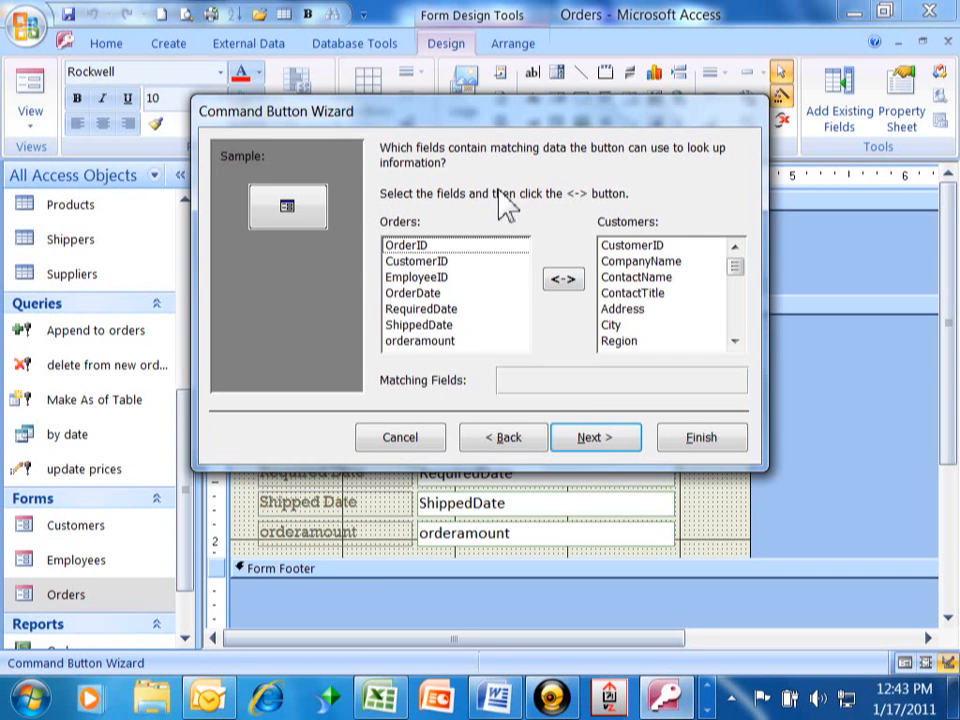
mouse_move(513, 218)
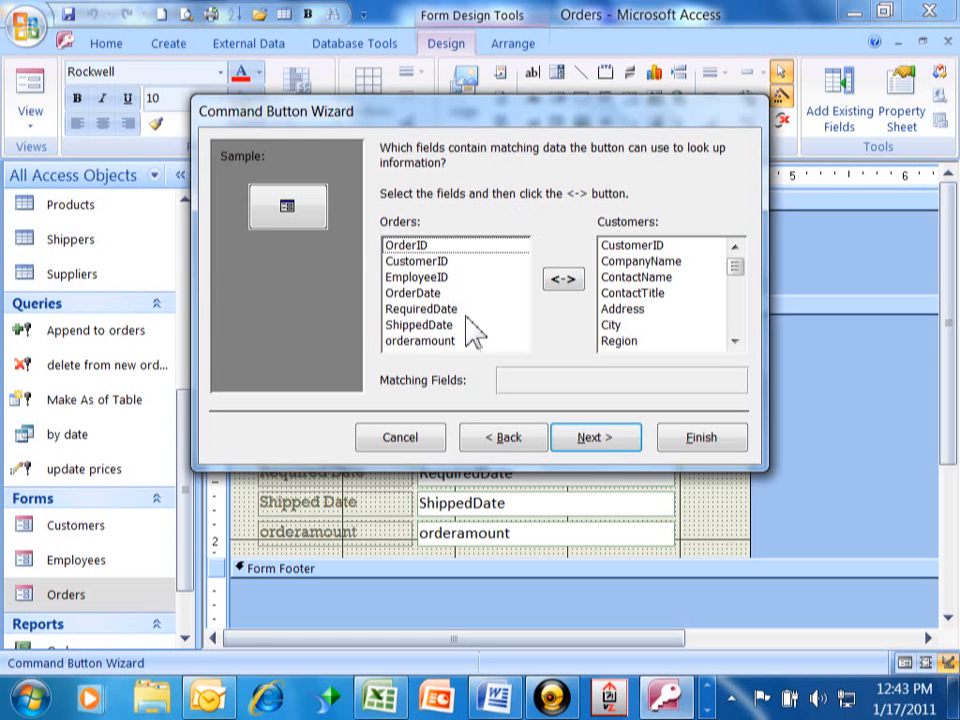
mouse_move(525, 290)
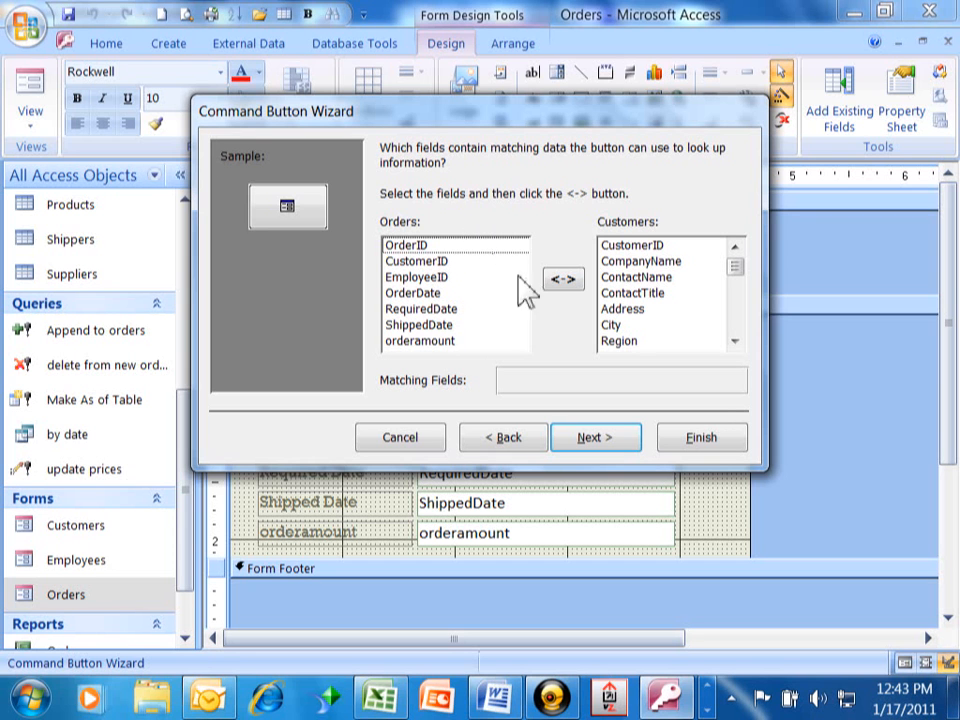
mouse_move(705, 290)
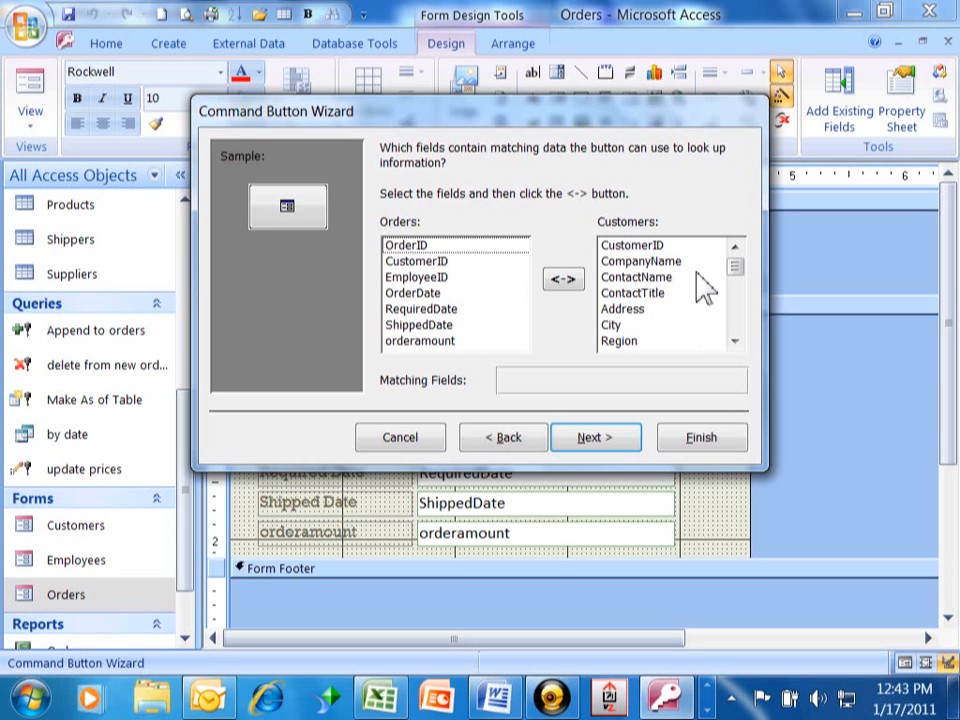
mouse_move(650, 270)
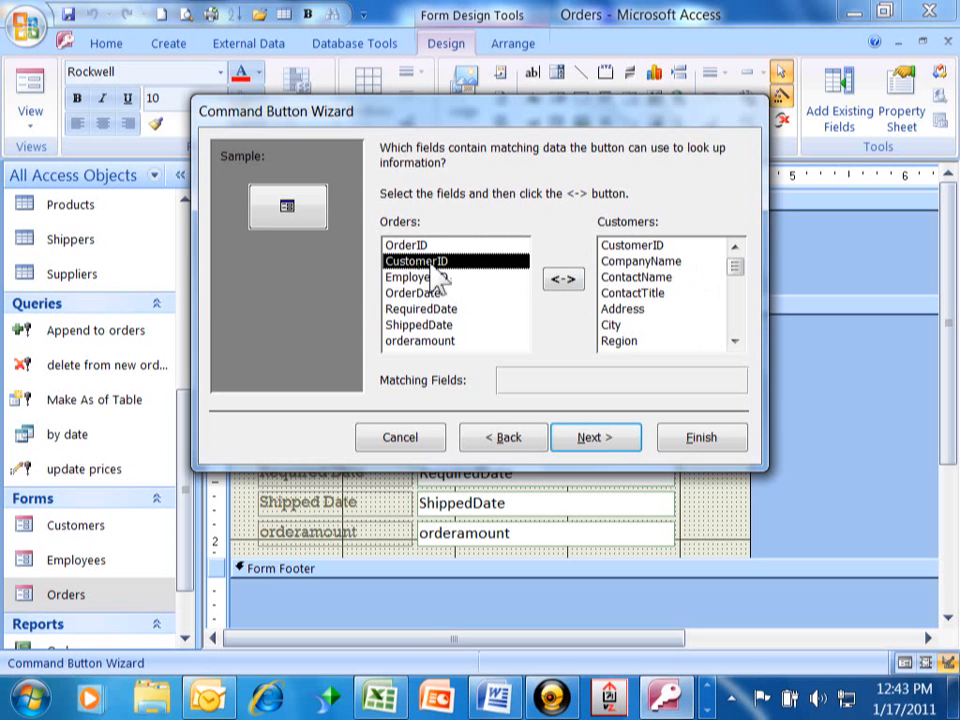
mouse_move(625, 261)
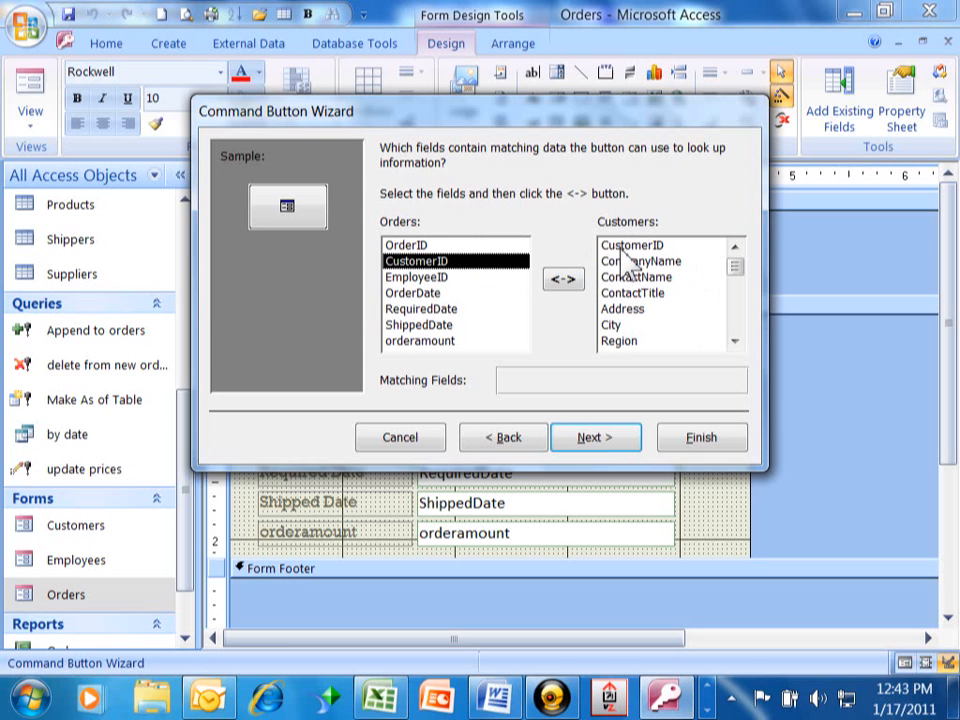
left_click(632, 245)
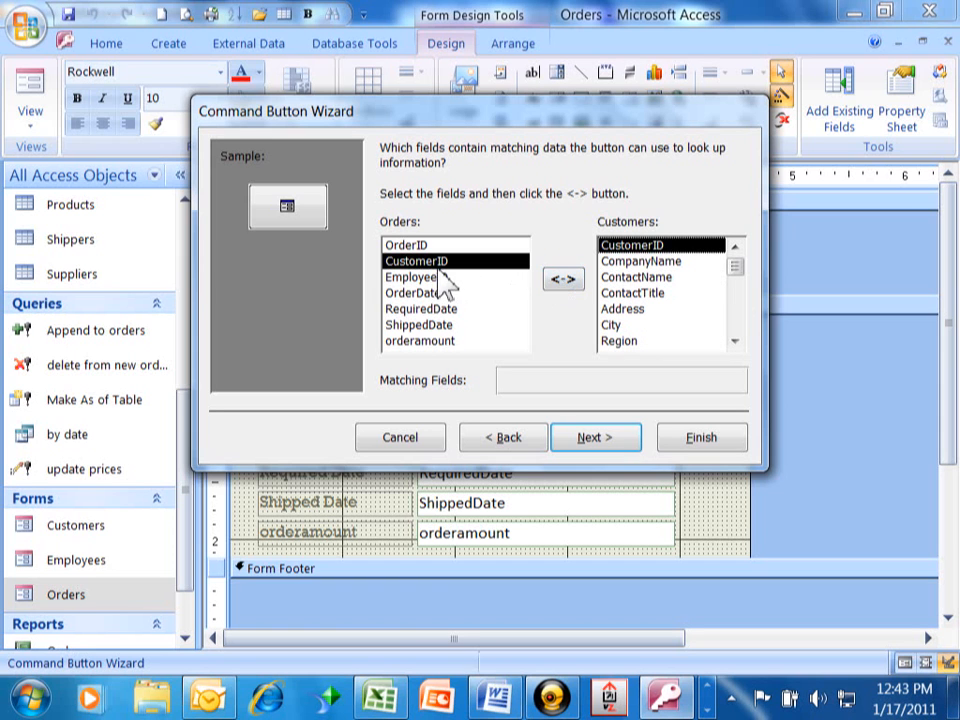
mouse_move(650, 270)
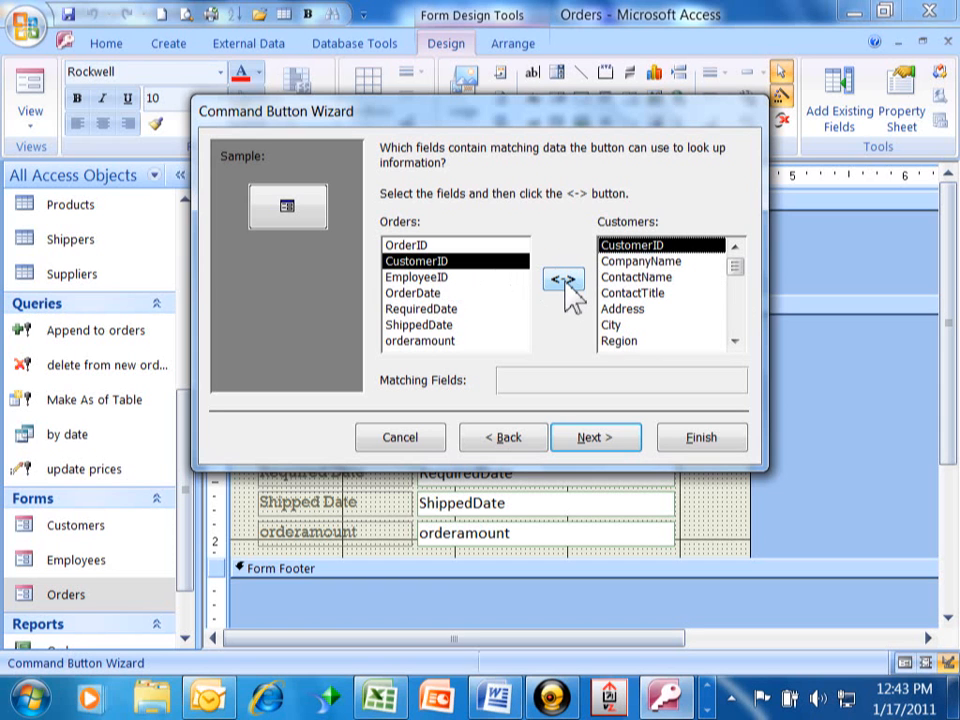
left_click(563, 278)
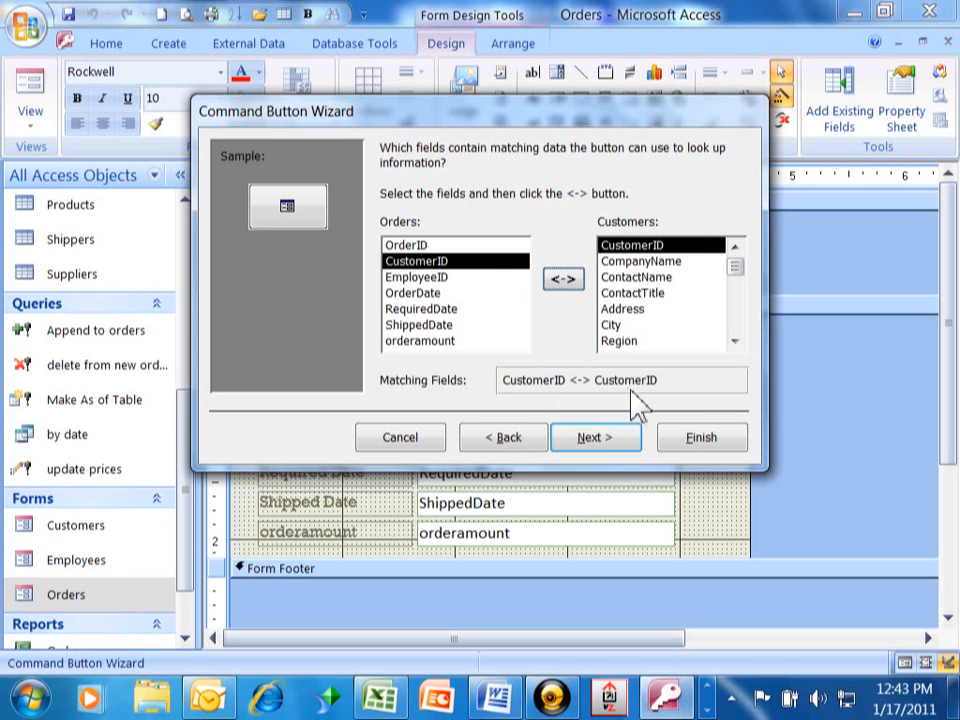
mouse_move(660, 425)
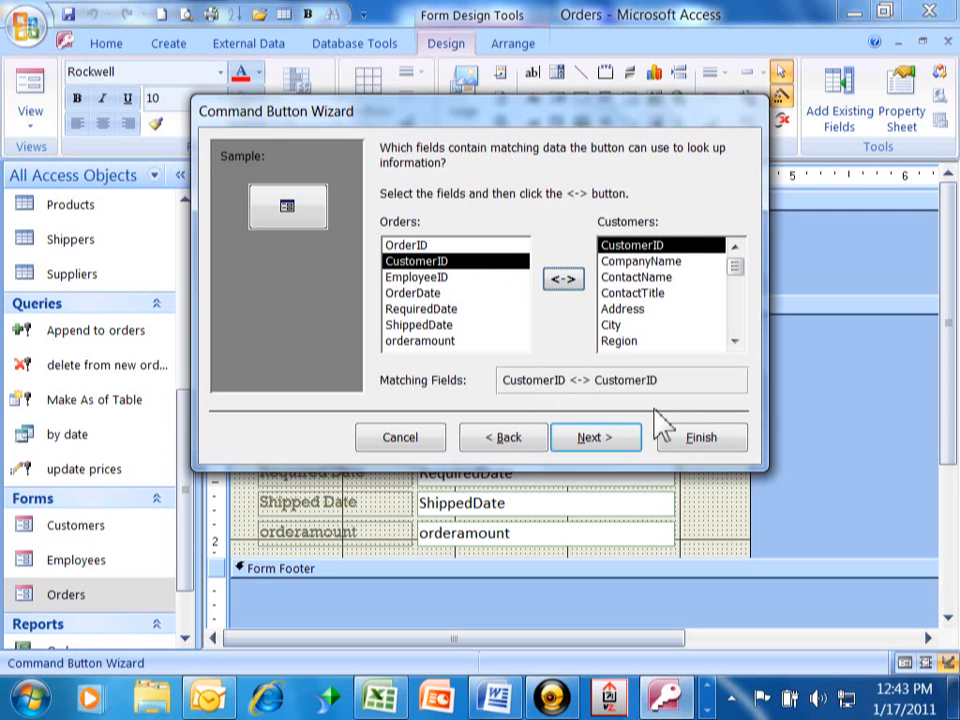
mouse_move(640, 270)
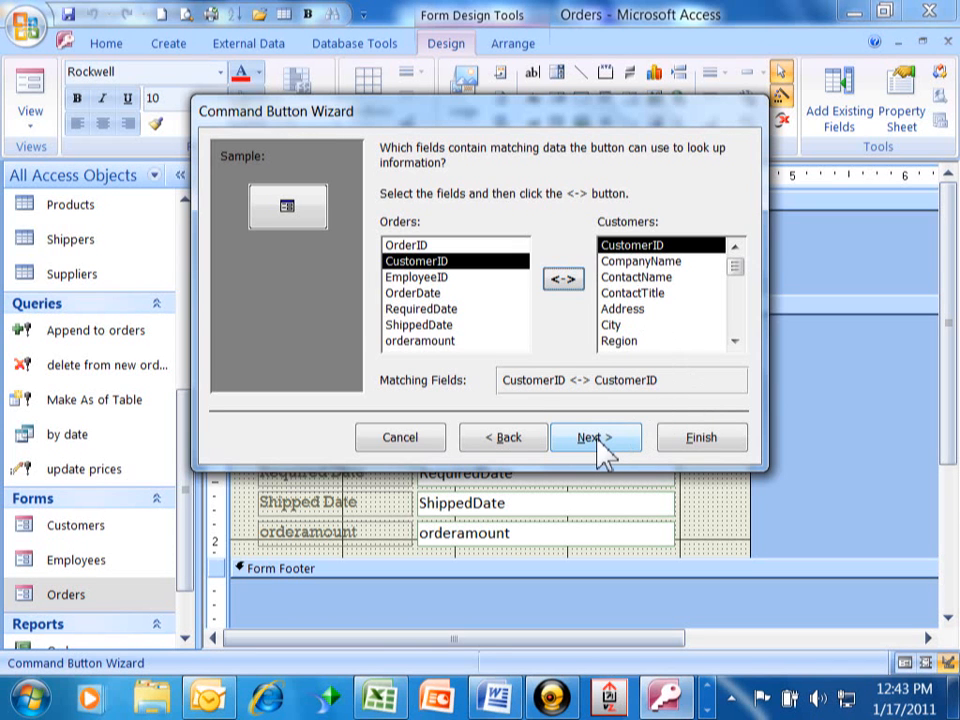
left_click(595, 437)
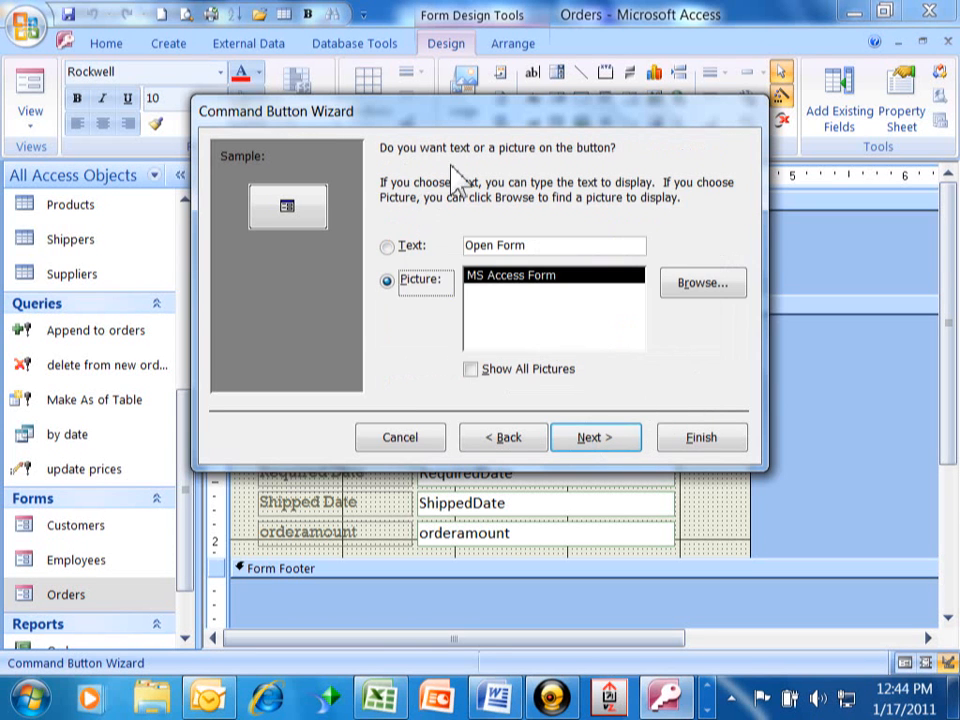
mouse_move(420, 245)
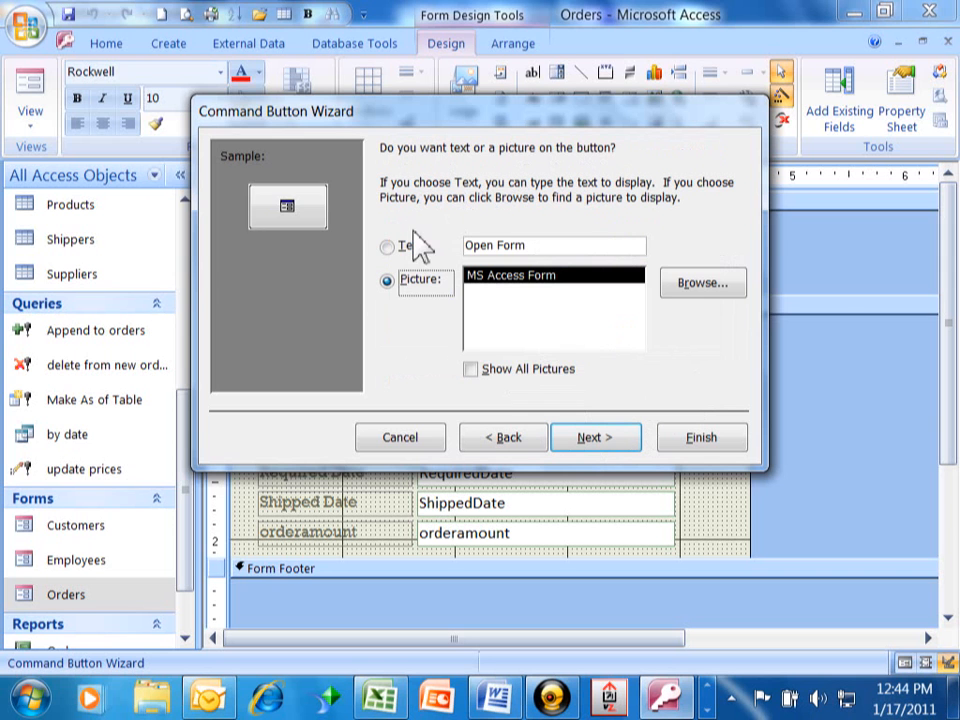
Give the button the text caption 'Go to Current Customer'
left_click(388, 246)
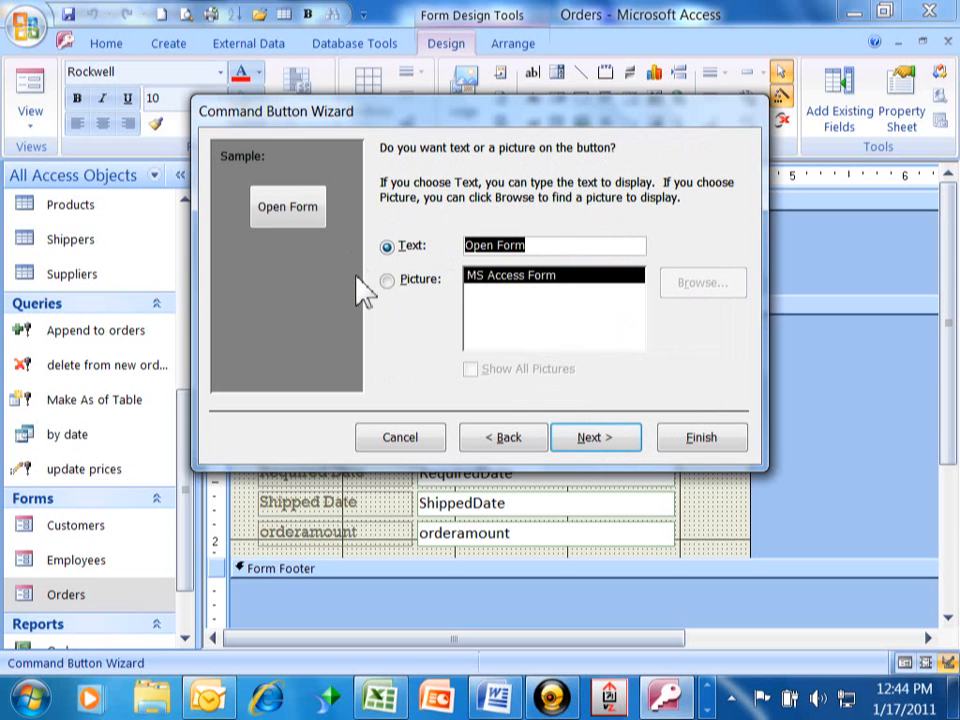
type("Got")
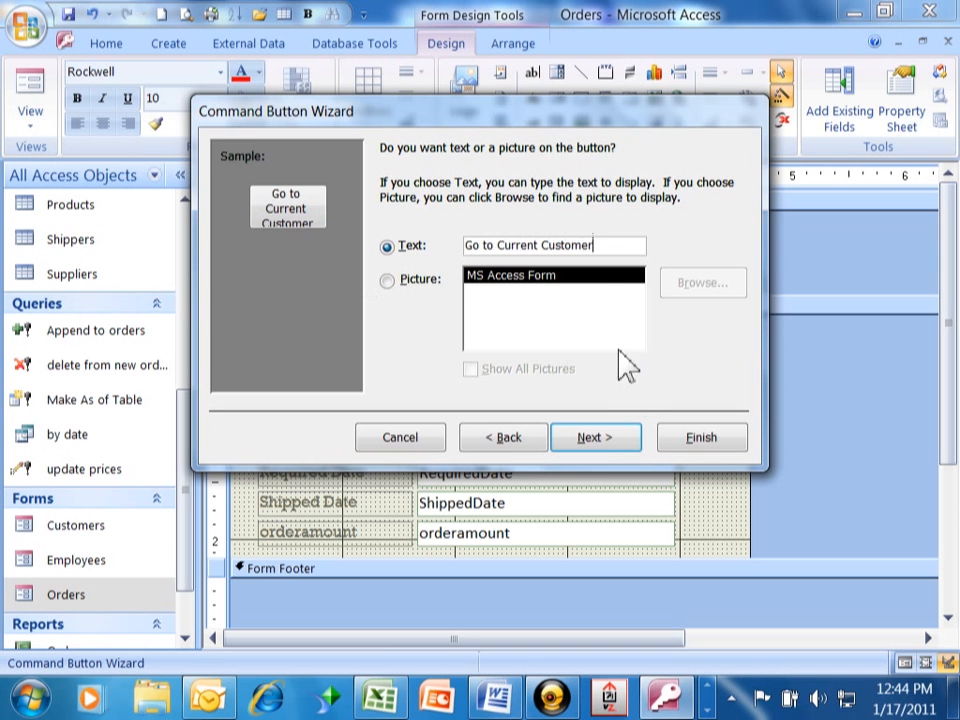
left_click(595, 437)
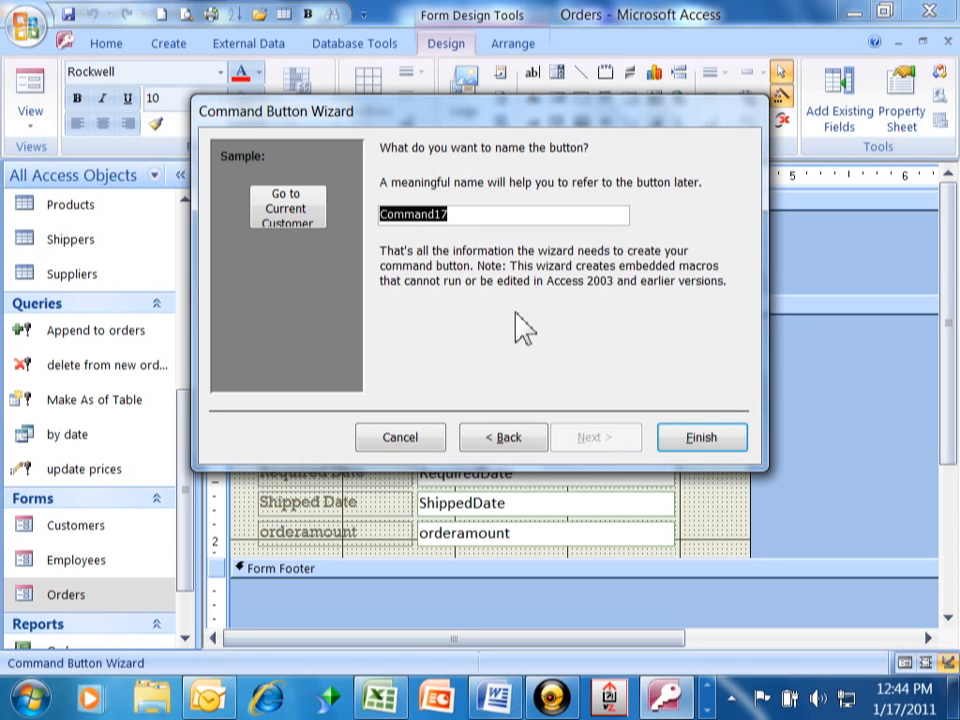
Name the button customer_button and finish the wizard
type("c")
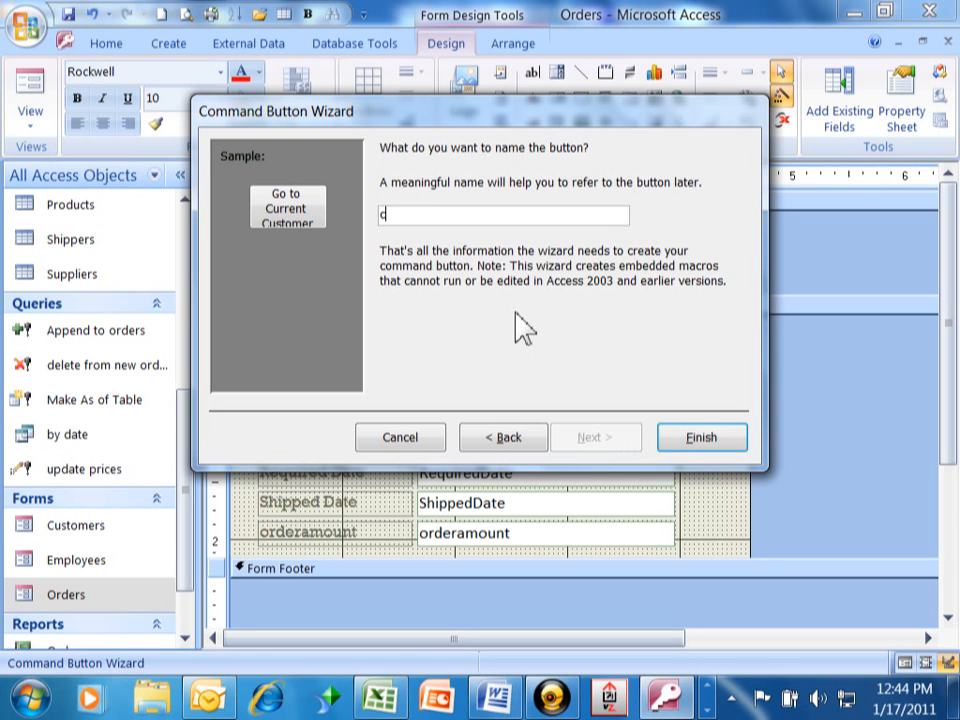
type("ust")
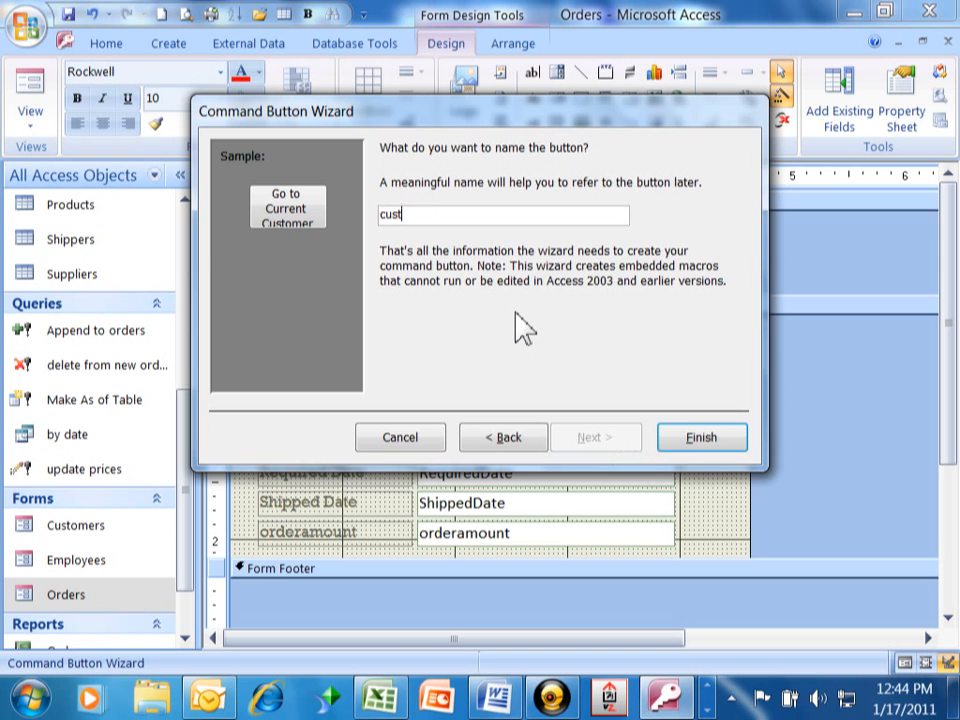
type("omer_")
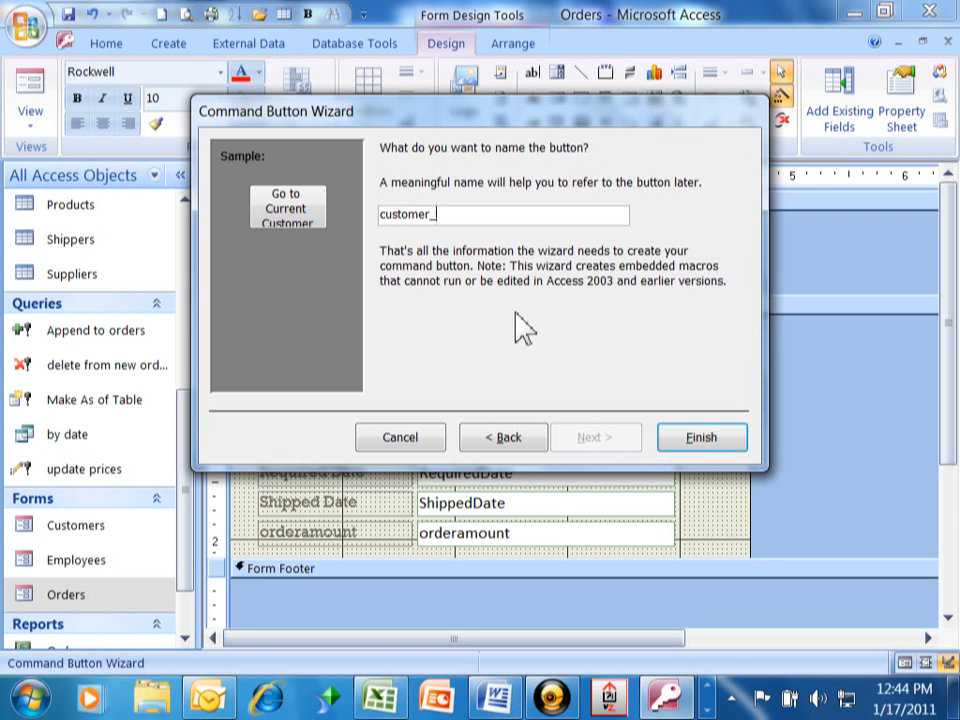
type("button")
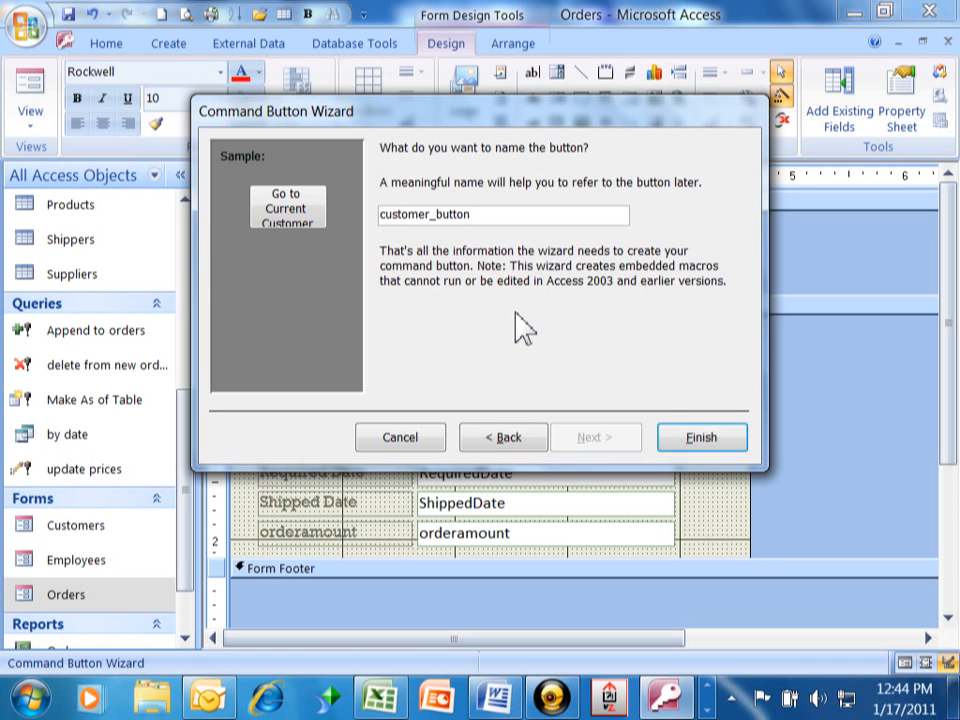
left_click(701, 437)
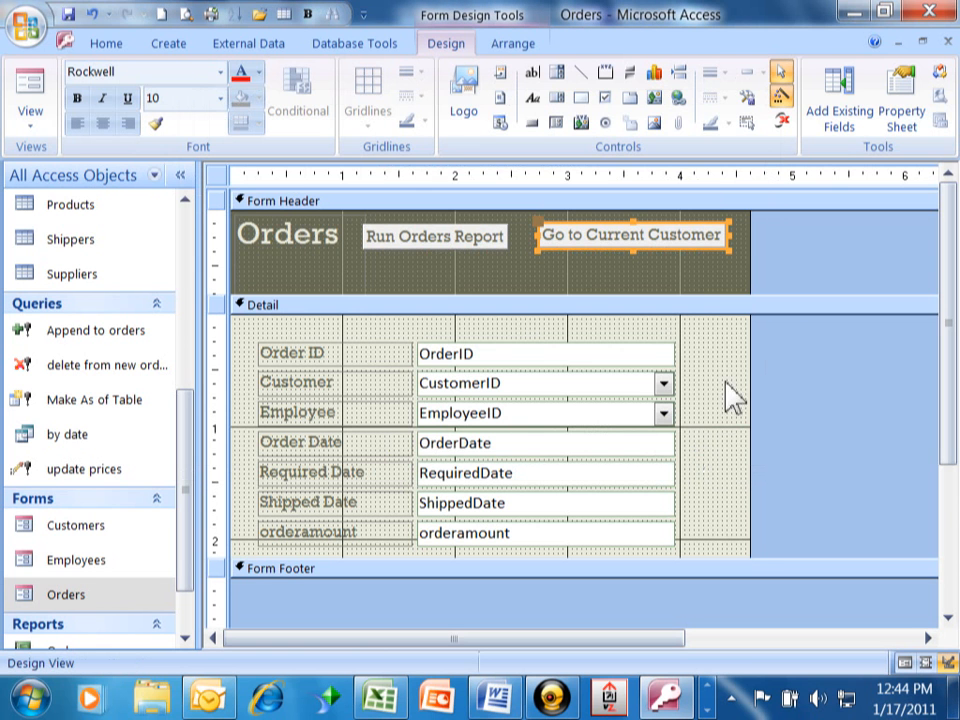
mouse_move(575, 295)
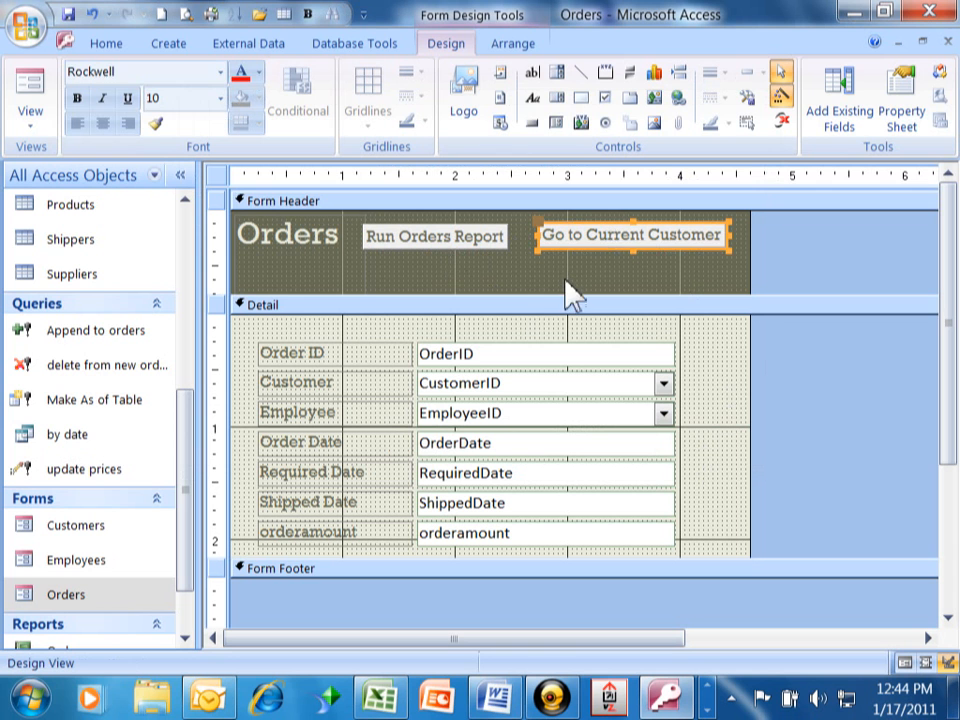
Select Run Orders Report and Go to Current Customer together and show the Arrange options
left_click(434, 236)
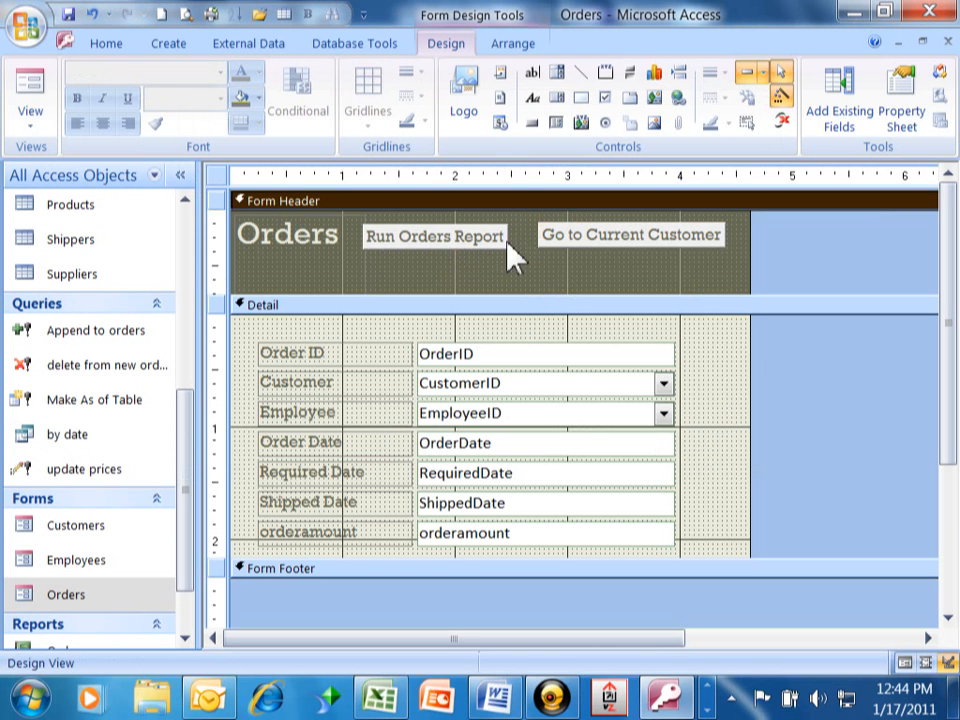
mouse_move(553, 256)
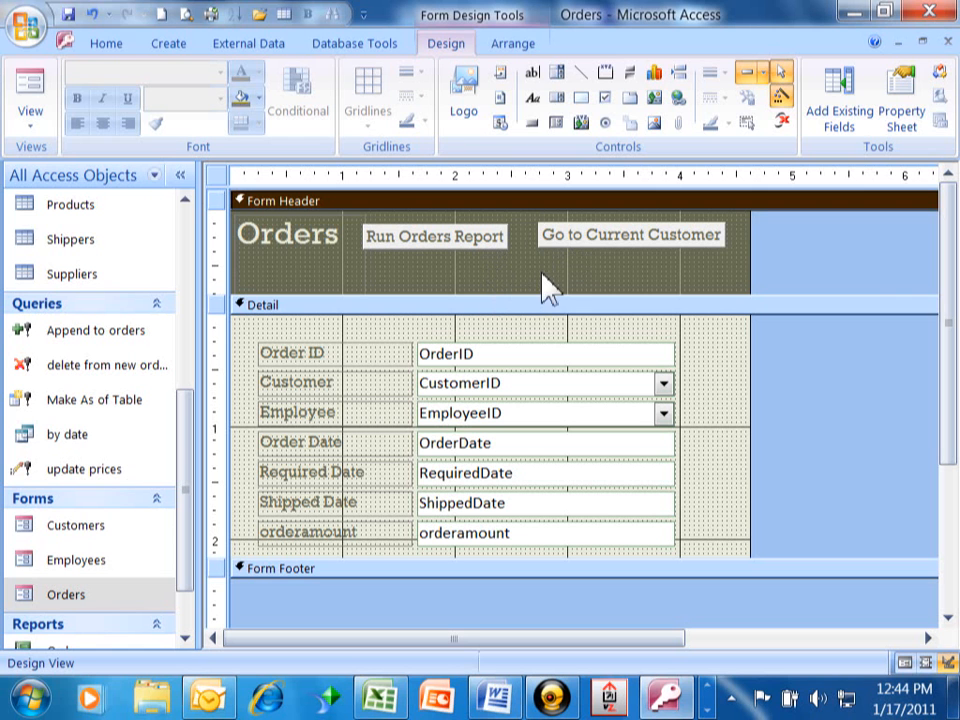
mouse_move(543, 258)
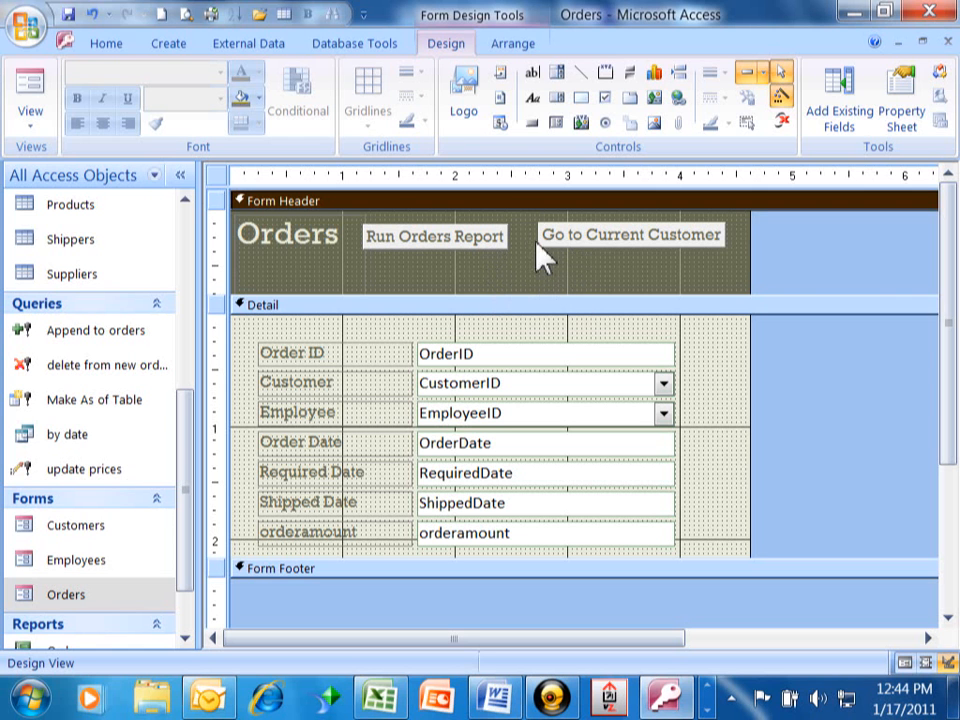
left_click(434, 236)
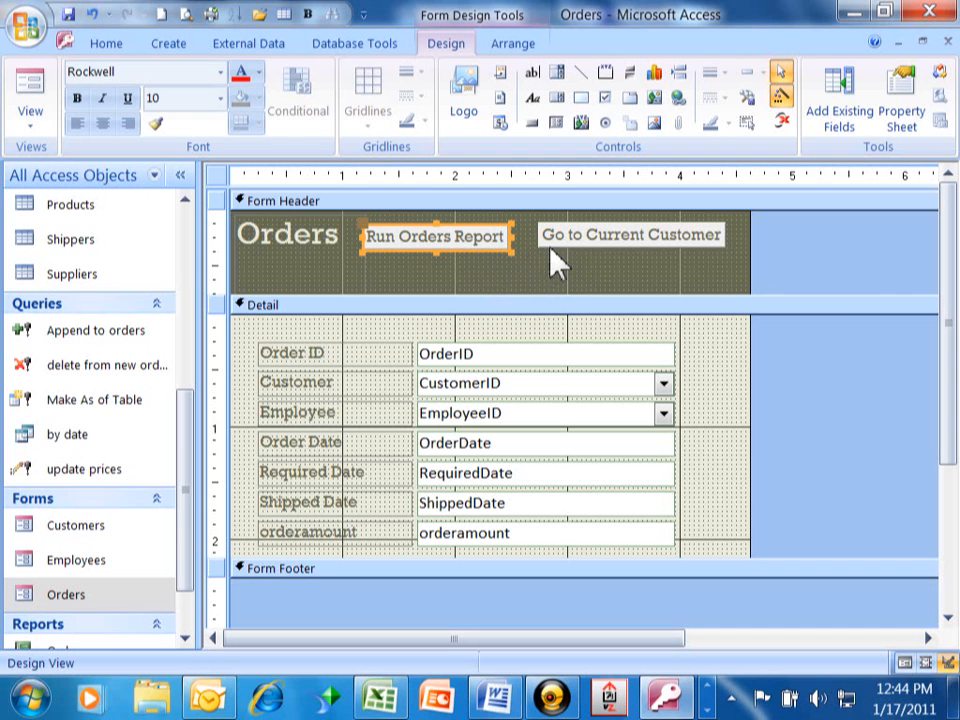
mouse_move(665, 255)
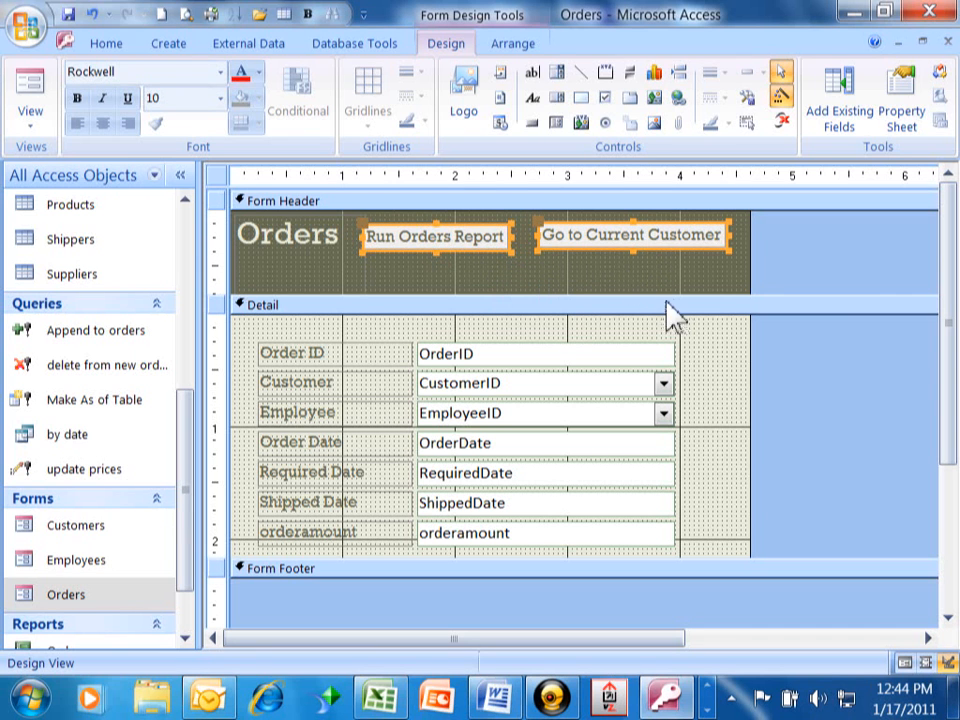
left_click(512, 43)
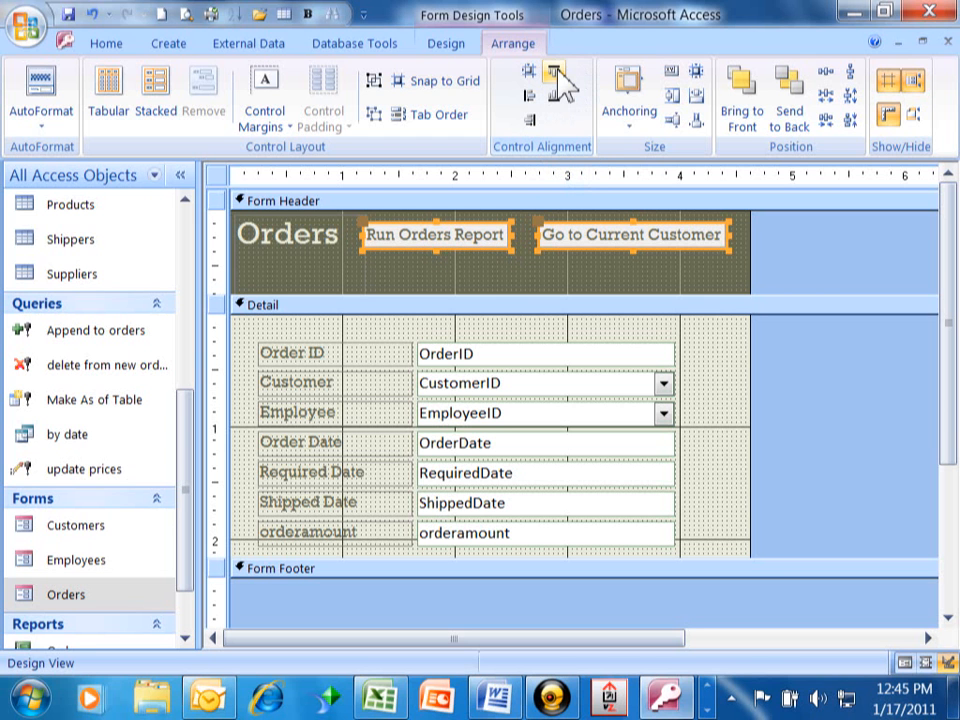
mouse_move(636, 278)
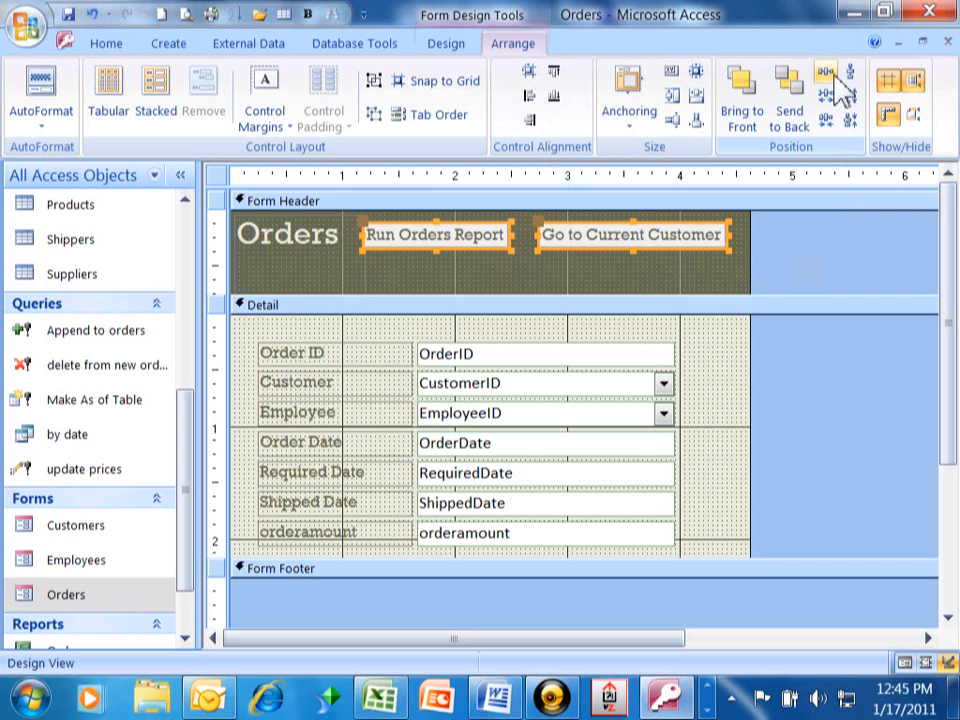
mouse_move(822, 82)
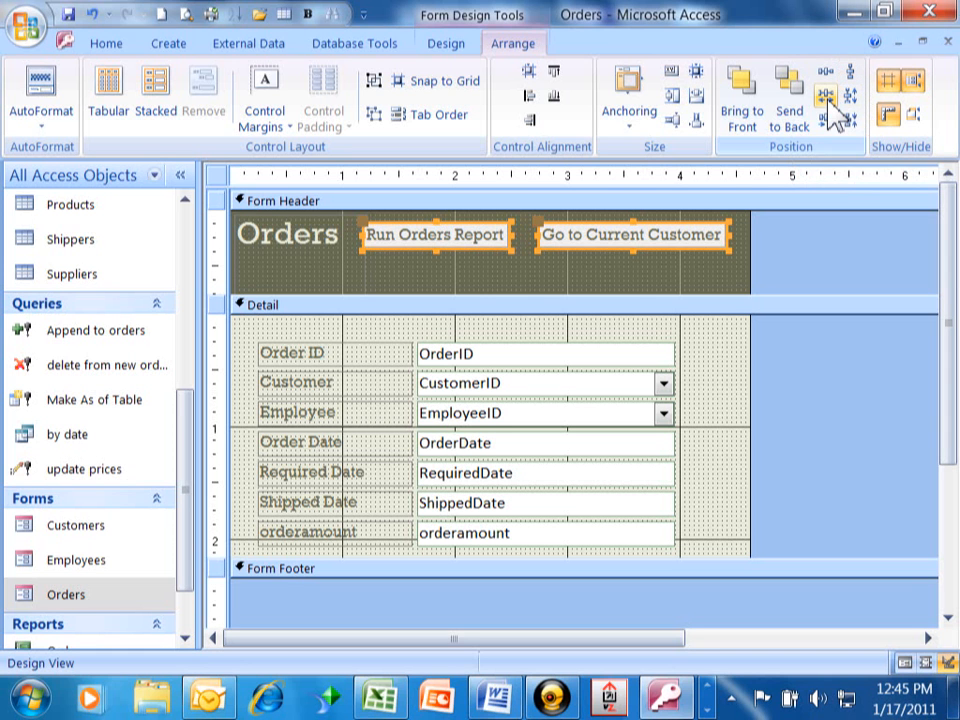
mouse_move(843, 97)
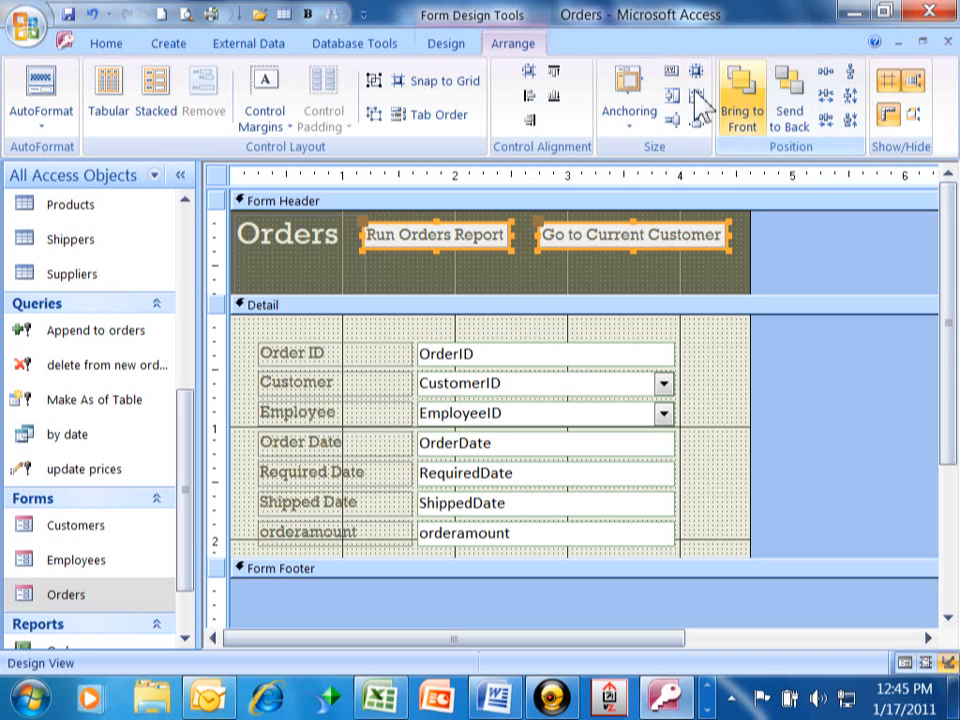
Review the Anchoring choices for the two selected header buttons
left_click(629, 95)
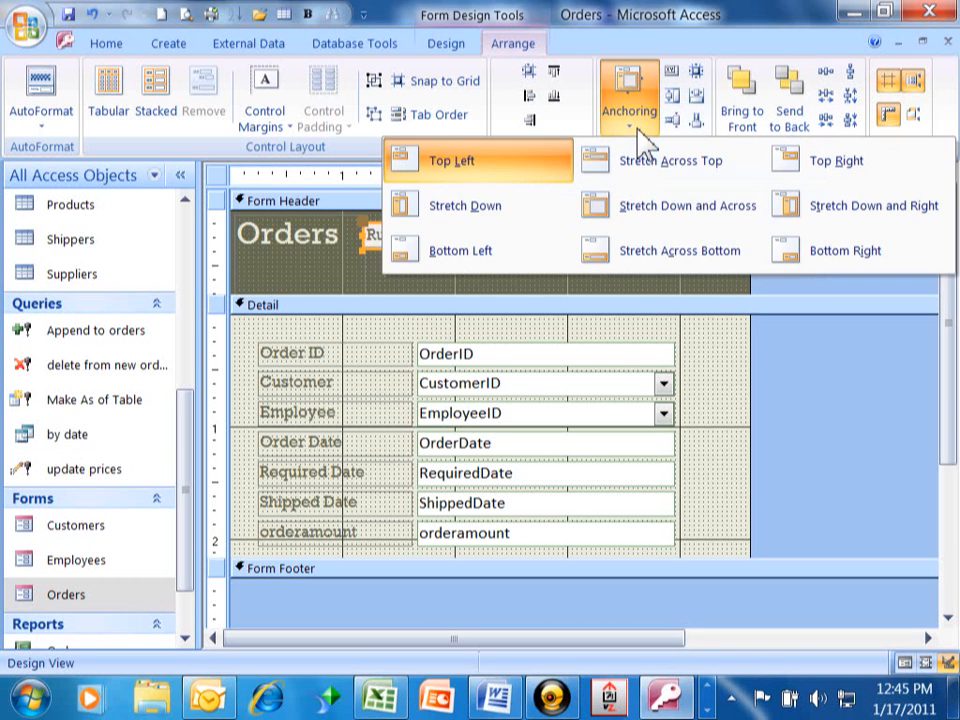
mouse_move(860, 95)
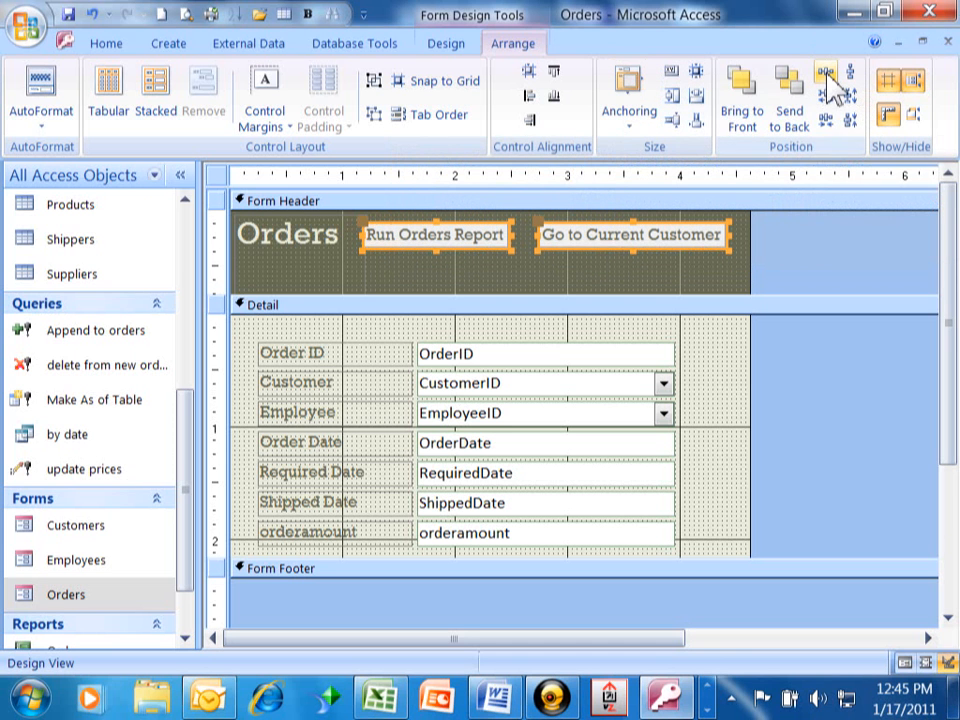
mouse_move(828, 88)
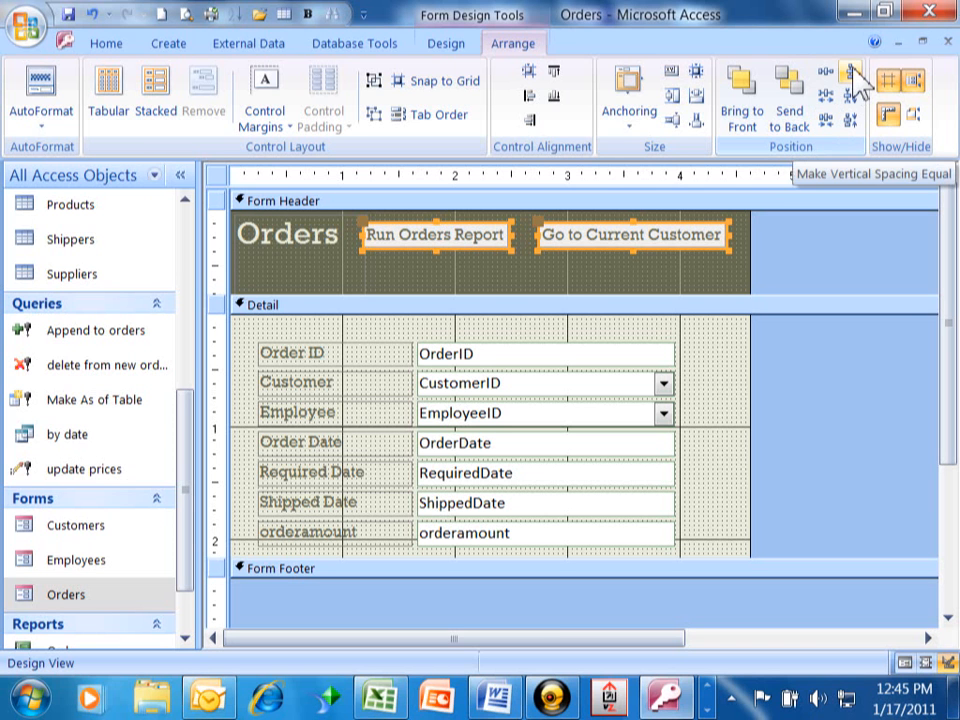
mouse_move(855, 95)
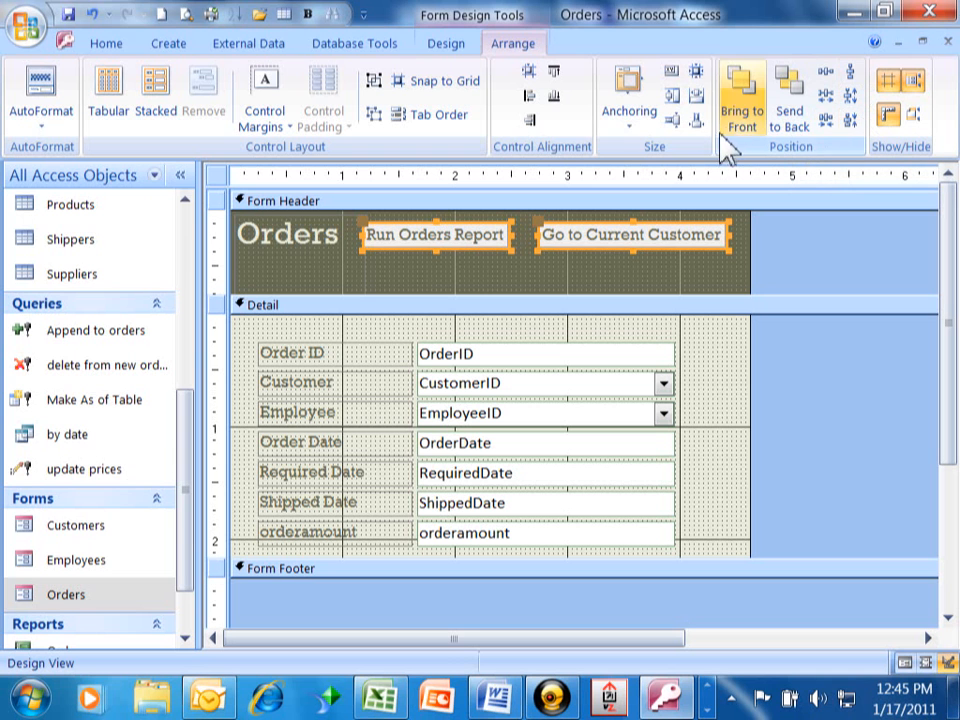
mouse_move(685, 95)
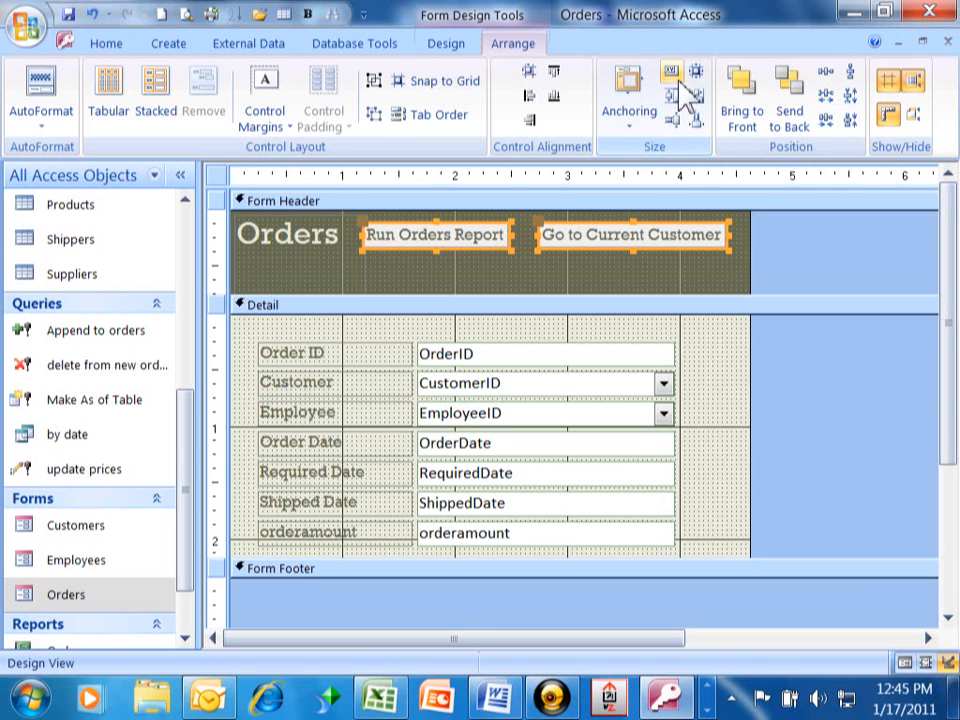
mouse_move(370, 165)
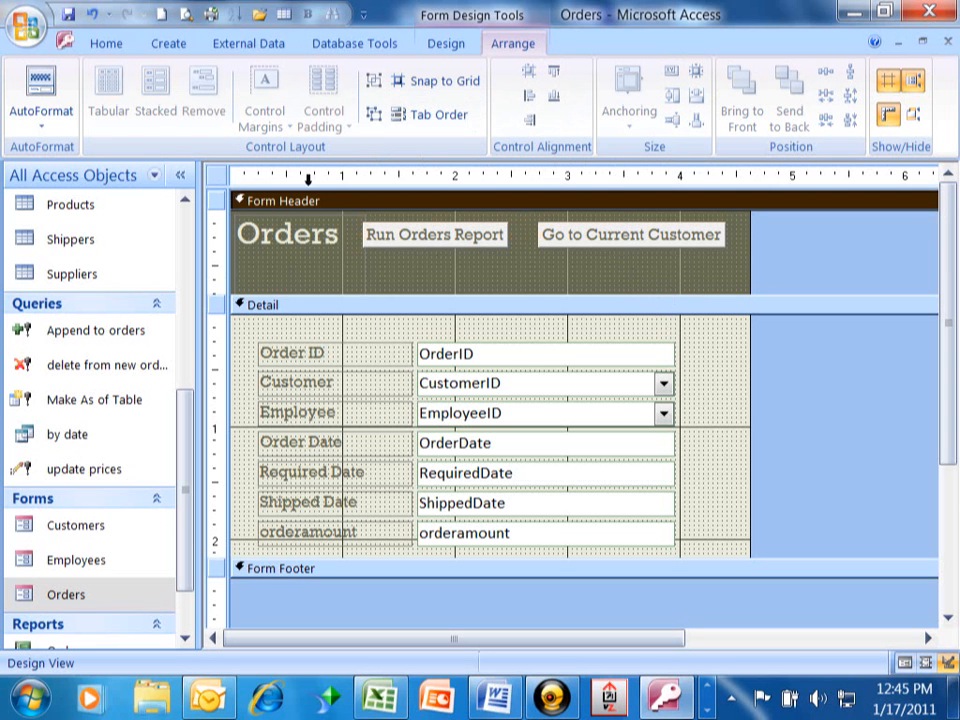
mouse_move(249, 43)
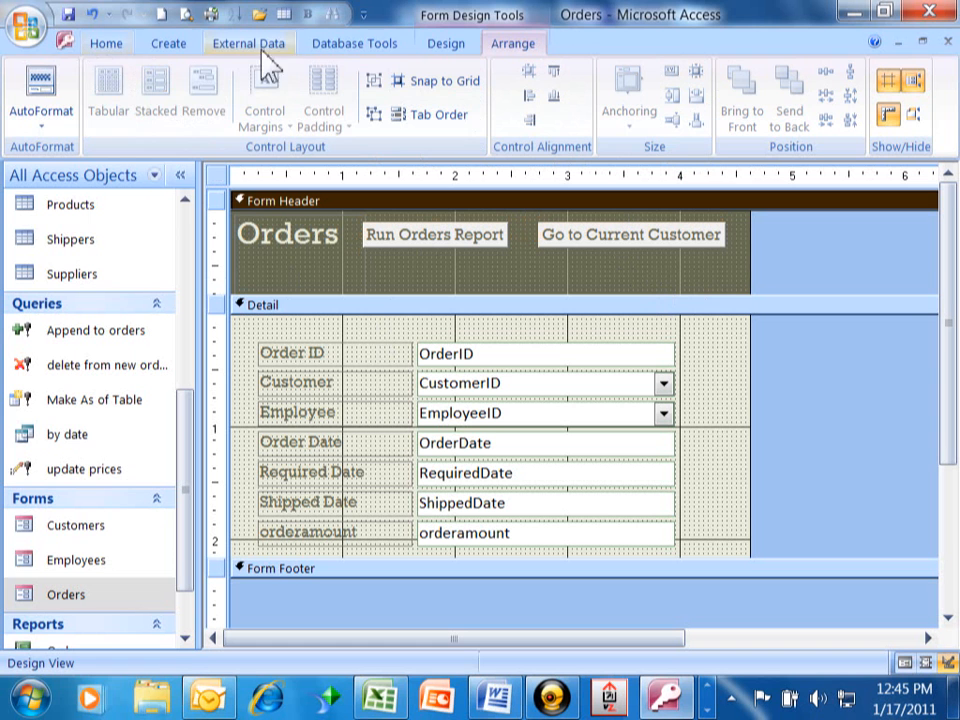
Return to the Design options and list the Orders form's view choices
left_click(446, 43)
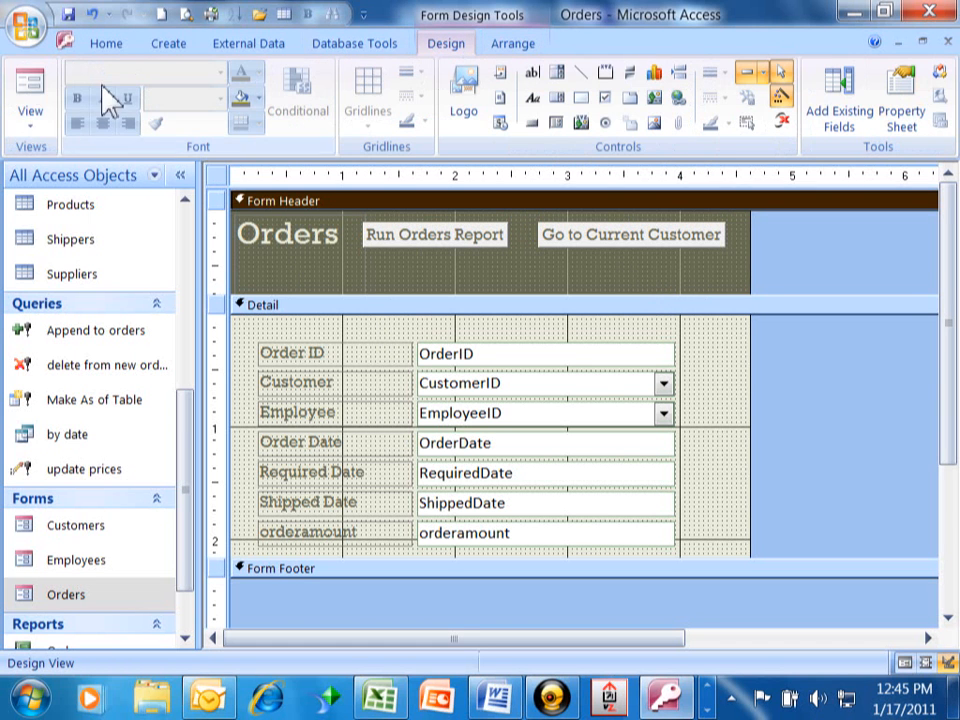
left_click(30, 95)
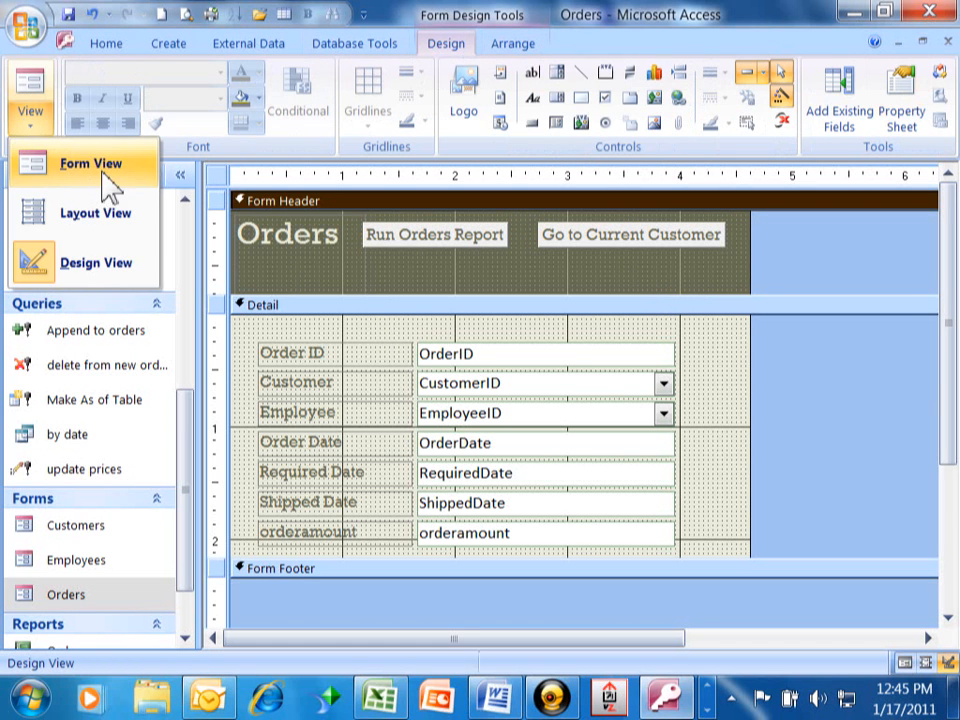
Run the Orders form, move to order 11072, and jump to its customer Ernst Handel
left_click(91, 163)
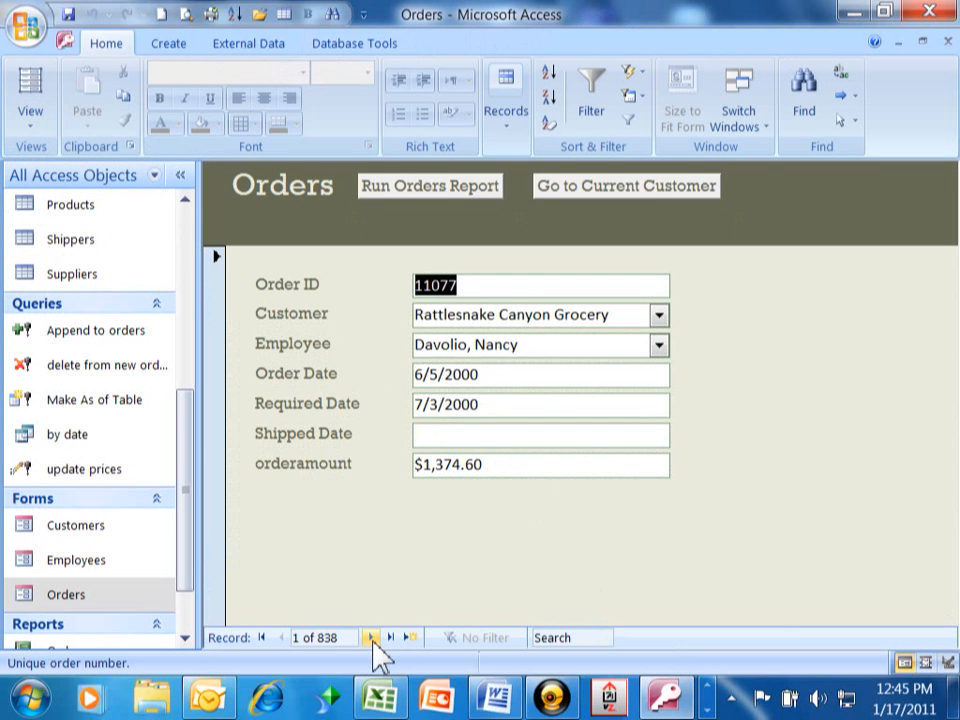
left_click(369, 637)
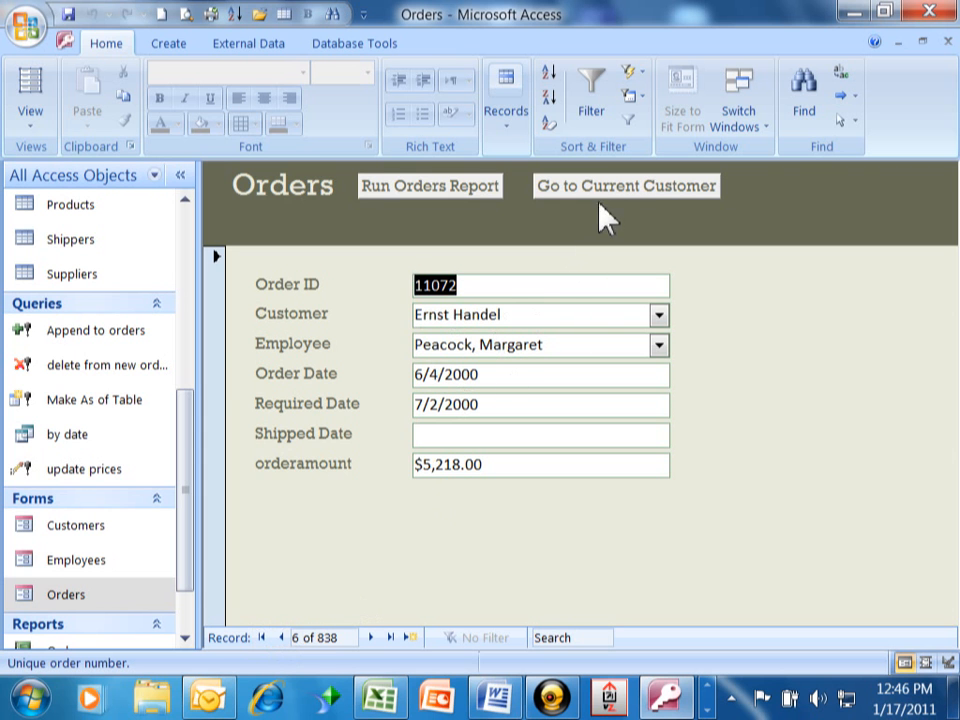
mouse_move(612, 205)
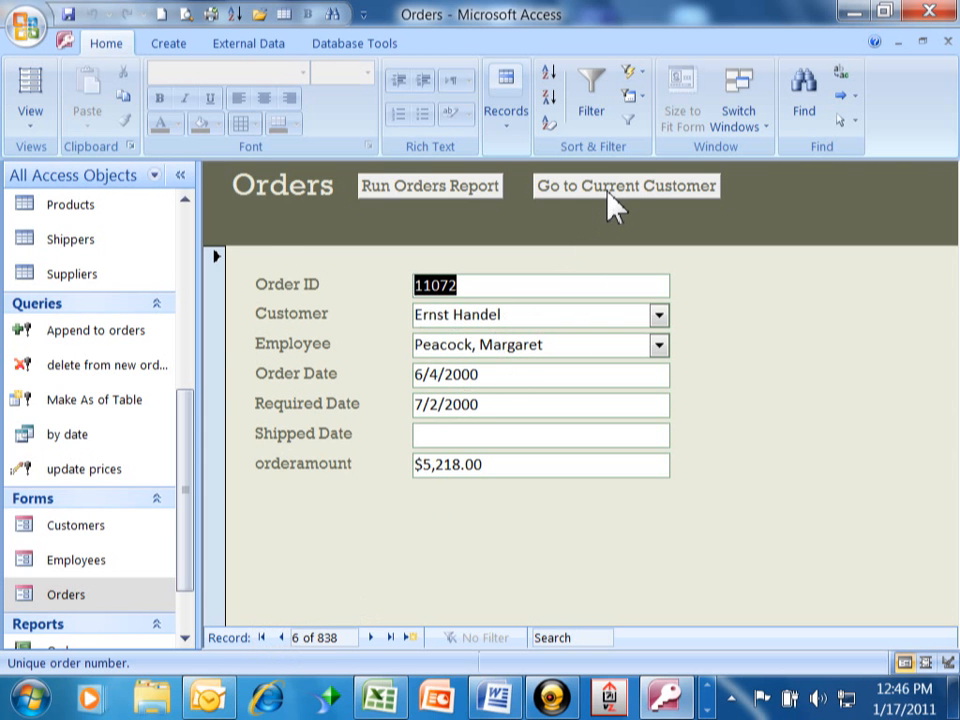
left_click(626, 186)
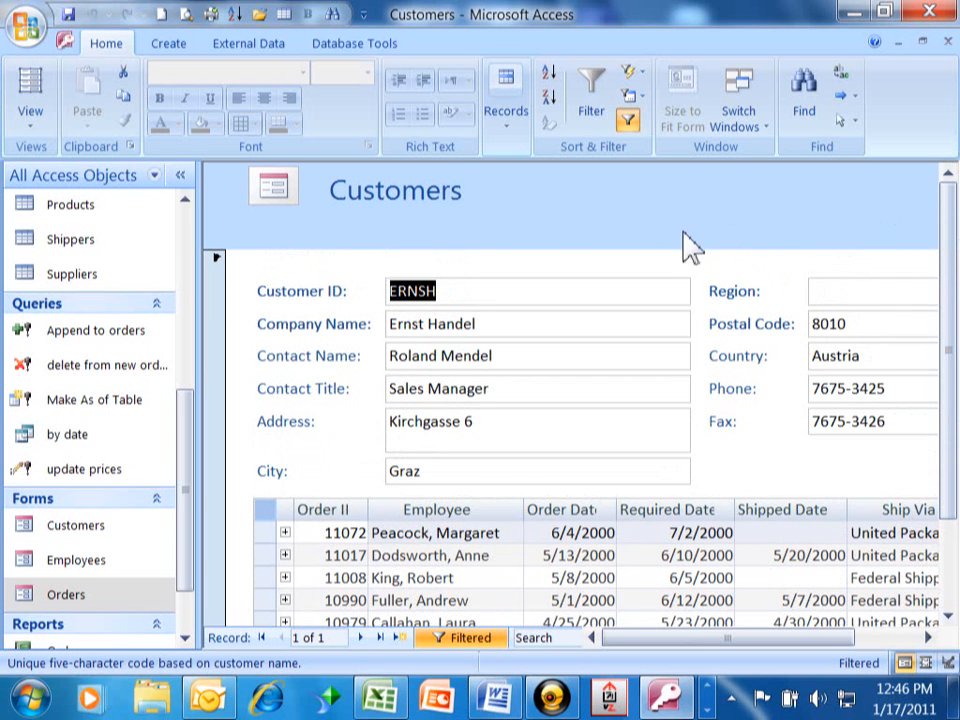
mouse_move(645, 228)
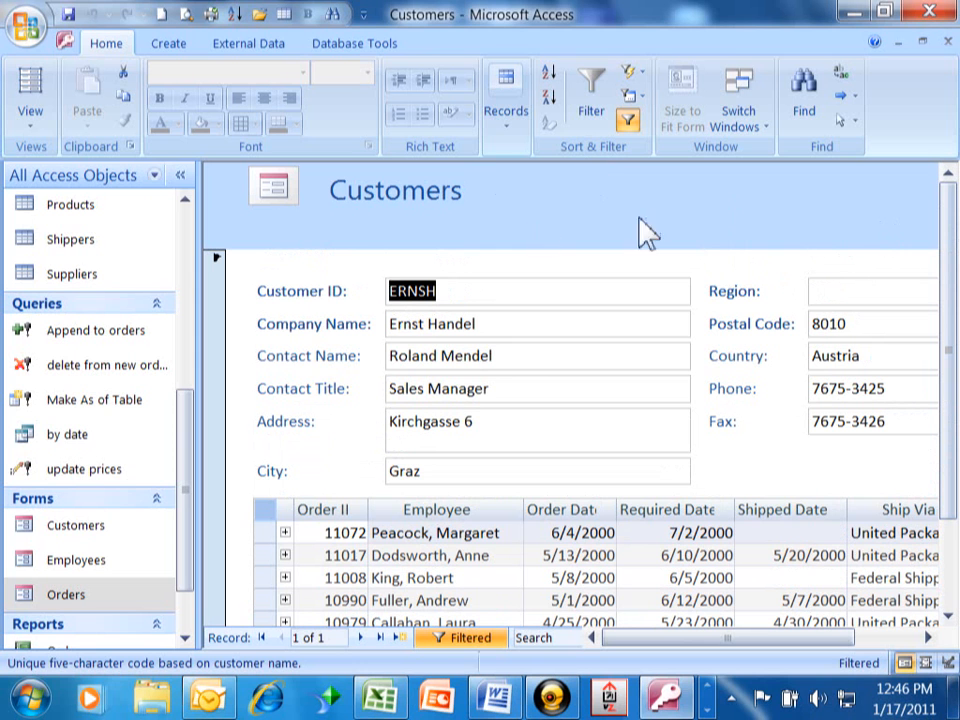
mouse_move(631, 221)
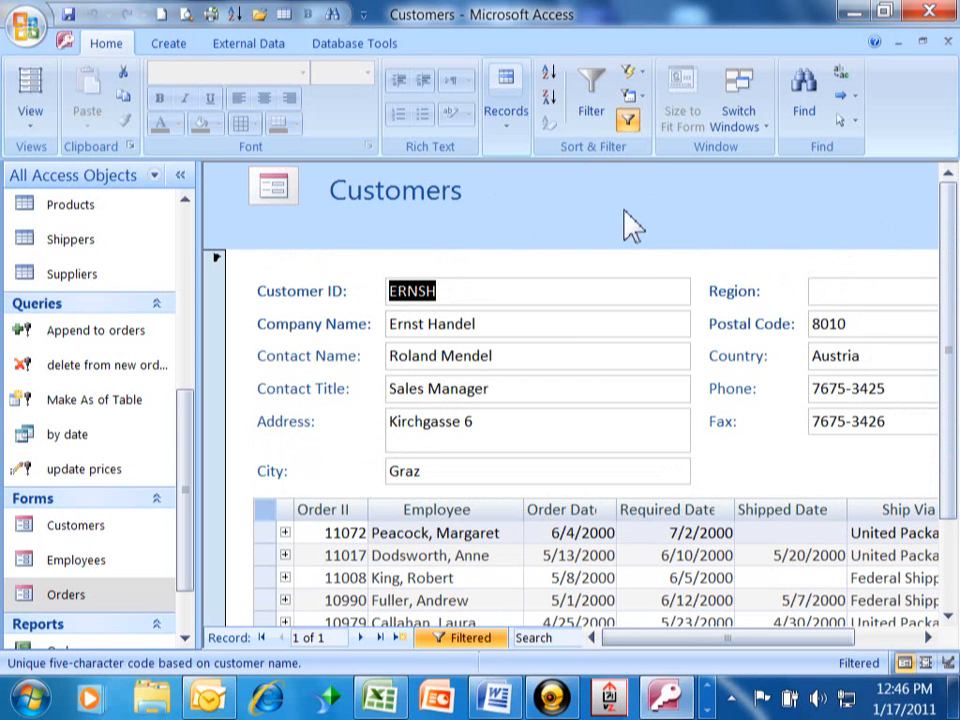
mouse_move(245, 118)
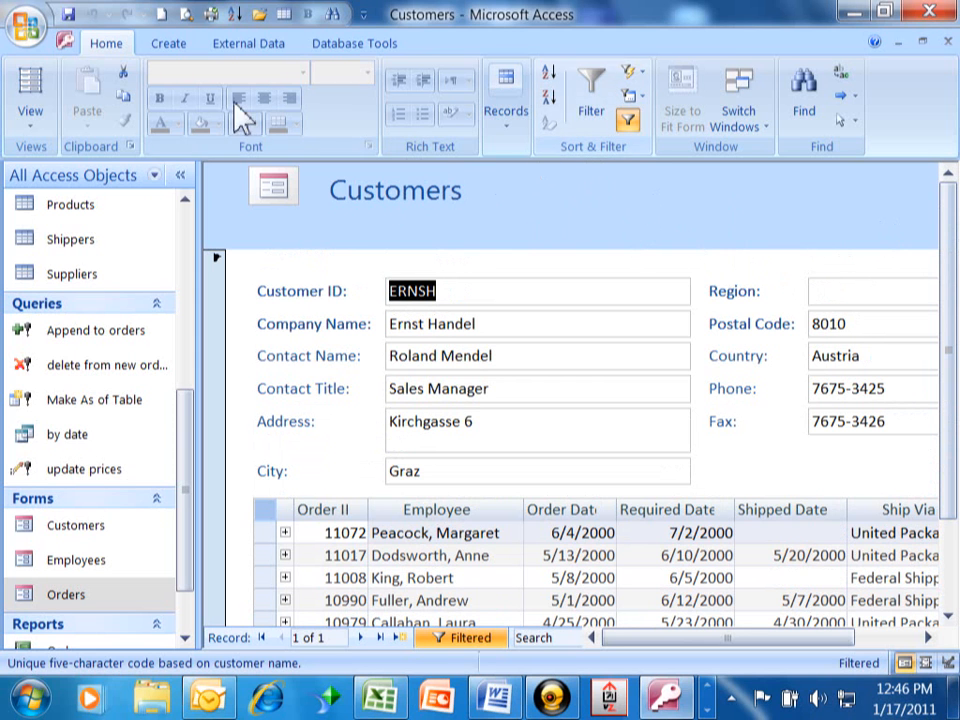
Switch Customers to Design View and start a wizard button set to Form Operations > Close Form
left_click(30, 95)
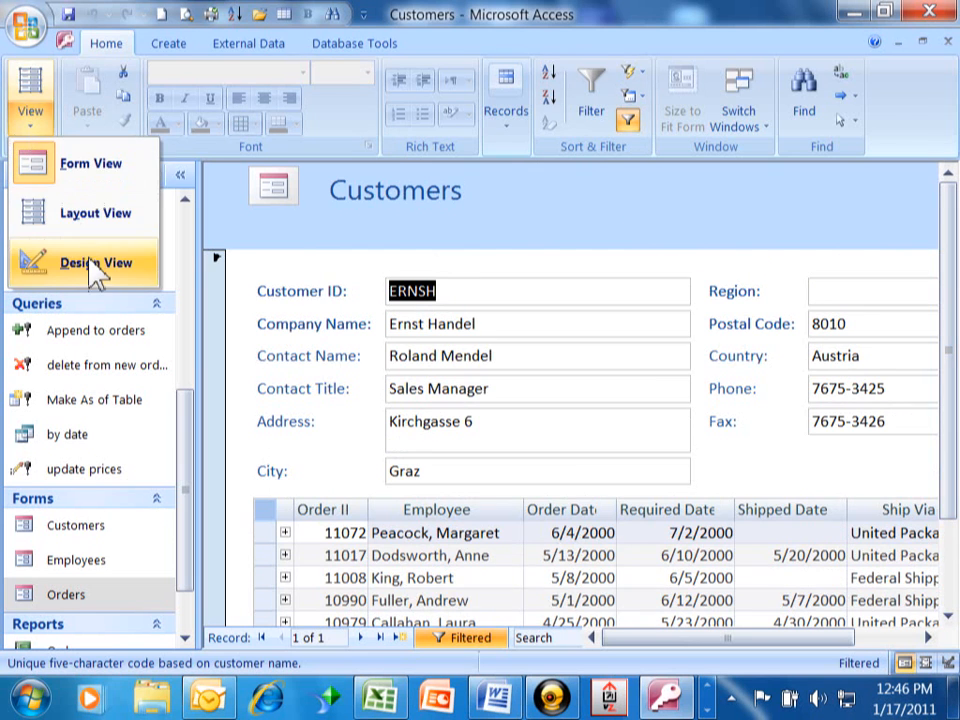
left_click(95, 262)
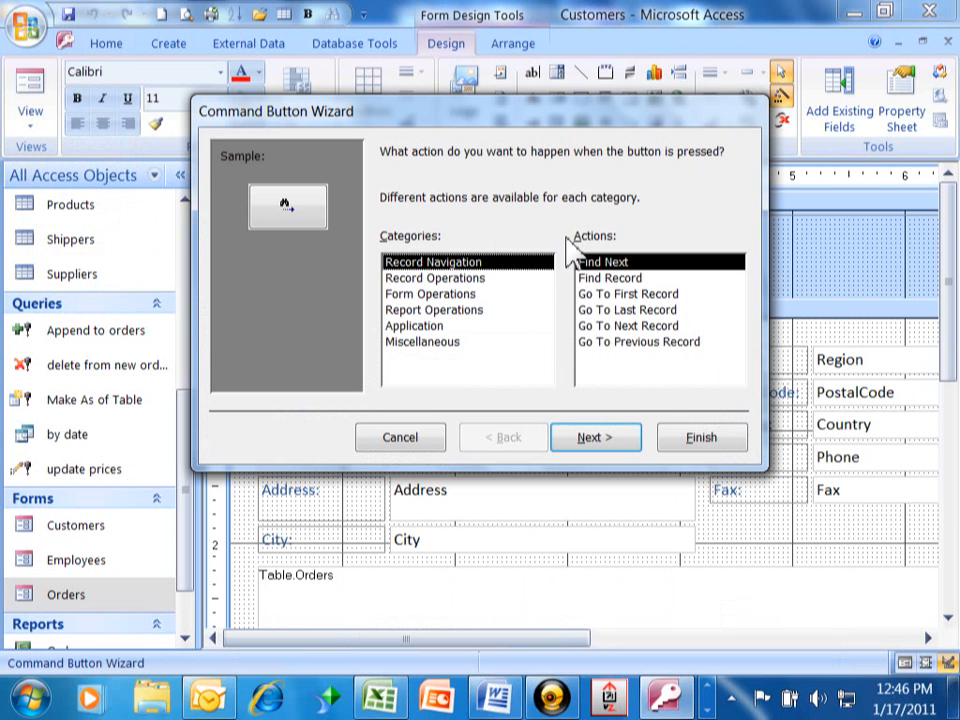
left_click(429, 293)
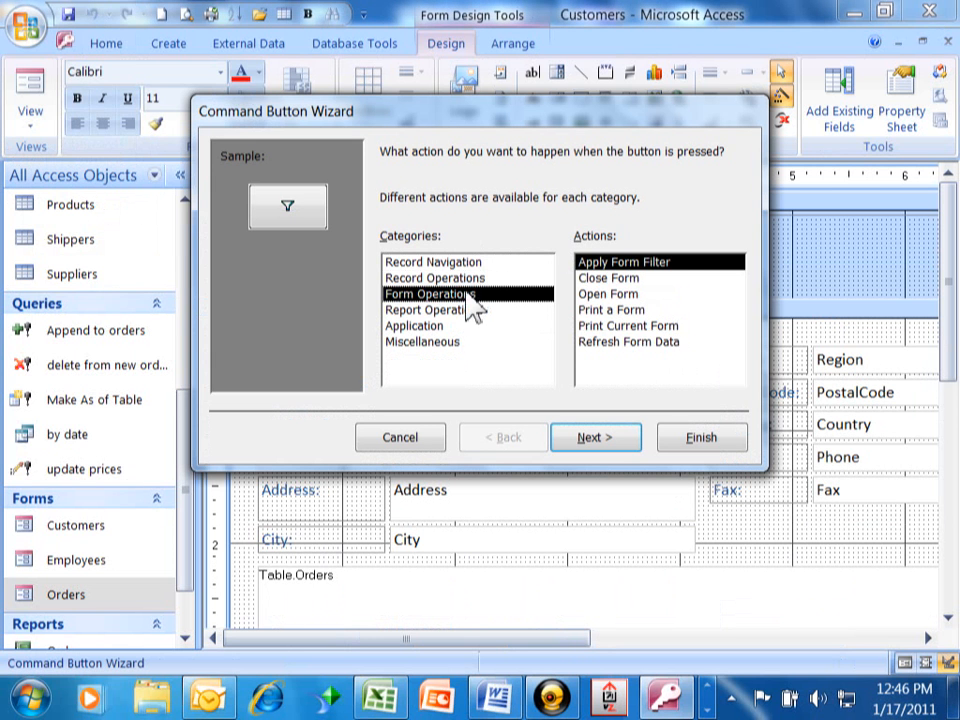
left_click(607, 277)
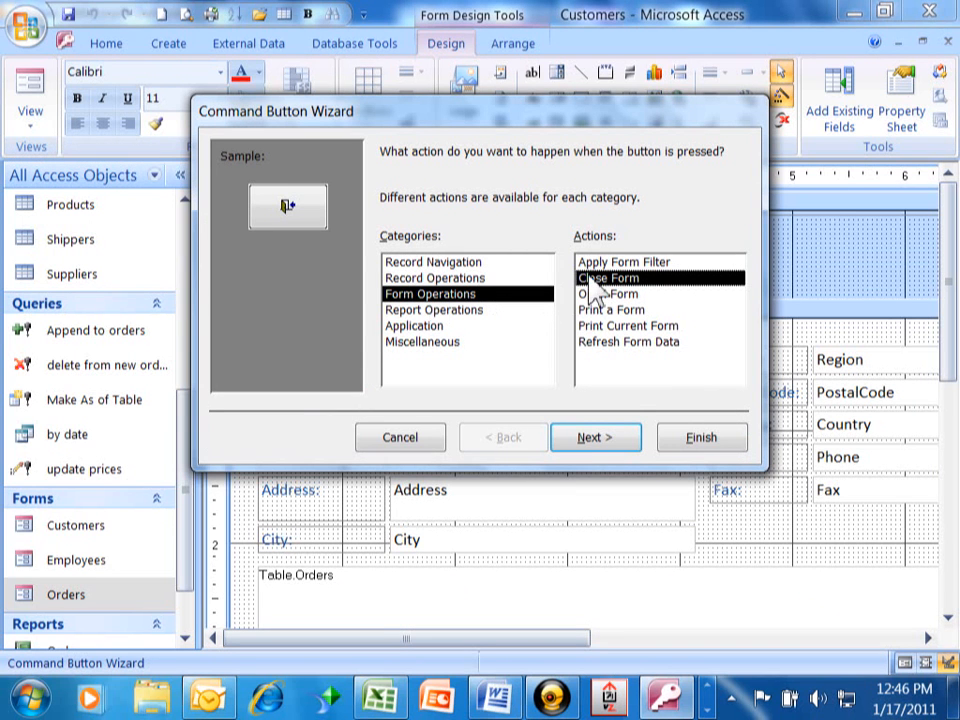
left_click(595, 437)
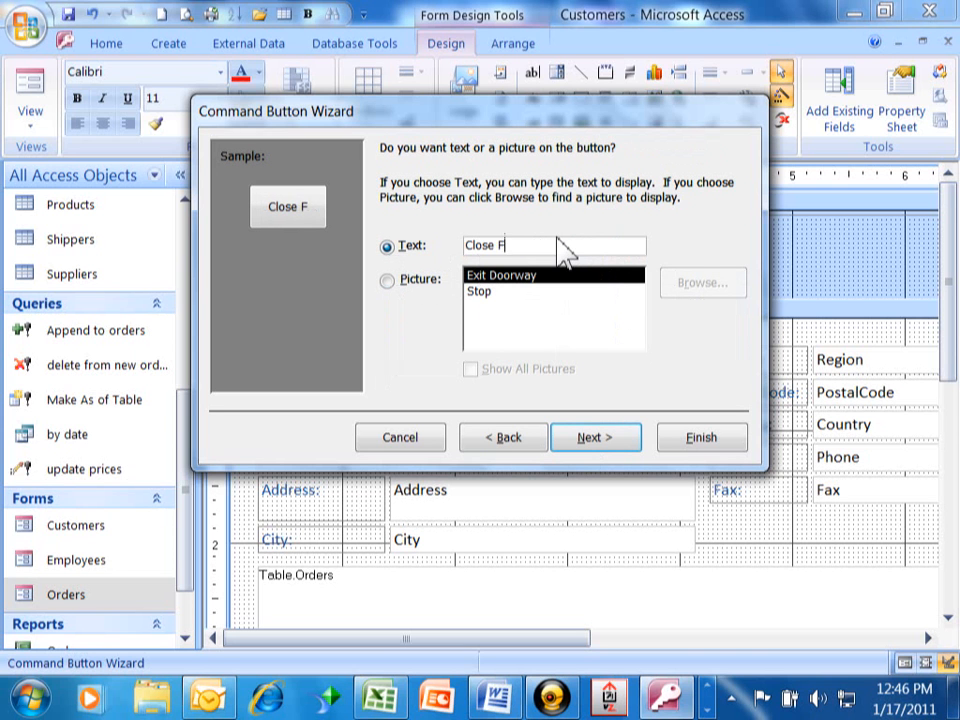
Caption the button 'Close Window', name it 'close_button', and finish the wizard
type("Window")
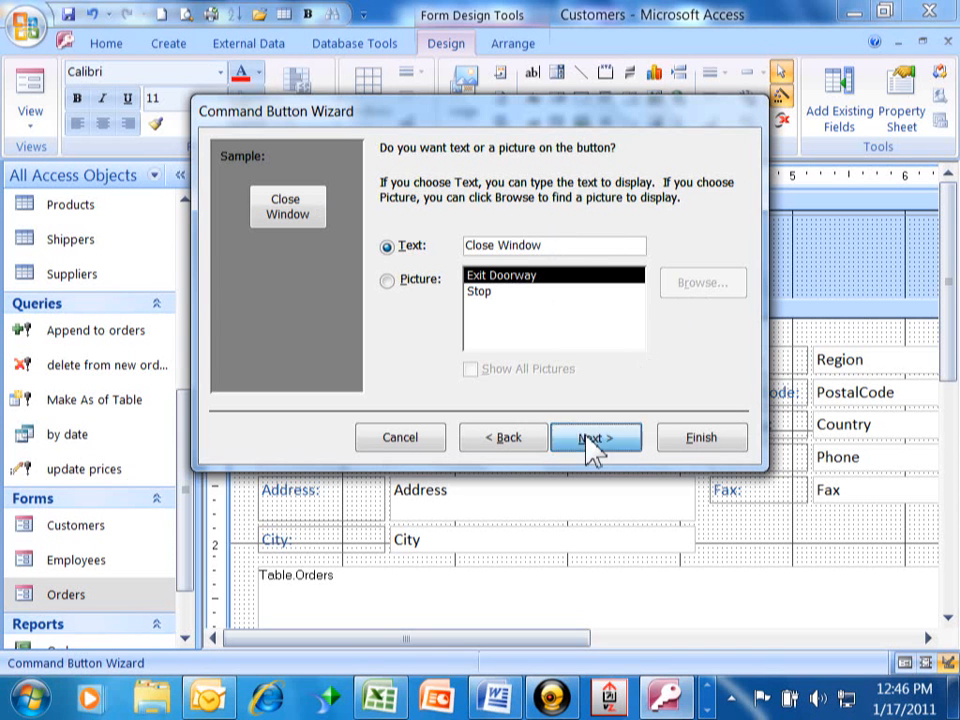
left_click(595, 437)
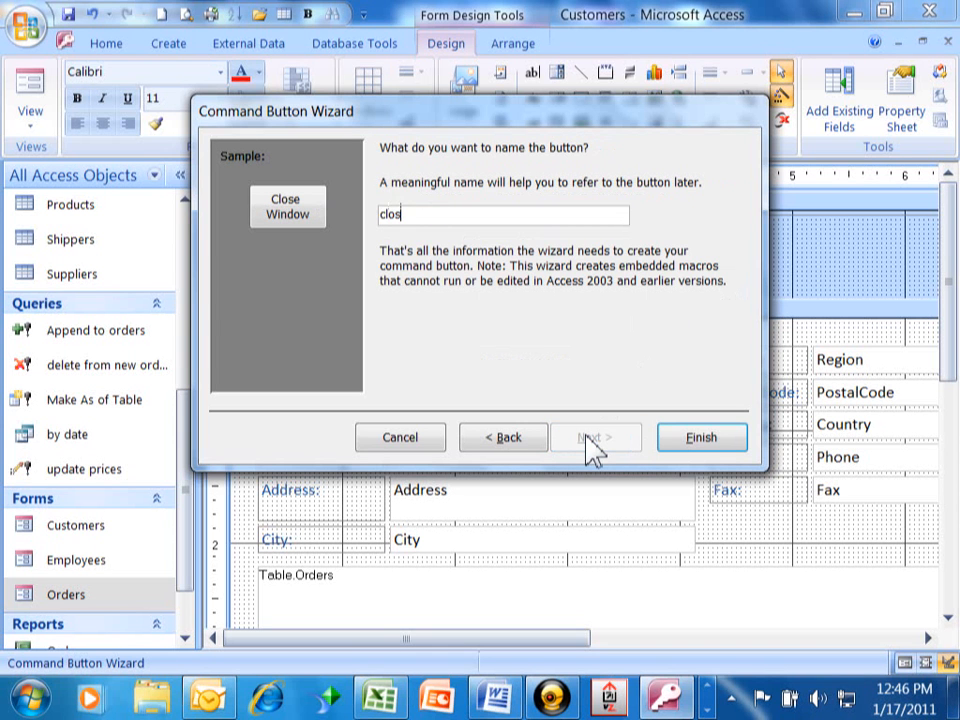
type("e")
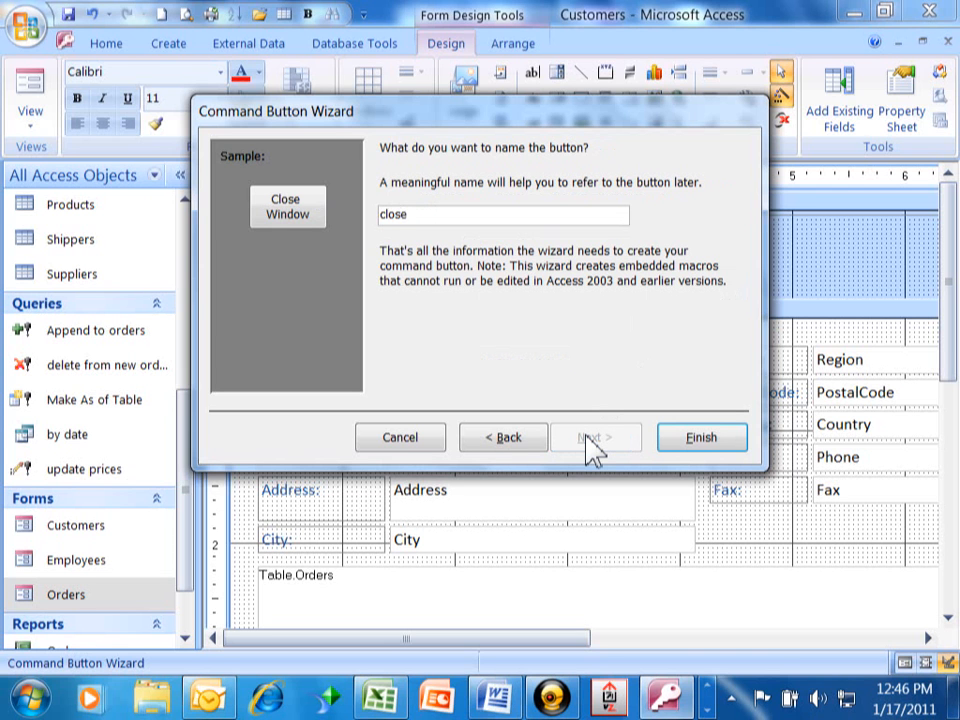
type("_butto")
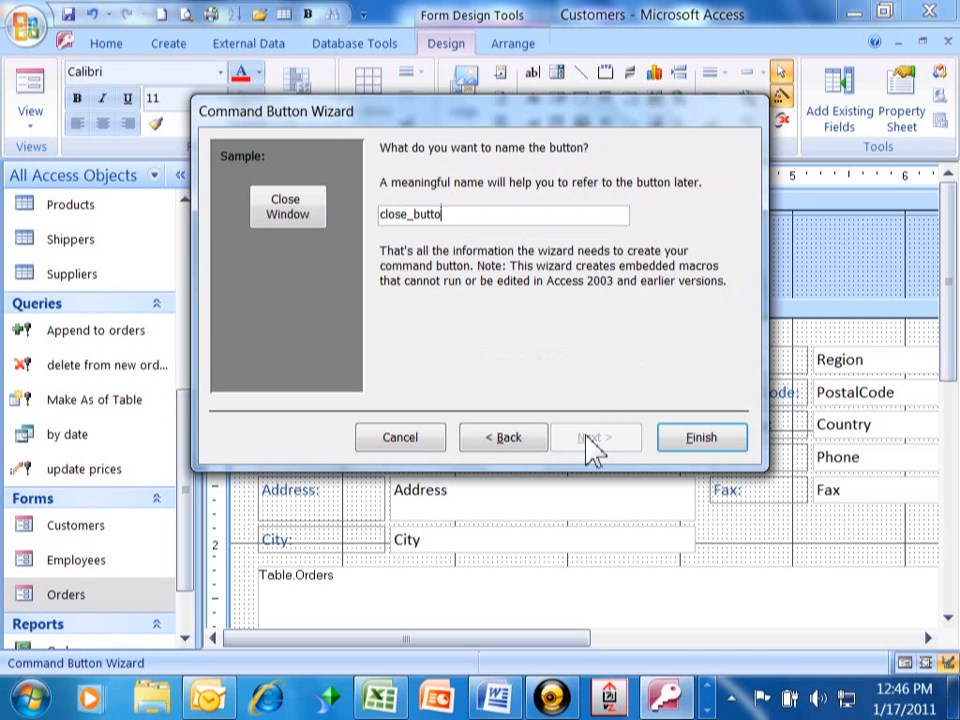
type("n")
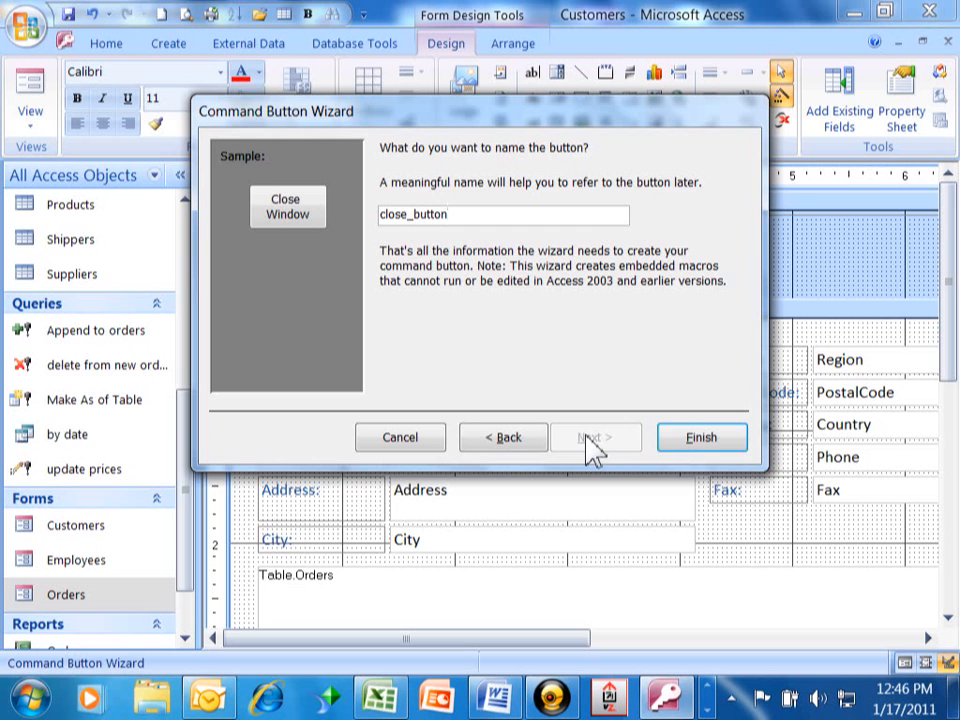
left_click(701, 437)
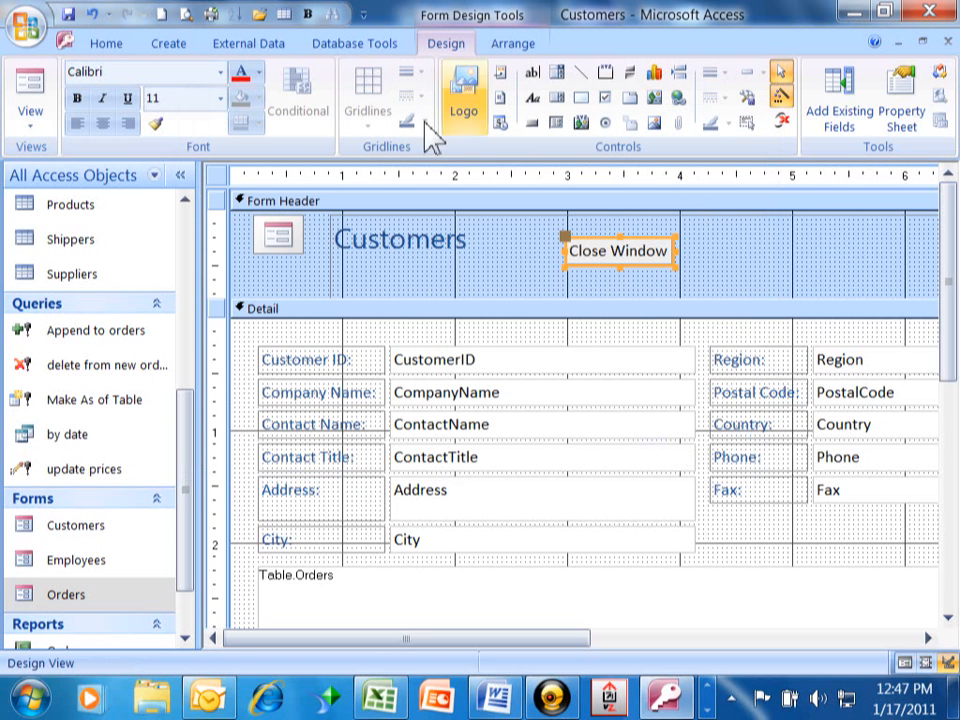
Test Close Window in Form View, saving changes to both forms and returning to Orders
left_click(30, 95)
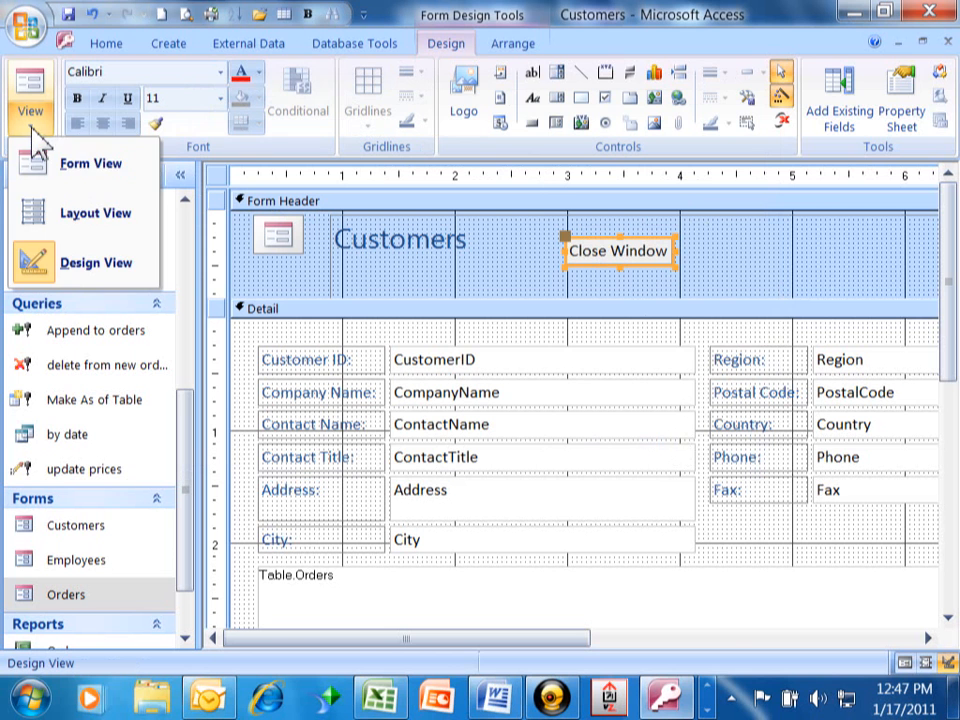
left_click(90, 163)
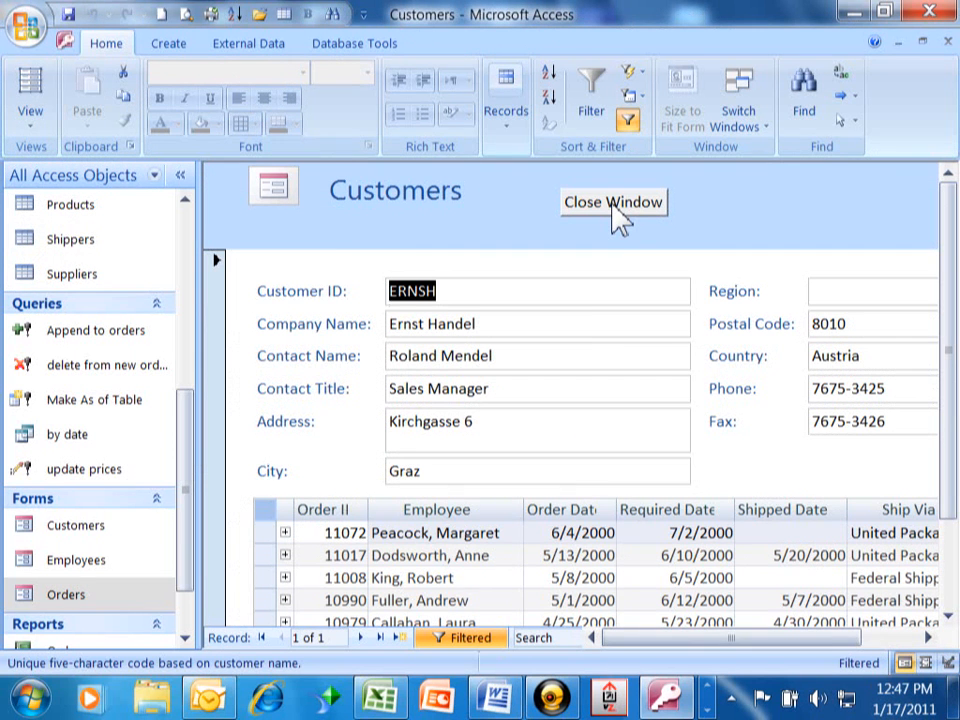
left_click(614, 202)
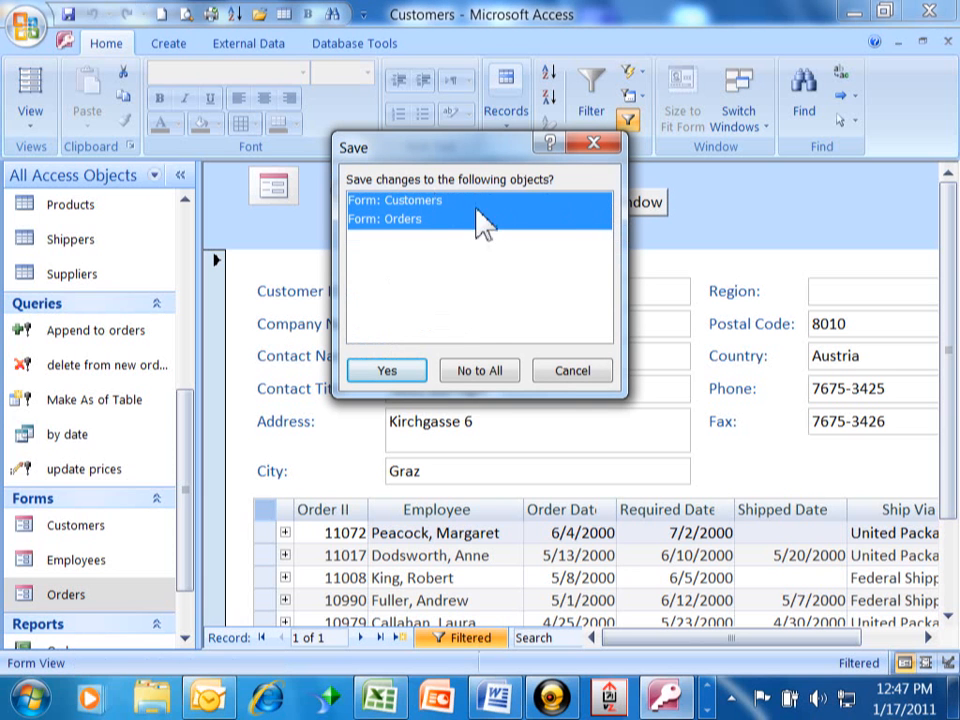
mouse_move(468, 250)
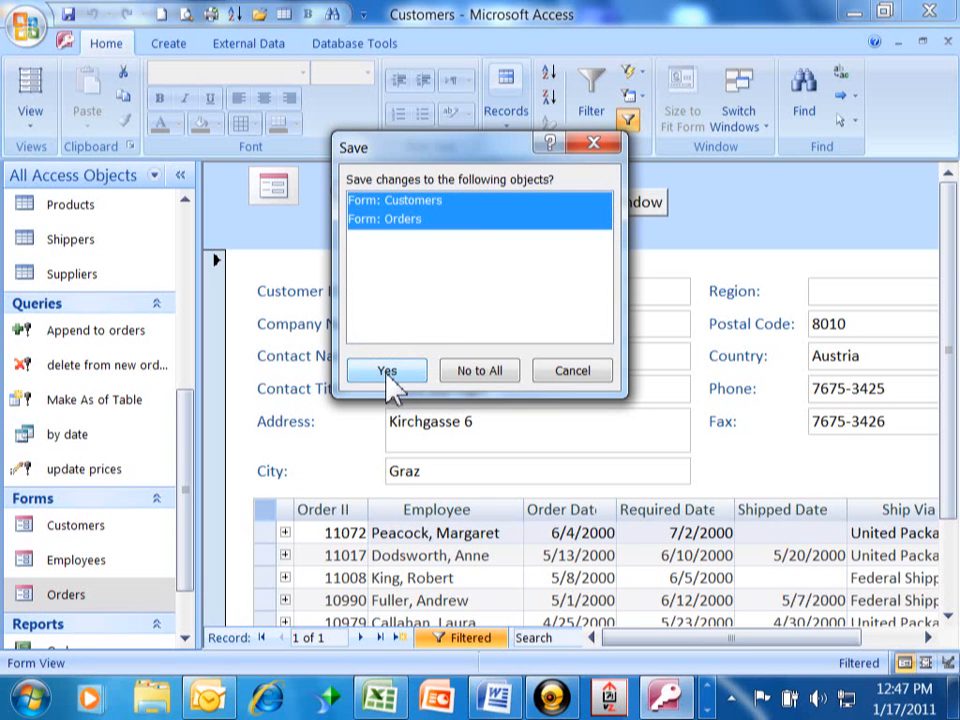
left_click(385, 370)
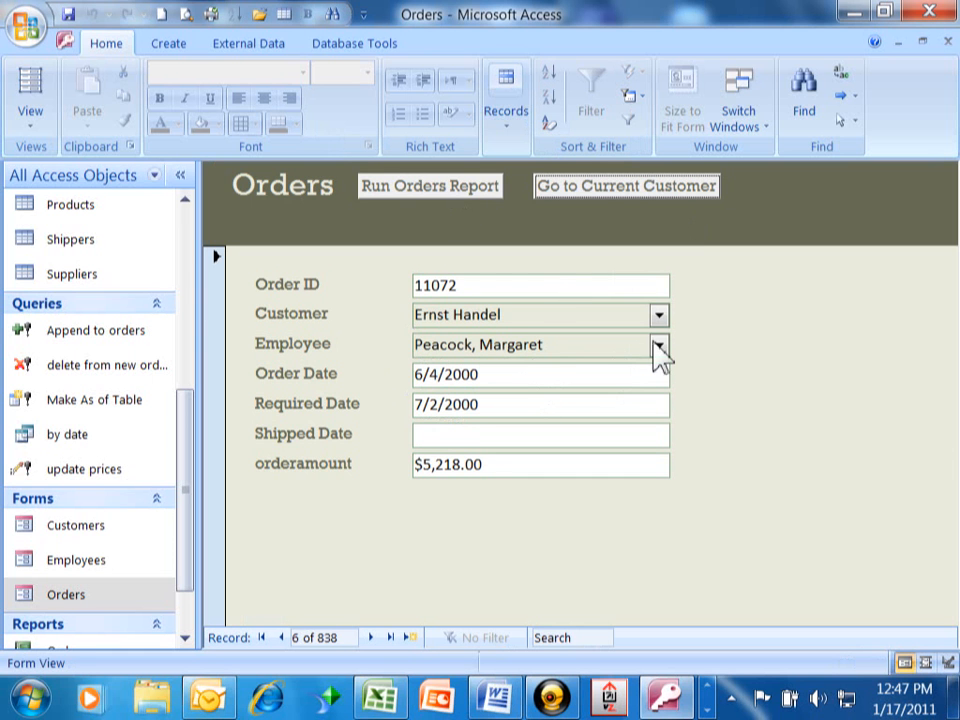
mouse_move(625, 205)
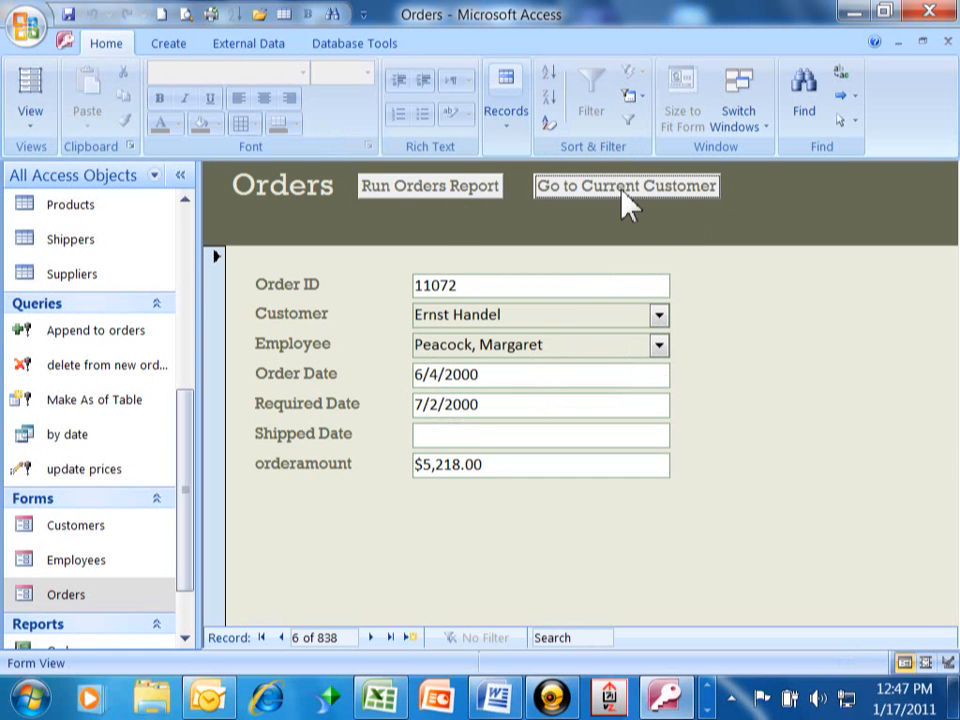
left_click(626, 186)
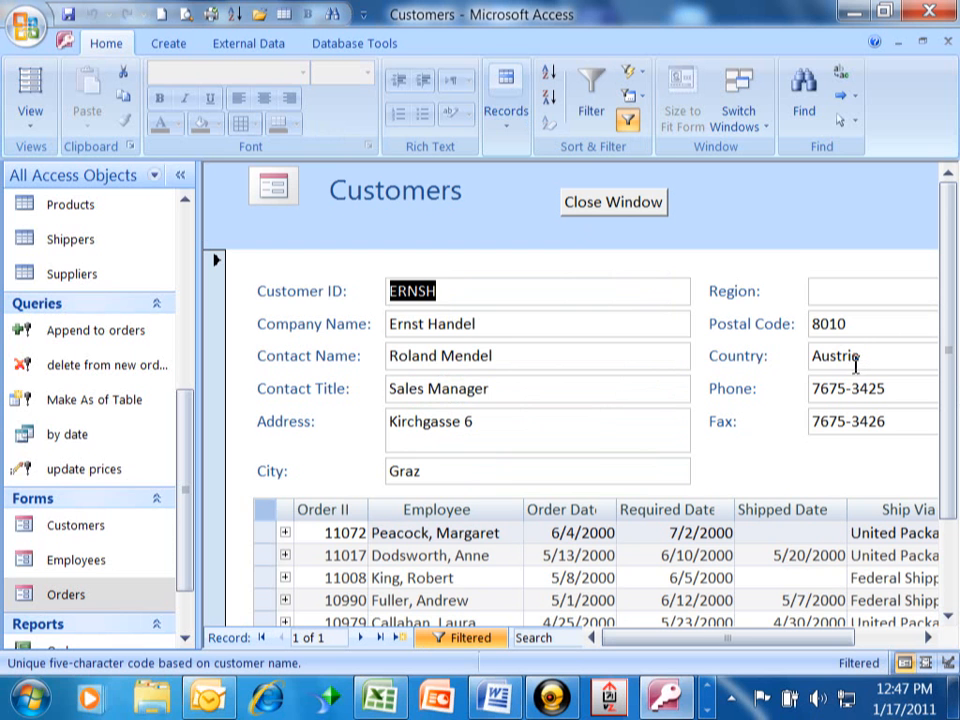
mouse_move(613, 202)
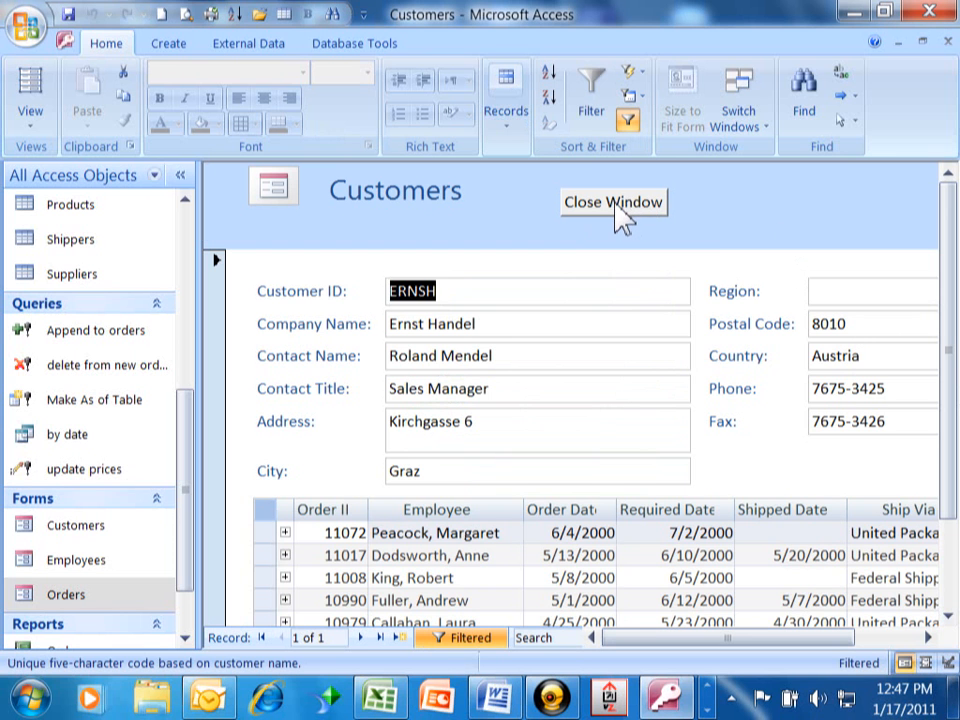
left_click(613, 202)
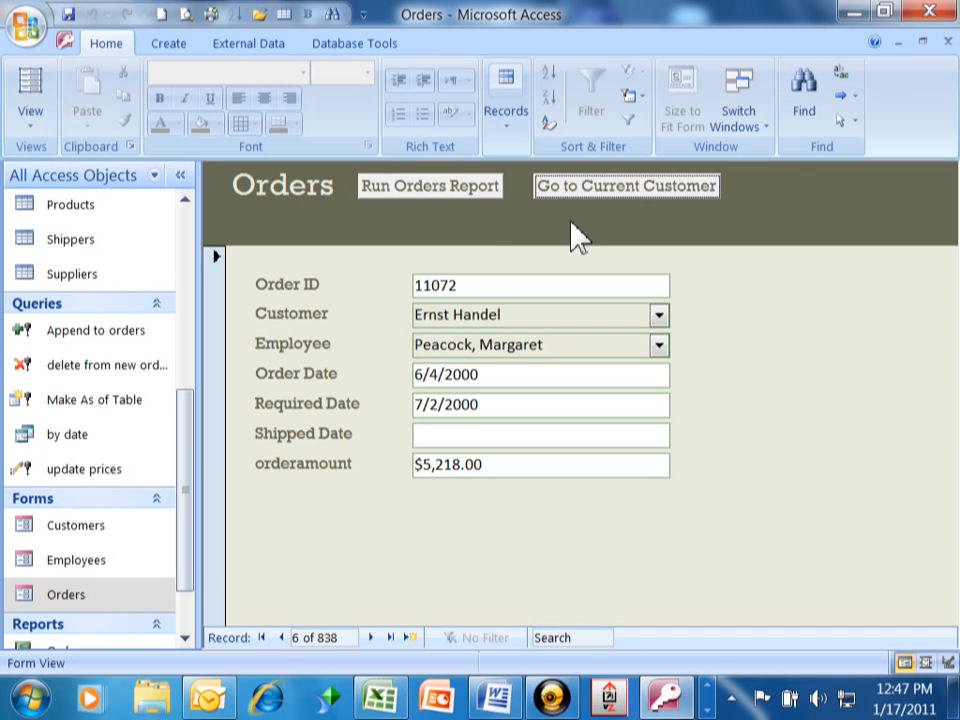
mouse_move(503, 222)
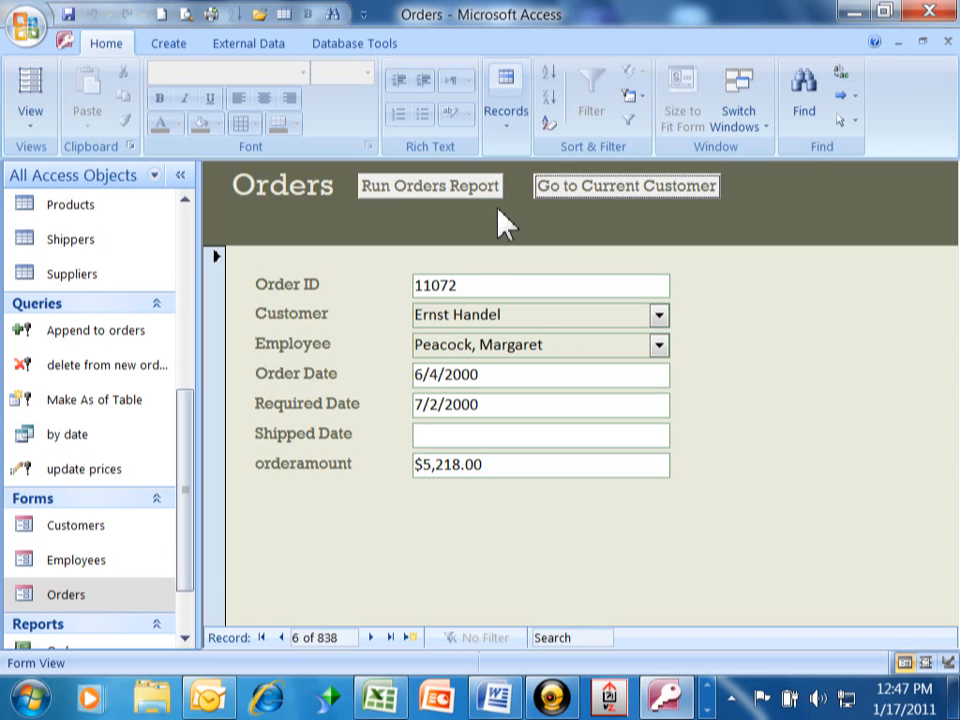
mouse_move(480, 265)
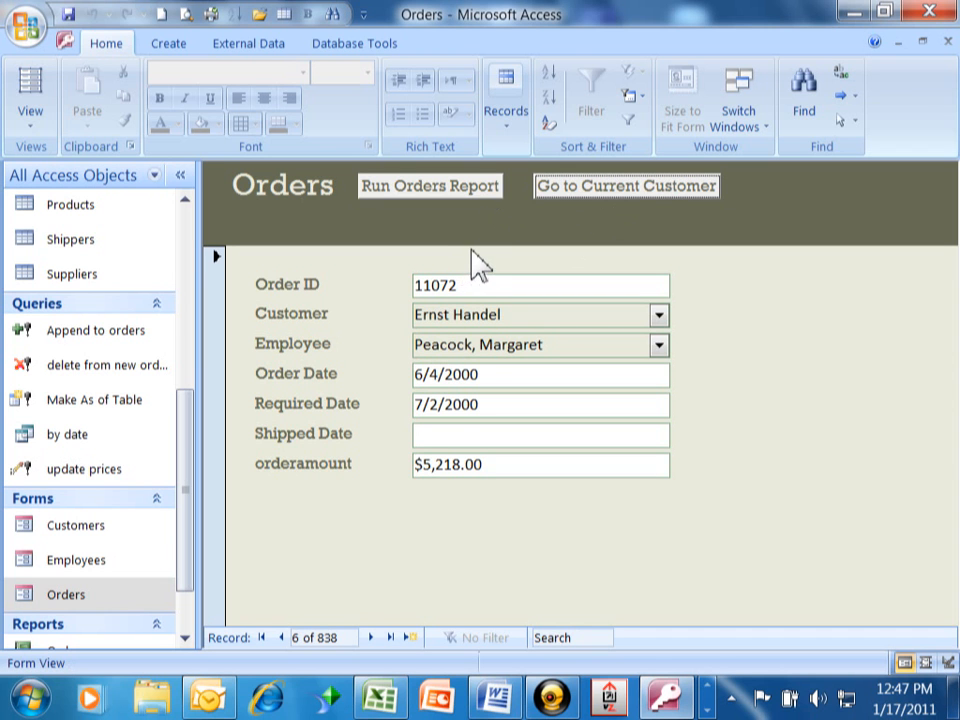
mouse_move(483, 280)
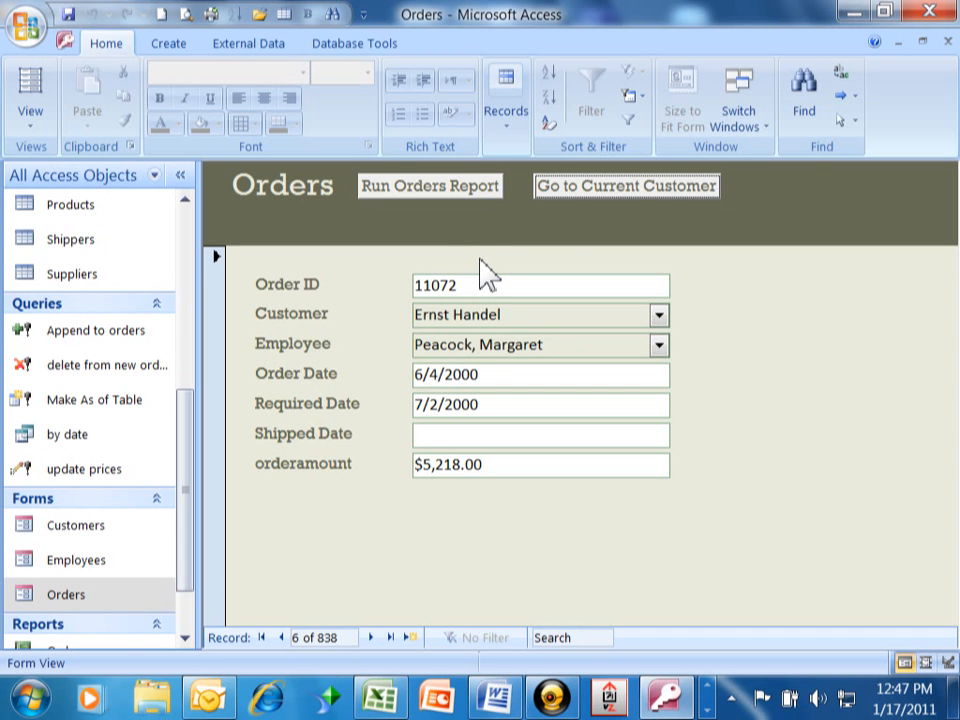
mouse_move(530, 215)
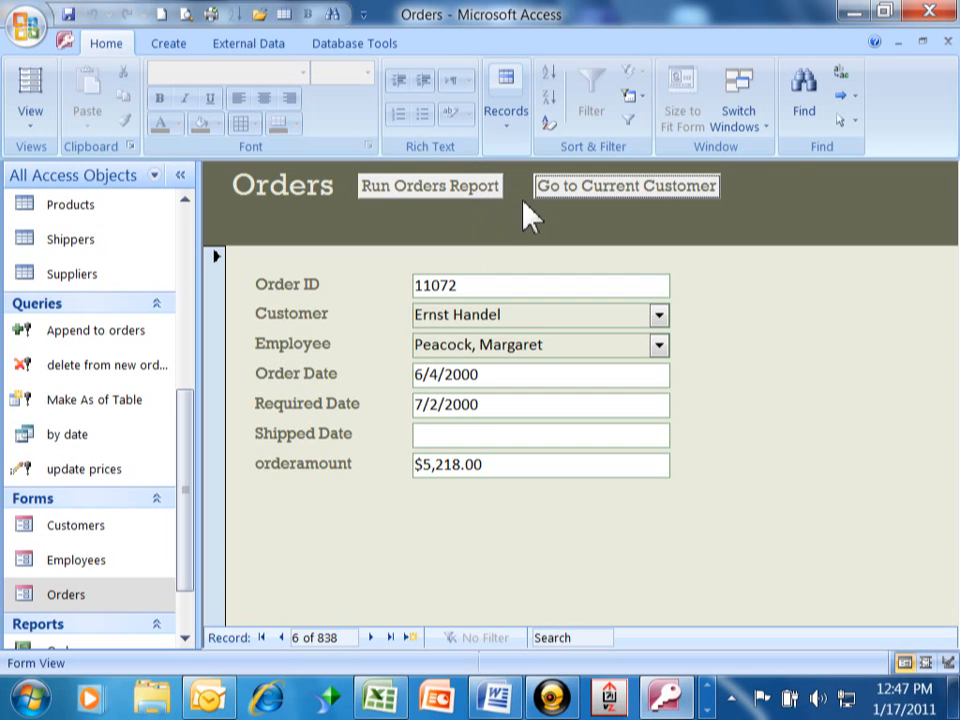
mouse_move(210, 65)
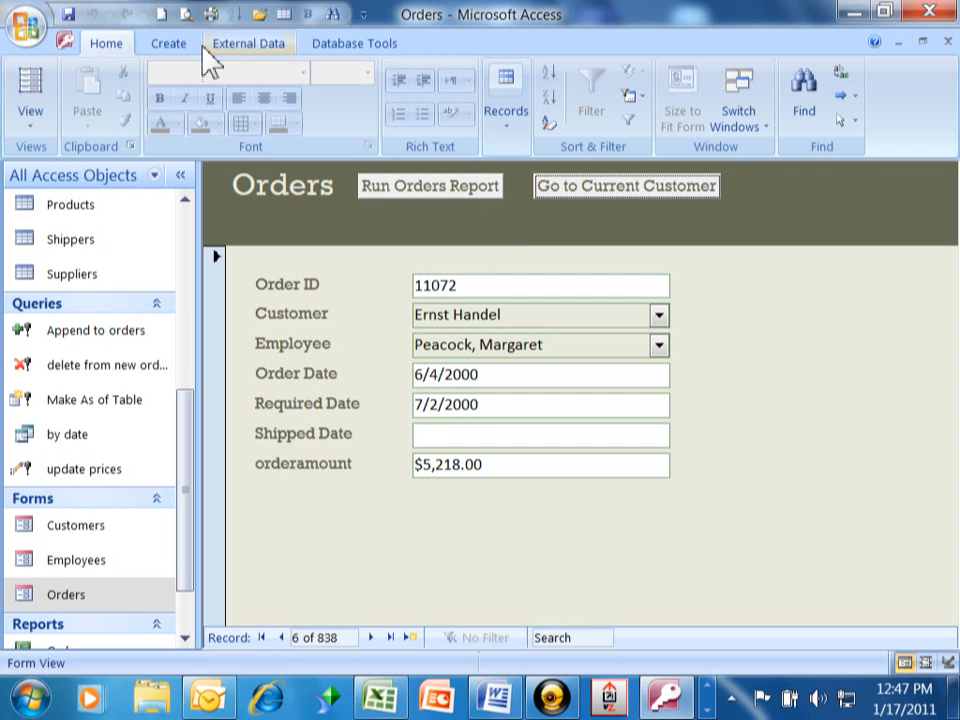
Switch the Orders form back to Design View
left_click(30, 95)
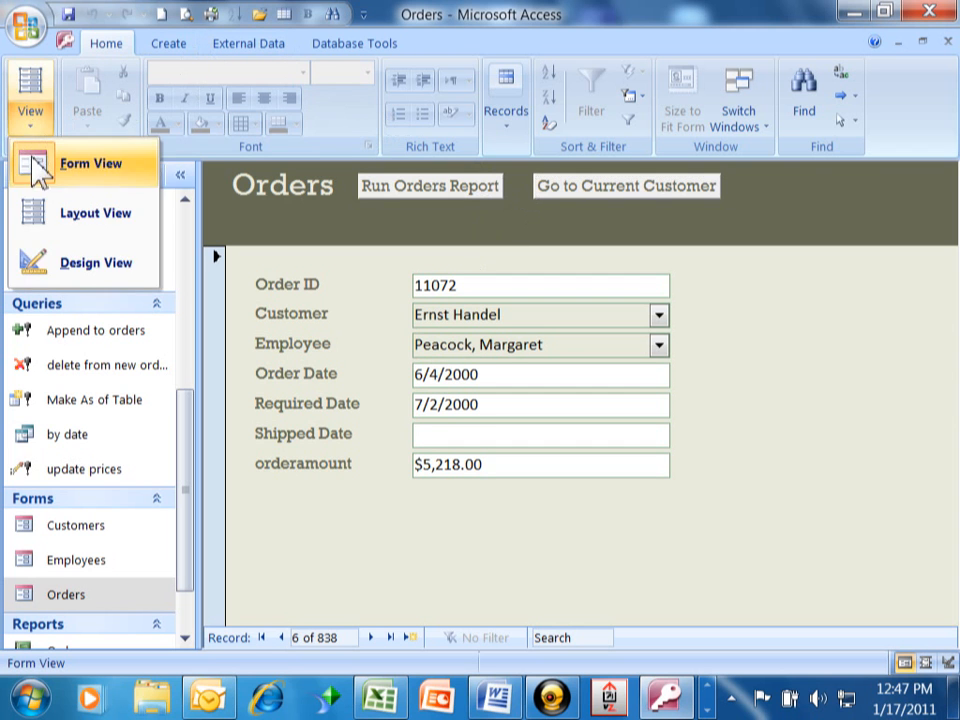
left_click(96, 262)
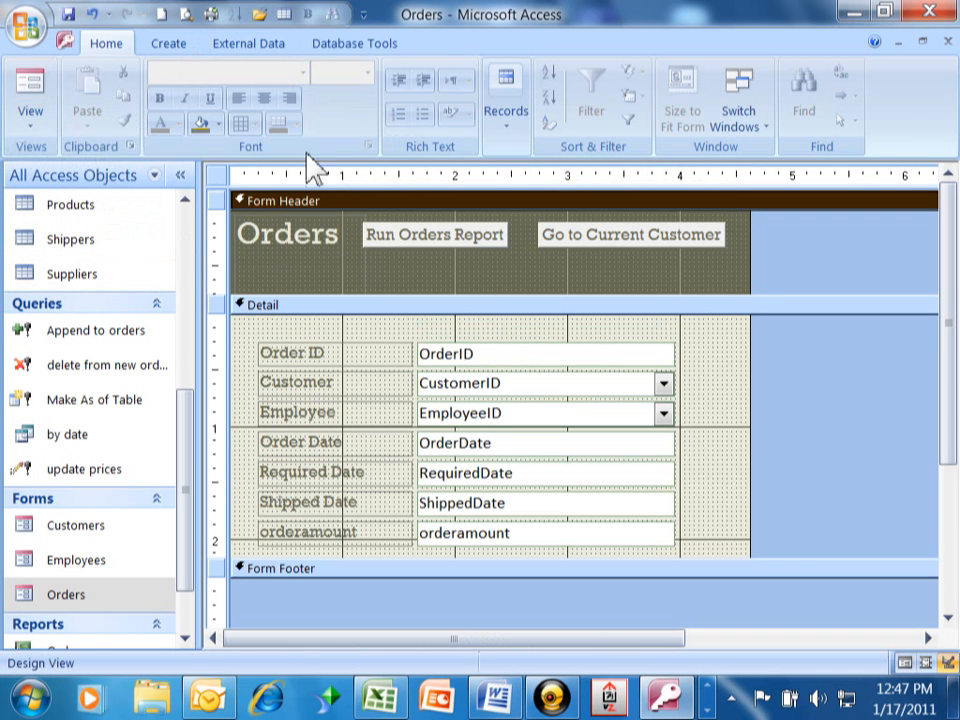